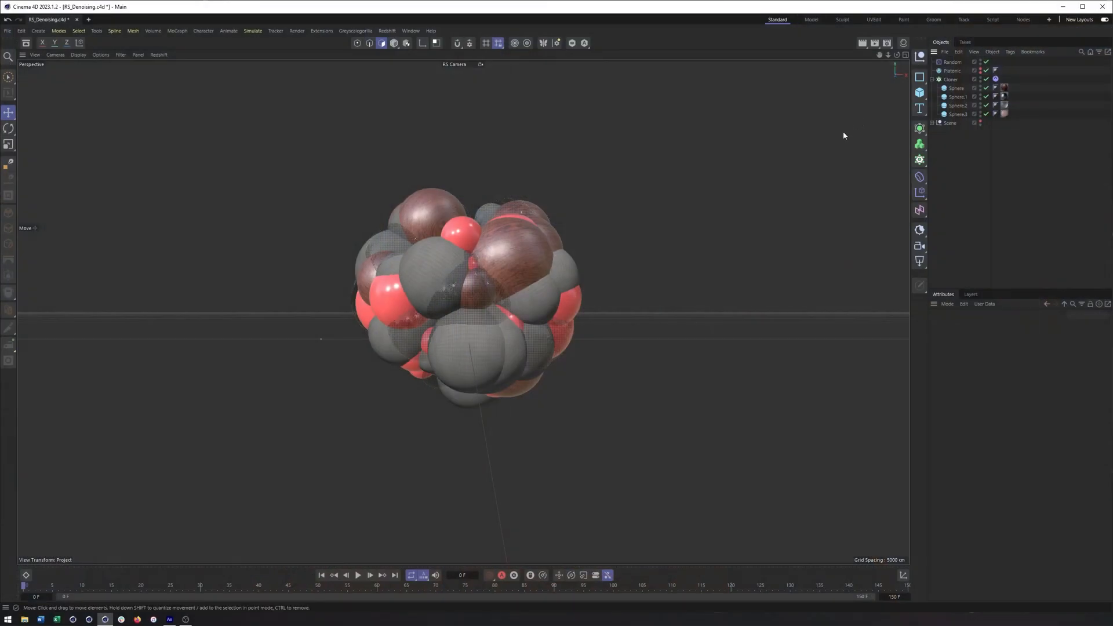
mouse_move(775, 161)
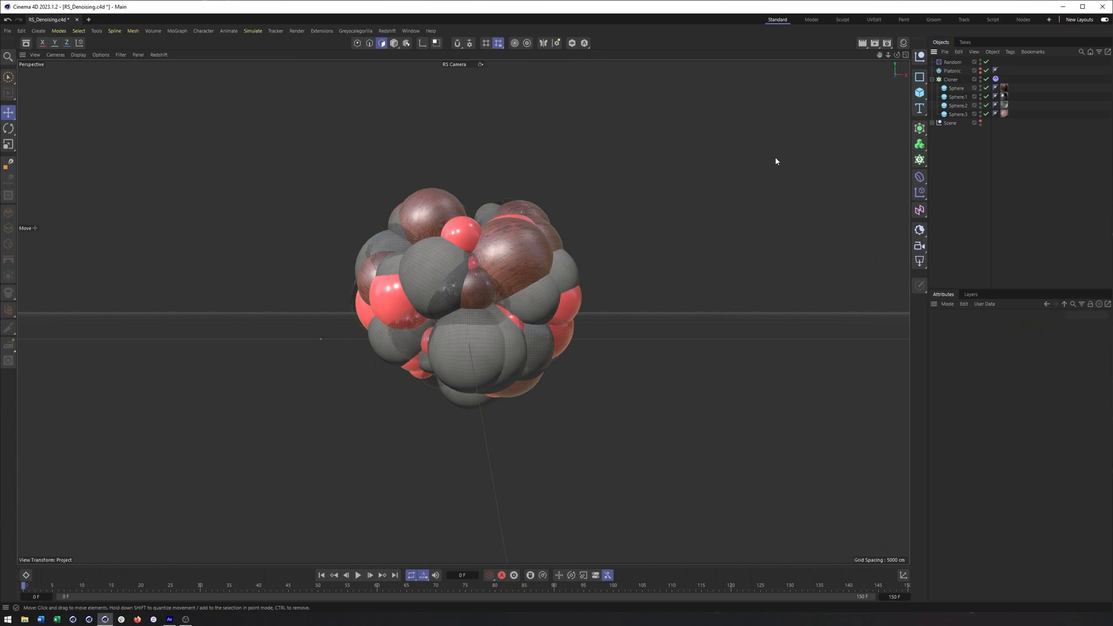
mouse_move(778, 158)
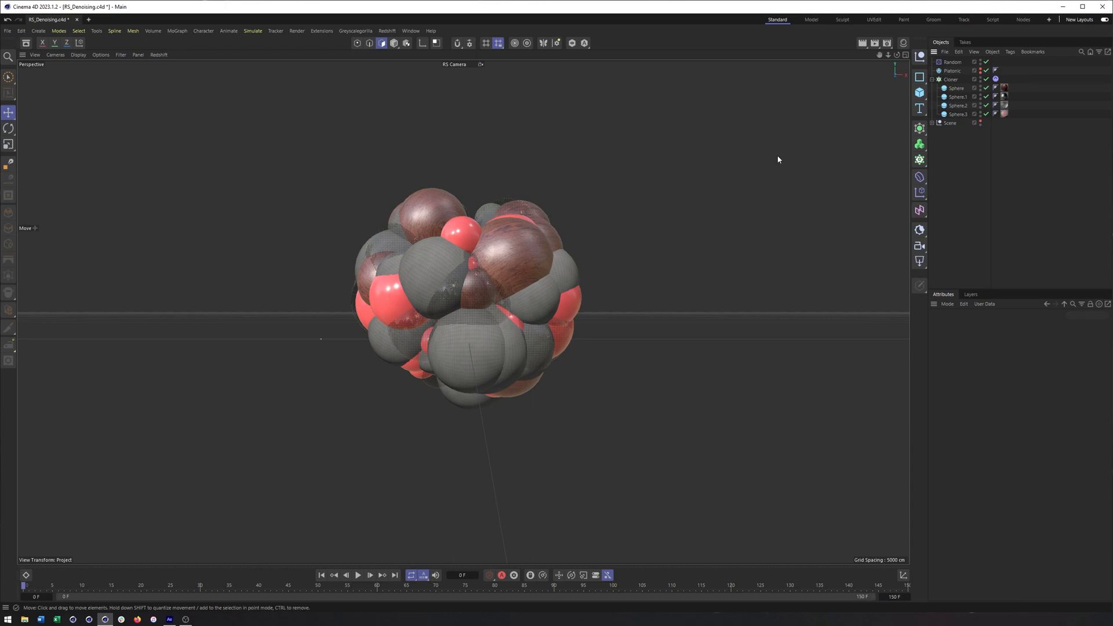
mouse_move(775, 157)
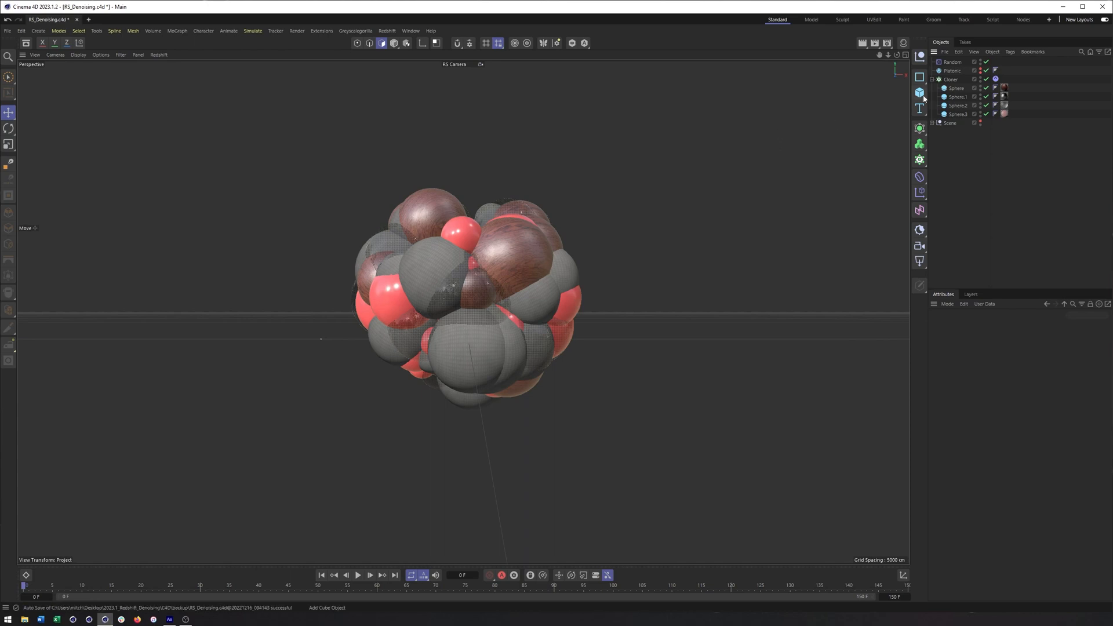
Hide the sphere Cloner and make the Platonic solid visible in the Object Manager.
left_click(951, 80)
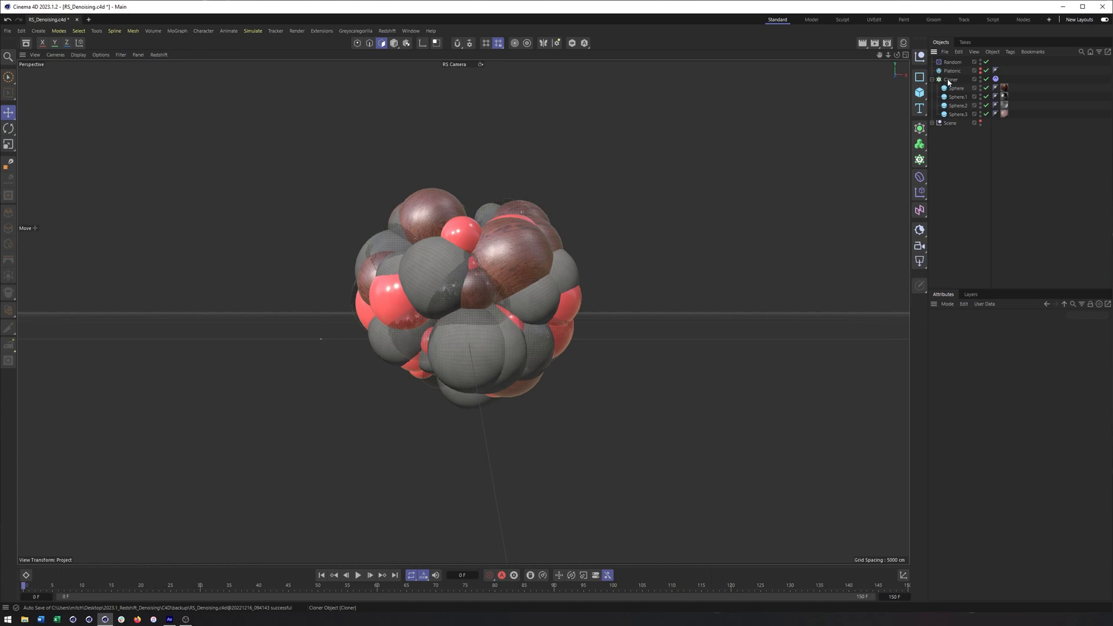
left_click(975, 80)
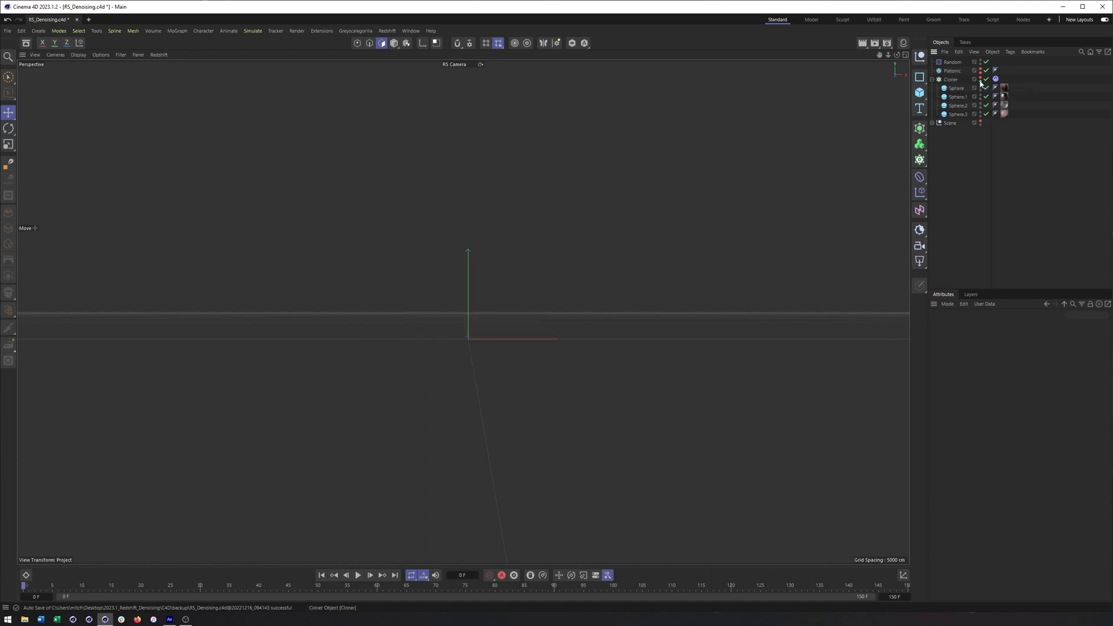
left_click(952, 70)
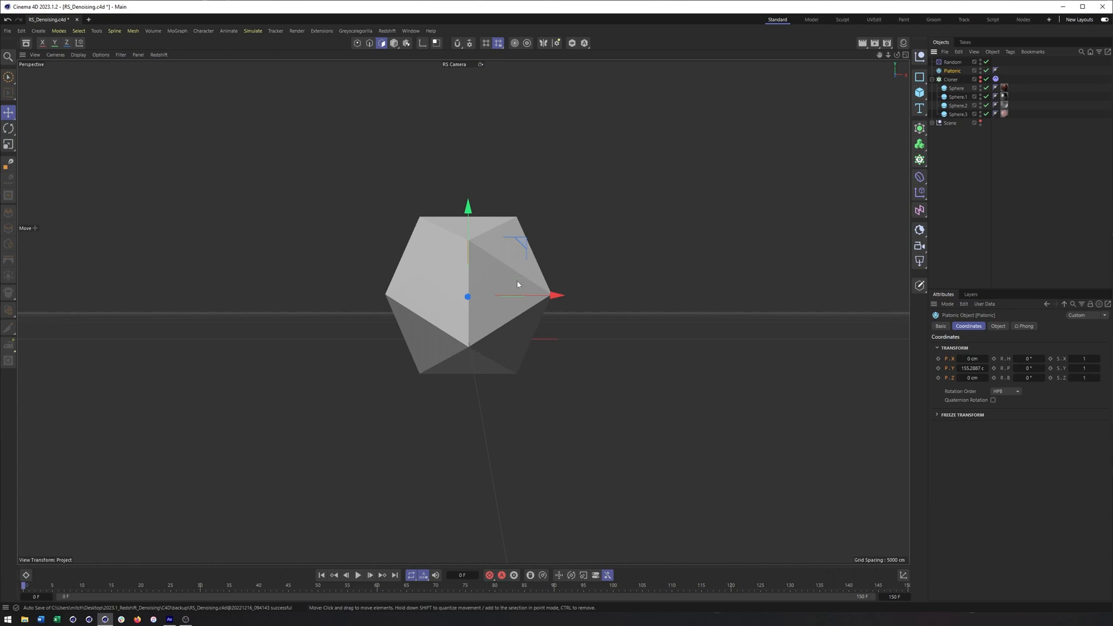
mouse_move(547, 508)
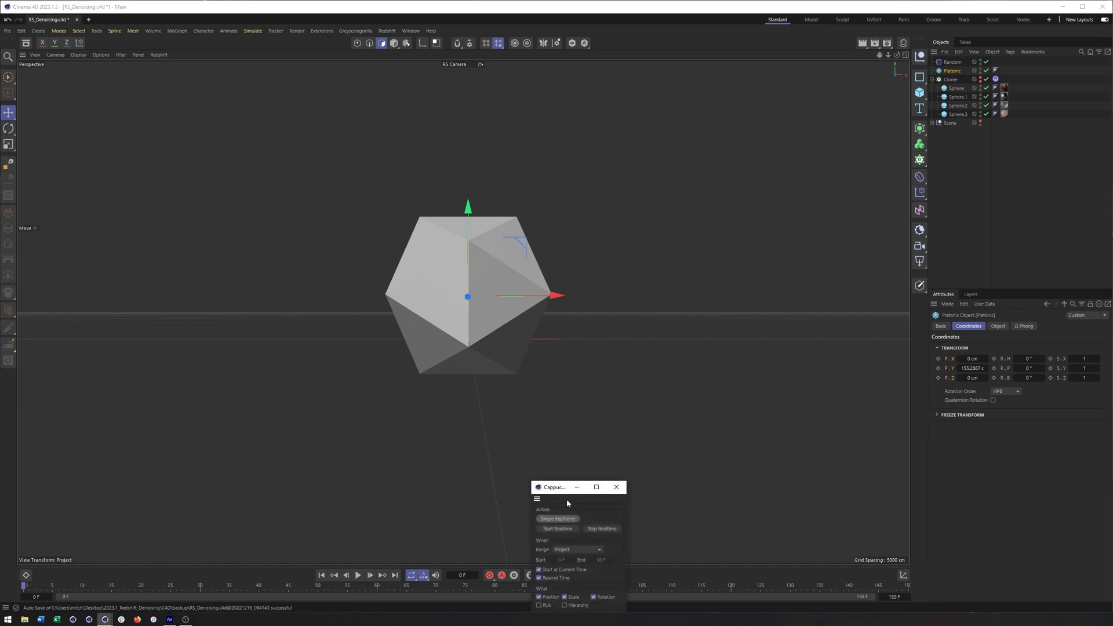
Record the Platonic being dragged in a figure eight with Cappuccino, then play it back.
left_click_drag(557, 487, 779, 90)
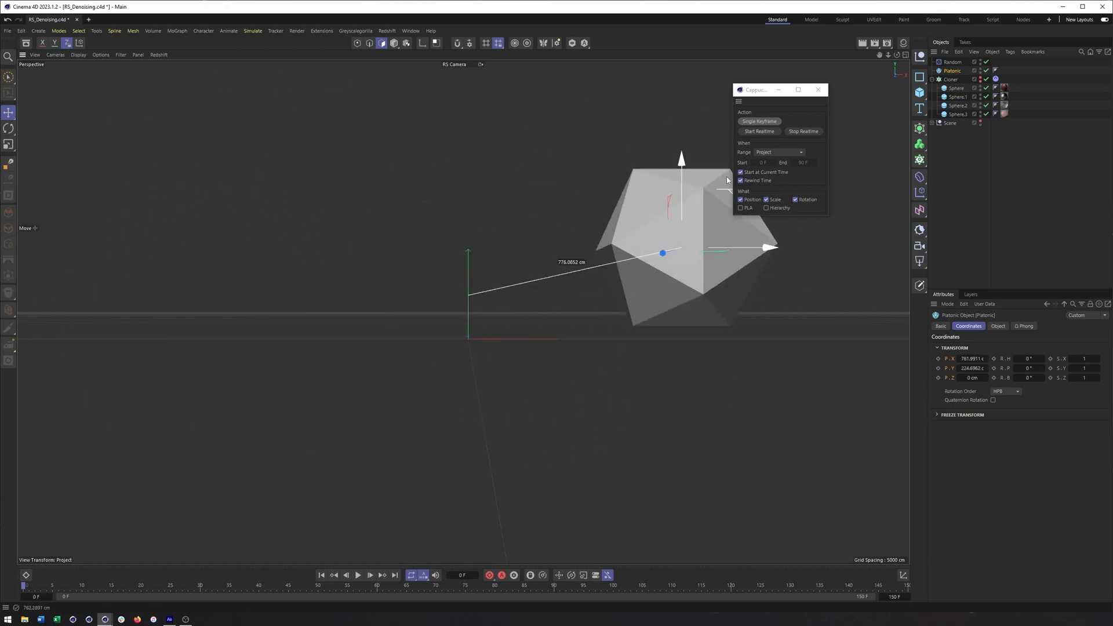
left_click_drag(662, 252, 506, 351)
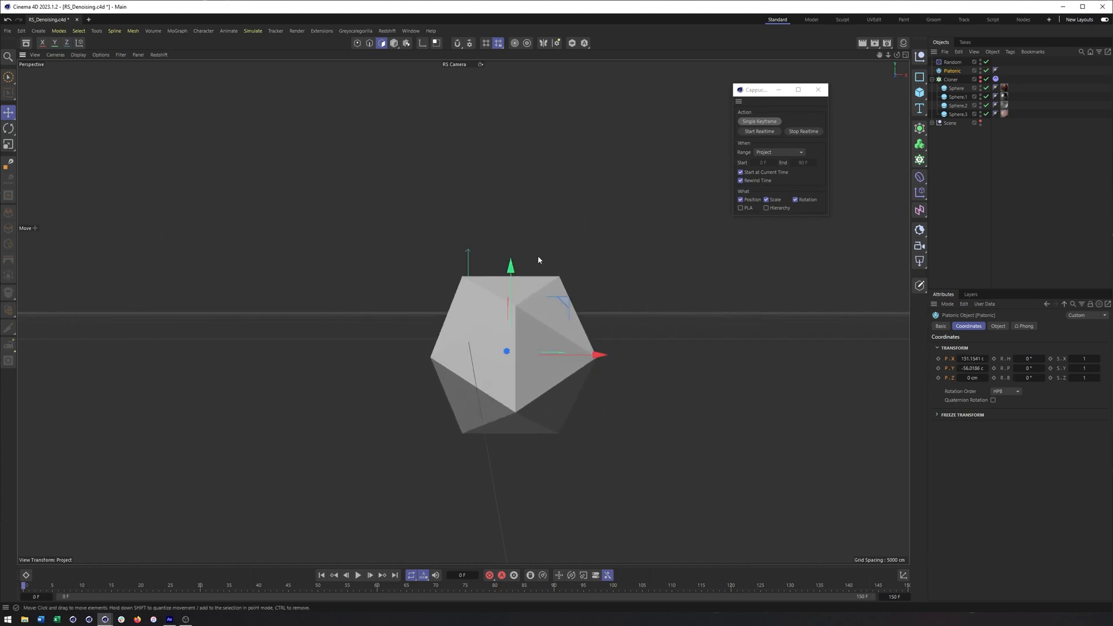
left_click_drag(510, 266, 468, 206)
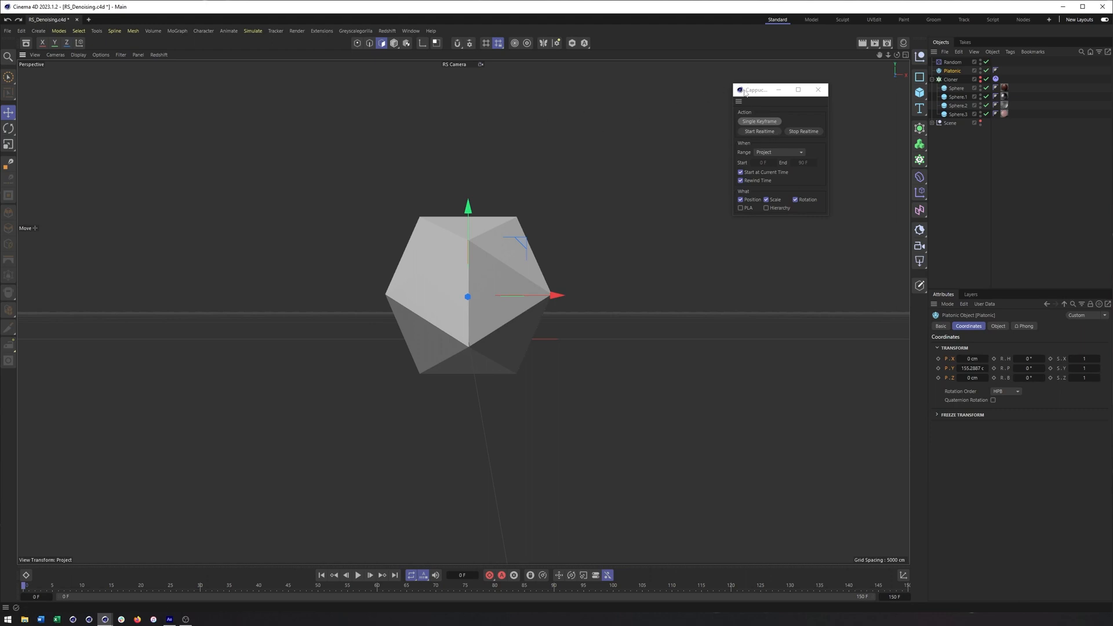
left_click_drag(778, 90, 735, 86)
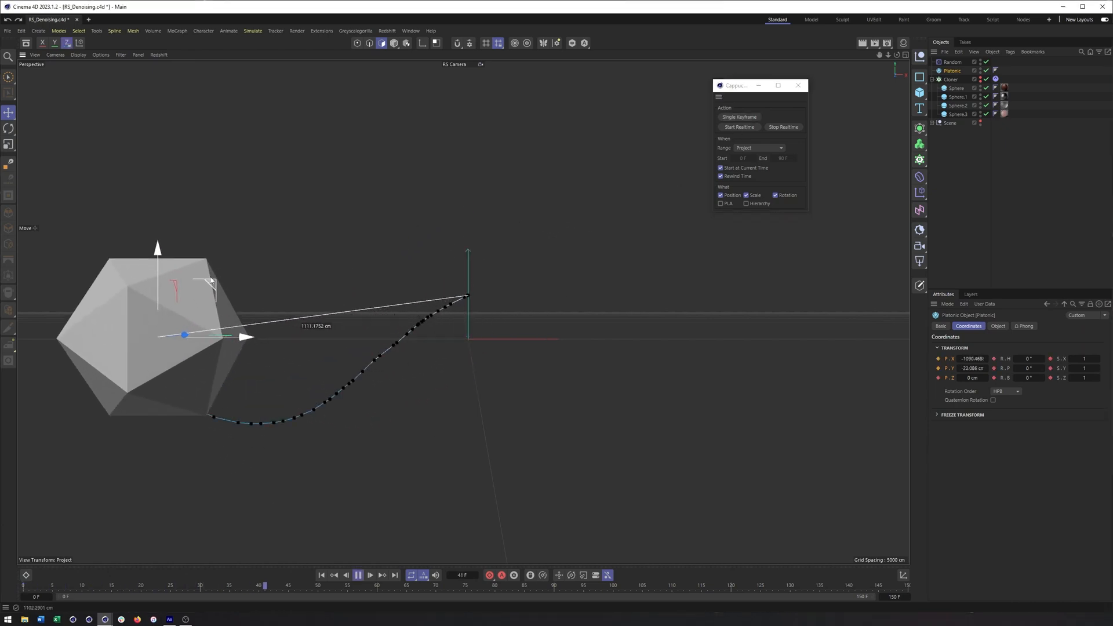
left_click(357, 575)
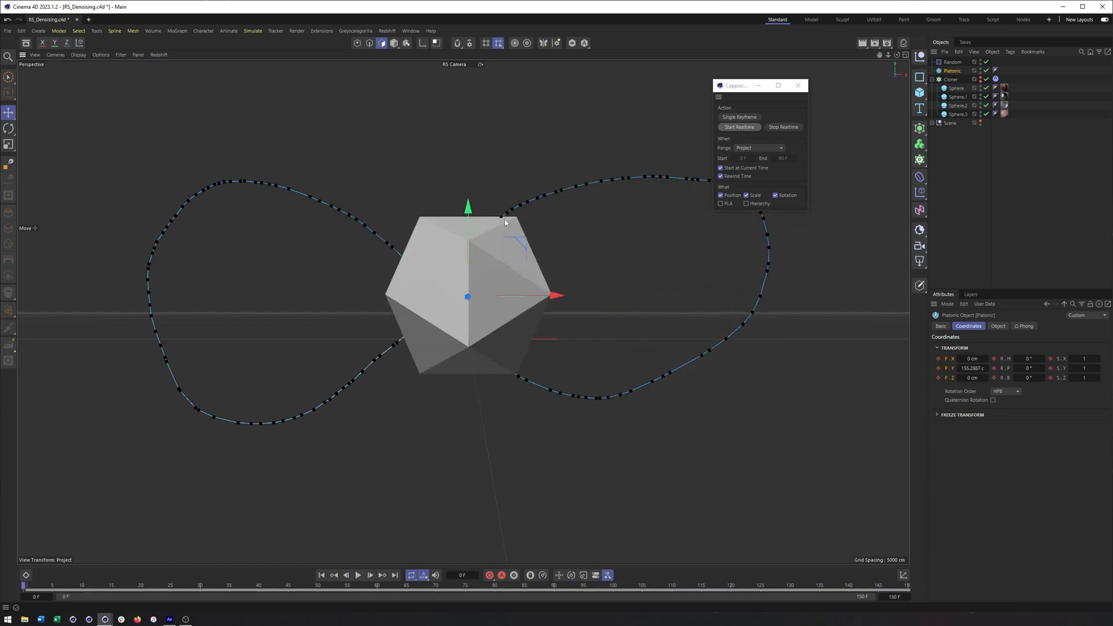
mouse_move(358, 575)
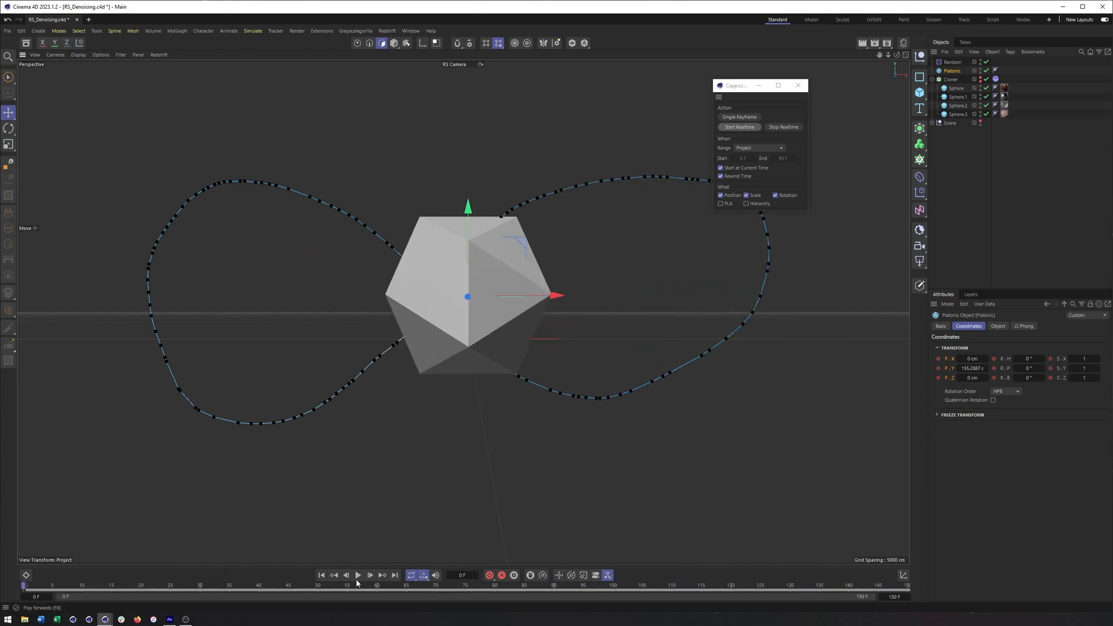
left_click(358, 575)
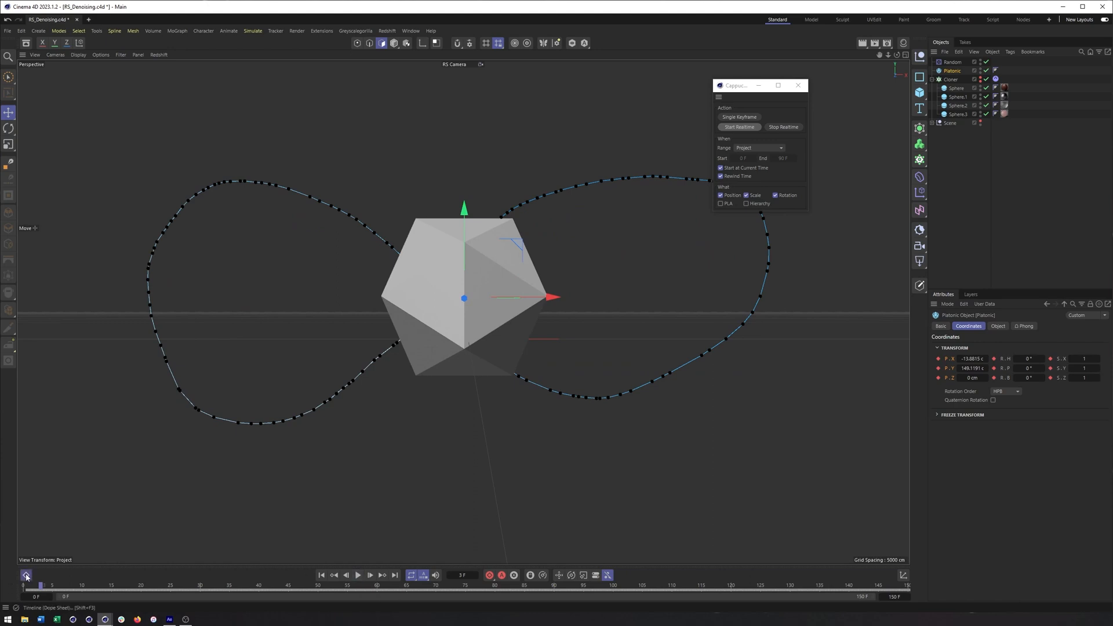
Open the F-Curve editor and select all of the Platonic's Position X keys.
left_click(26, 576)
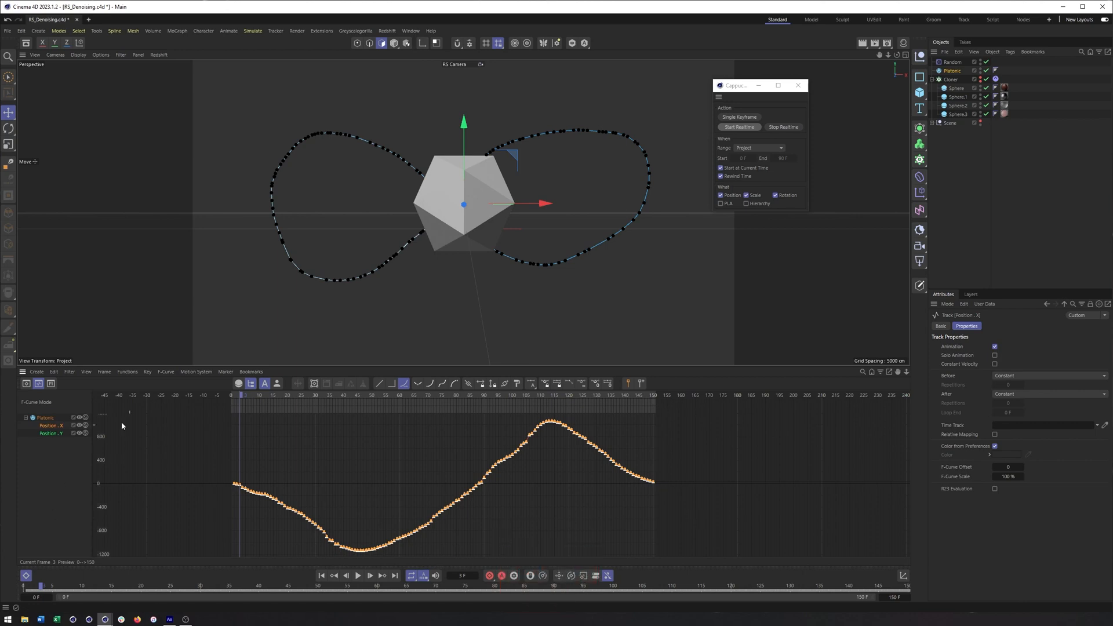
left_click(127, 371)
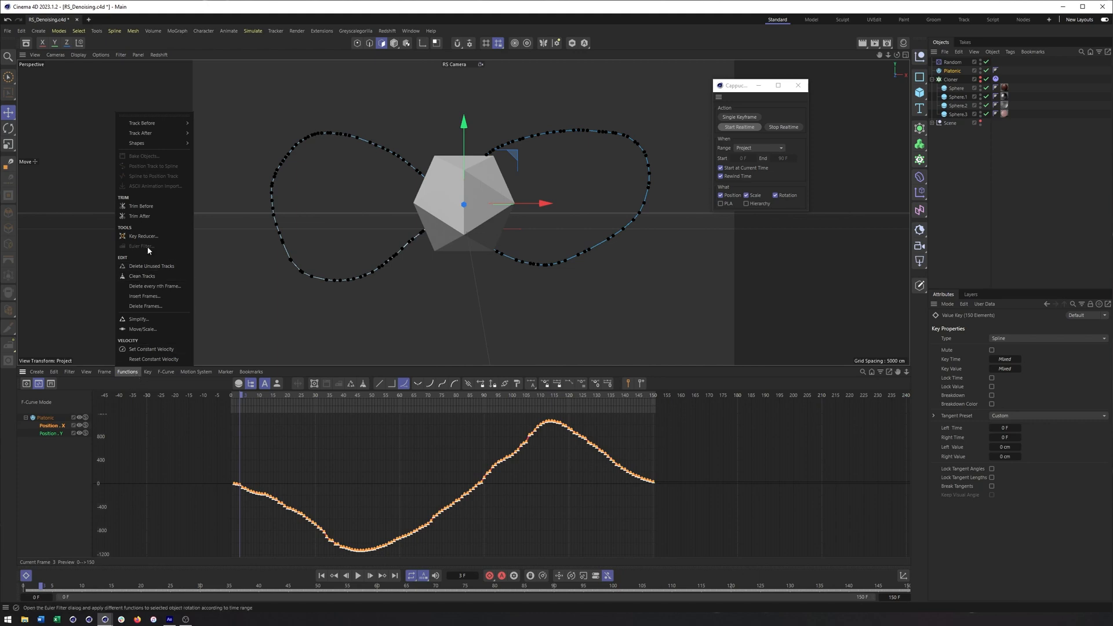
Run Key Reduction and test the Fourier reduction slider on Position X, ending at zero.
left_click(143, 236)
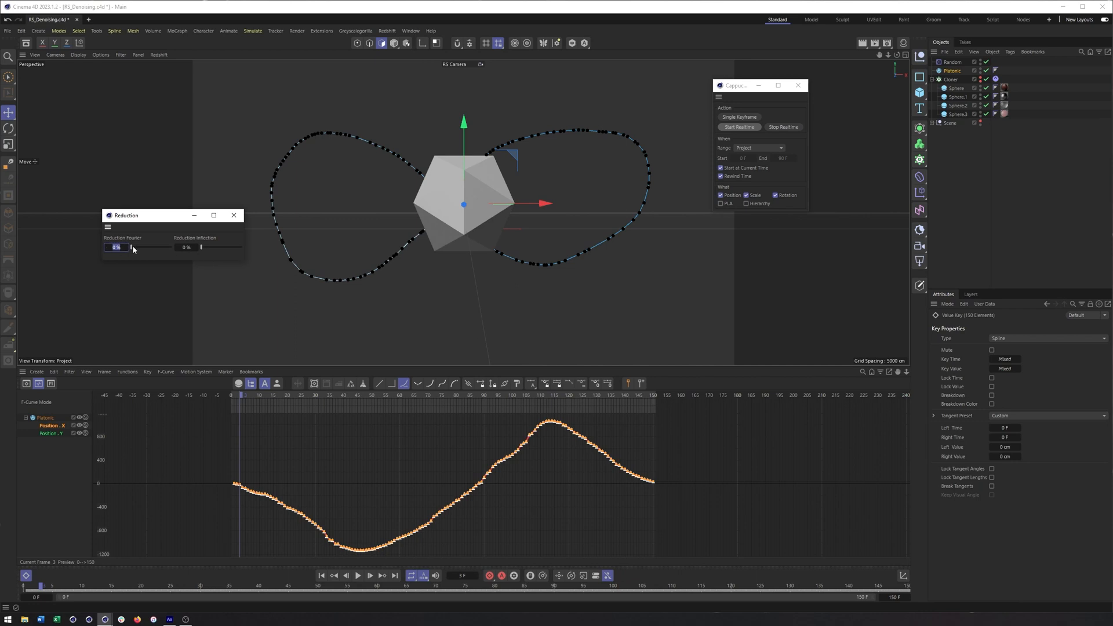
left_click_drag(118, 247, 135, 247)
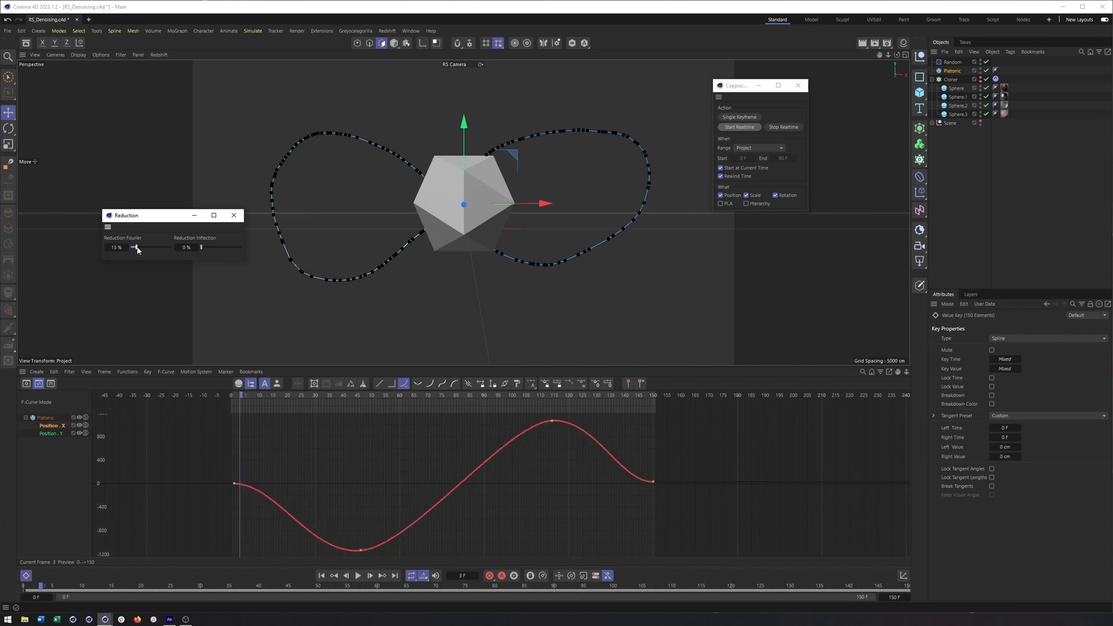
left_click_drag(133, 247, 149, 247)
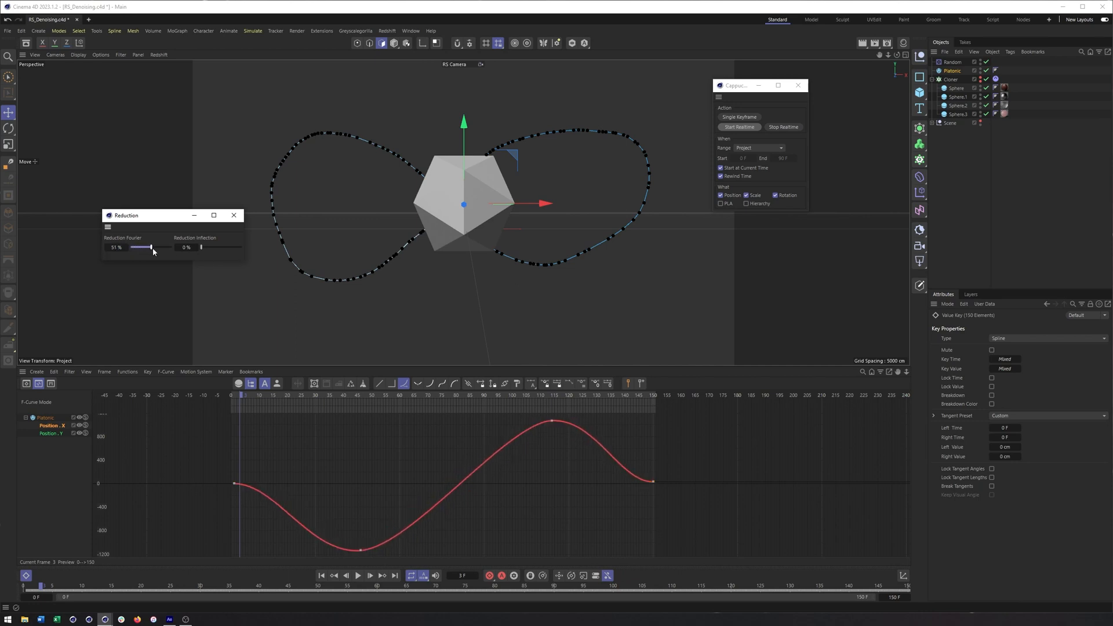
left_click_drag(150, 247, 159, 246)
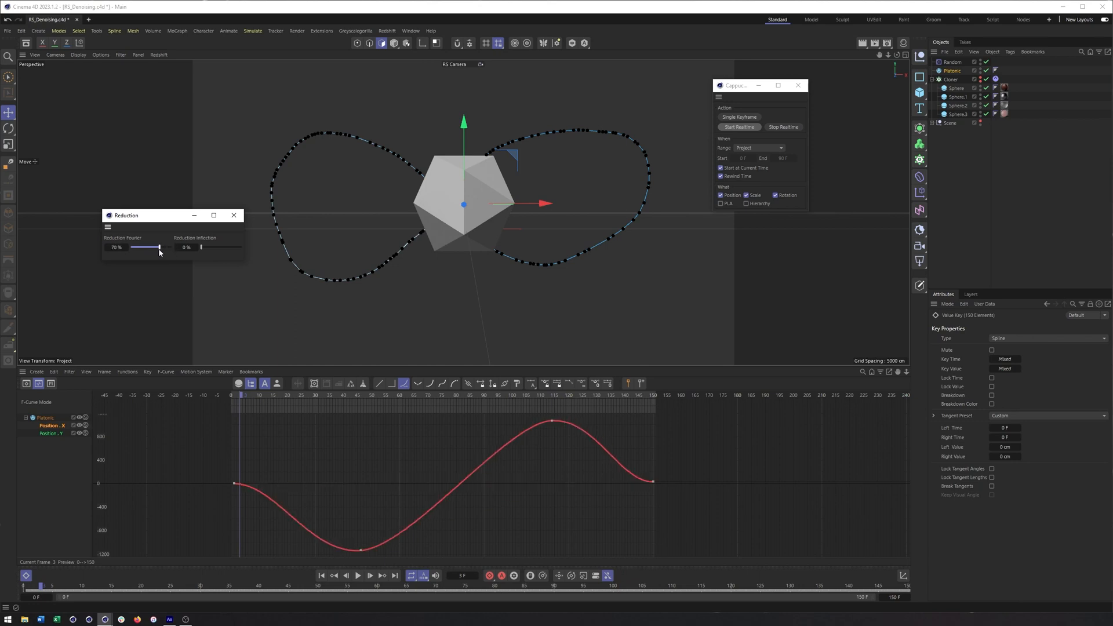
left_click_drag(159, 247, 156, 247)
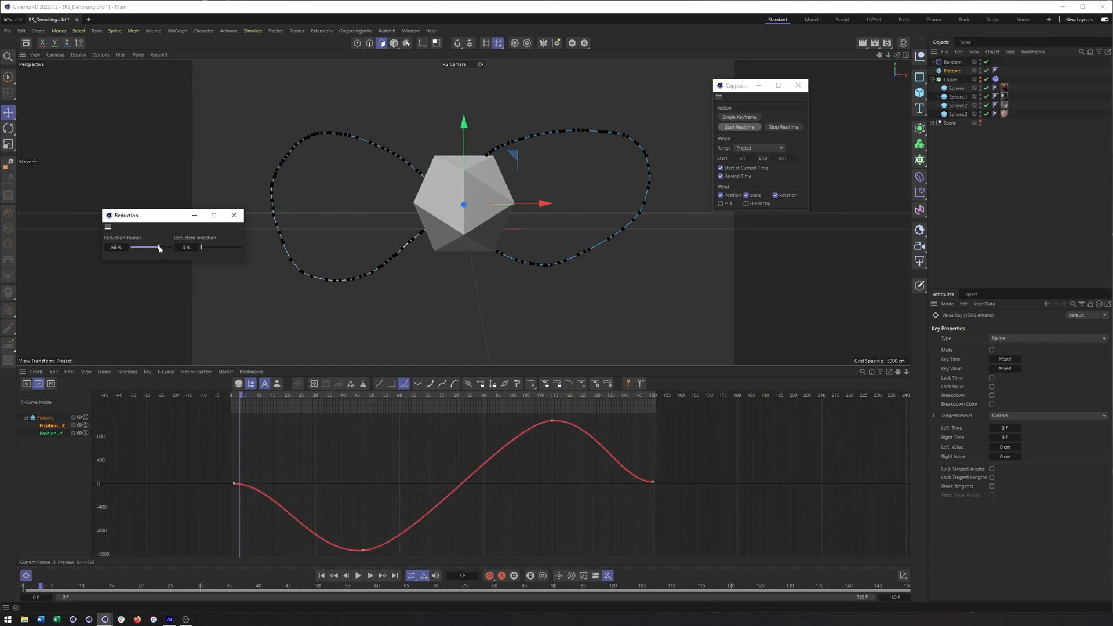
left_click_drag(158, 248, 134, 247)
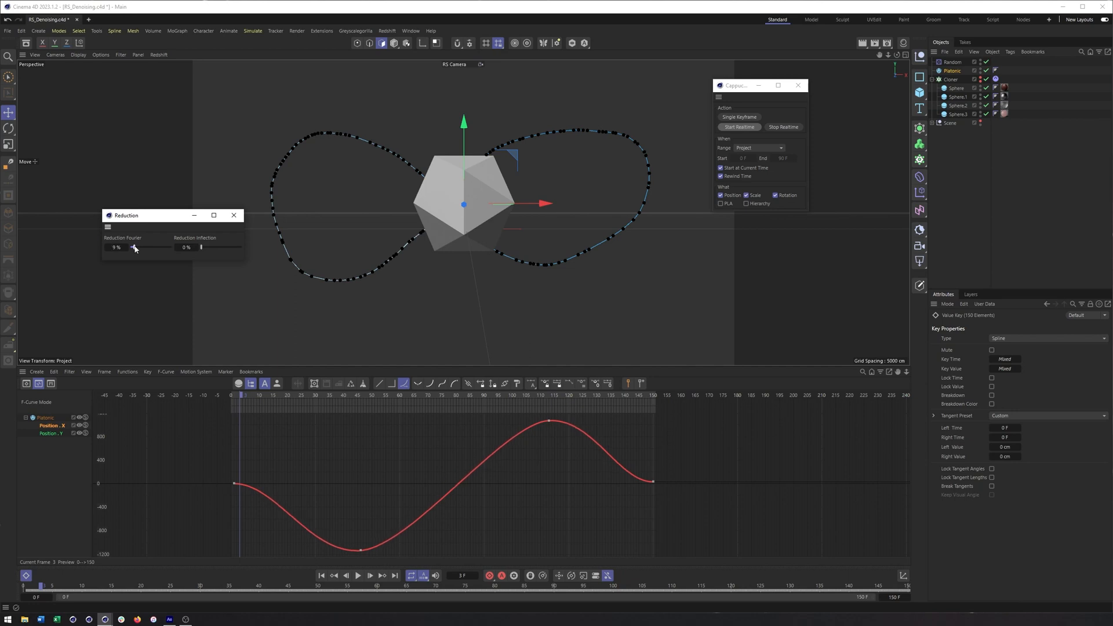
left_click_drag(136, 247, 131, 247)
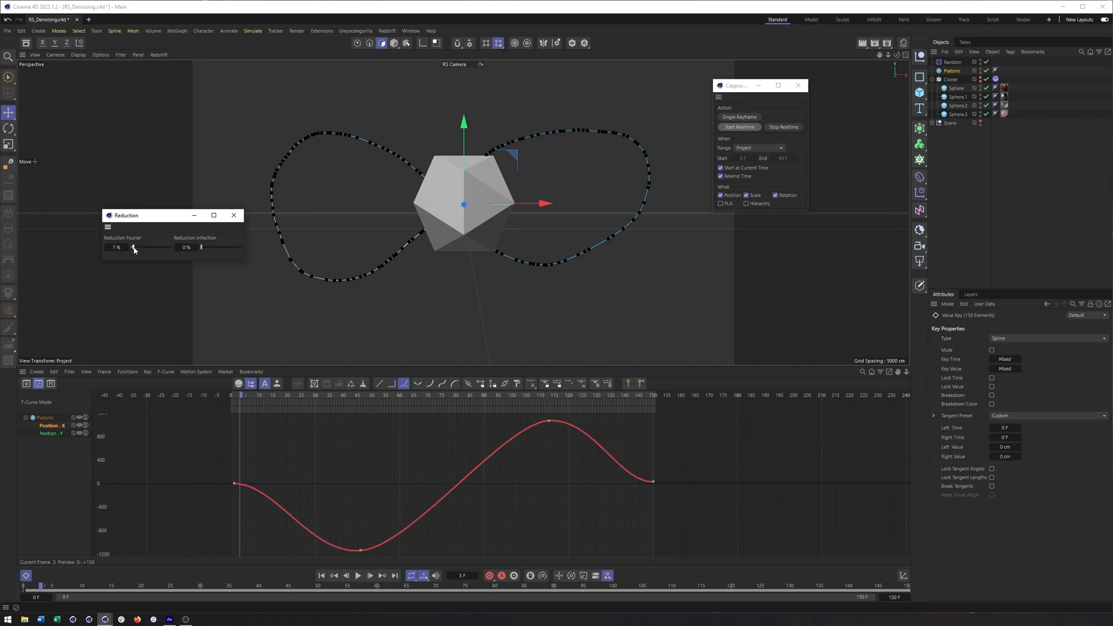
left_click_drag(133, 247, 130, 247)
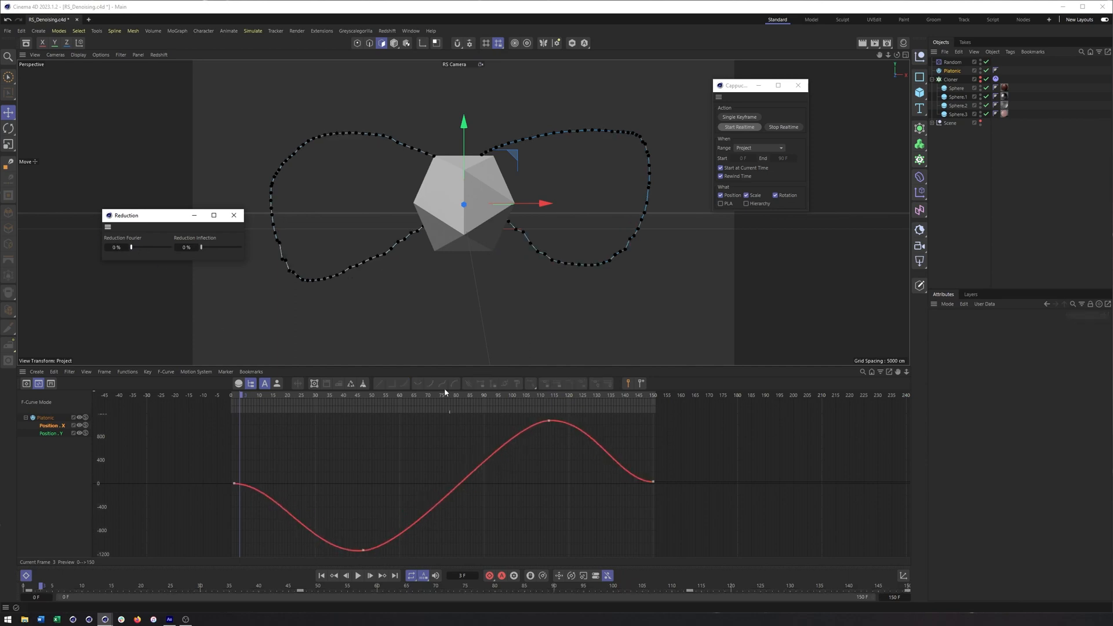
Show the Position Y curve and raise key reduction until the path smooths.
left_click(50, 434)
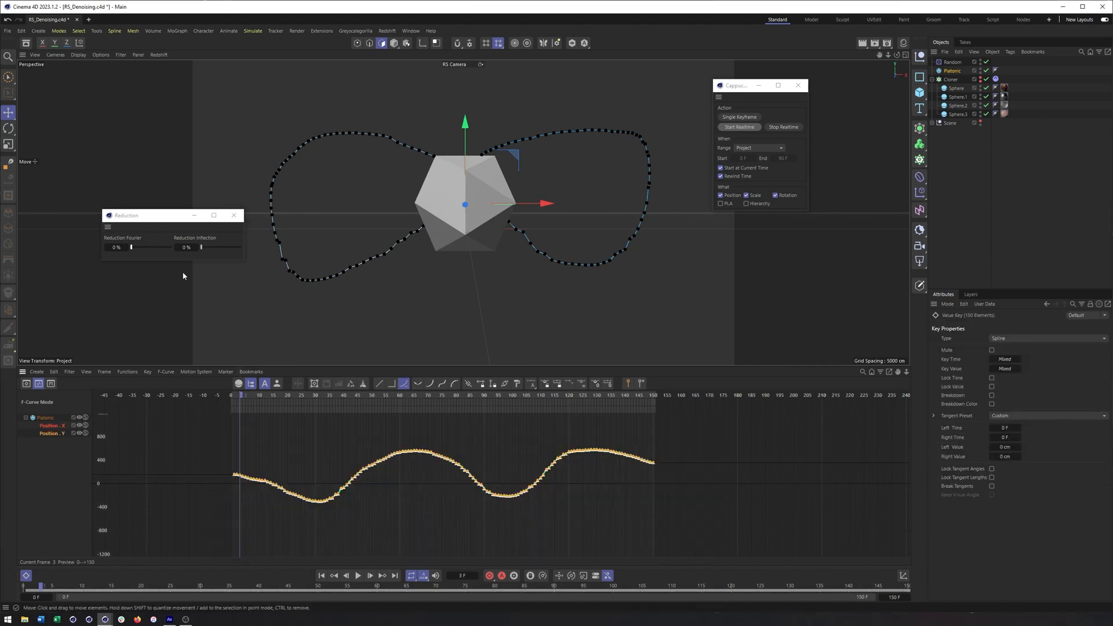
left_click_drag(130, 247, 132, 247)
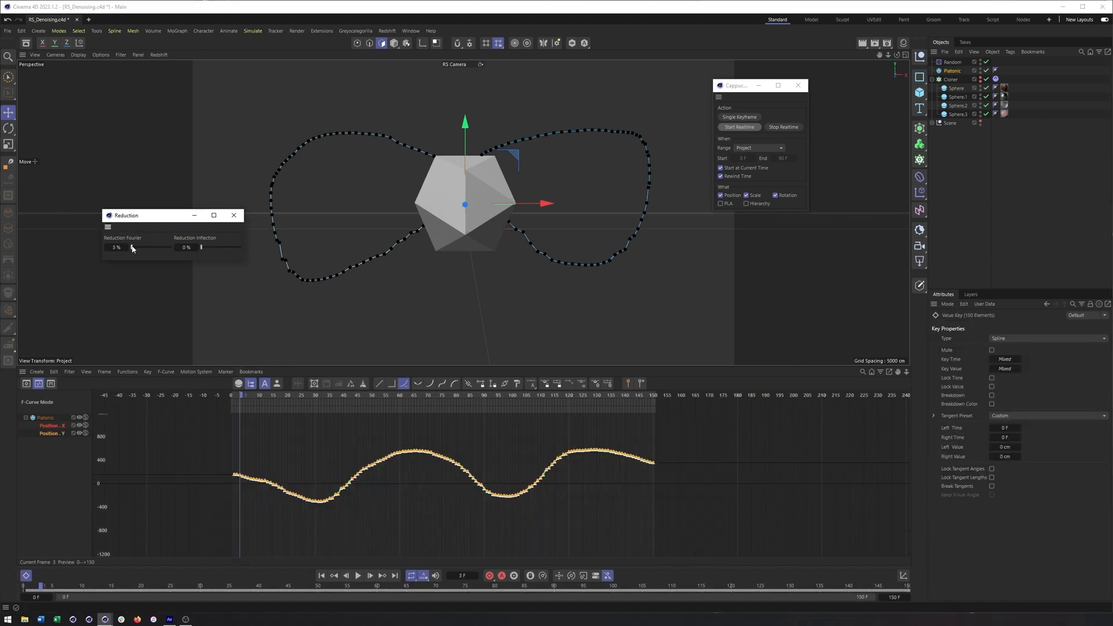
left_click_drag(132, 247, 140, 247)
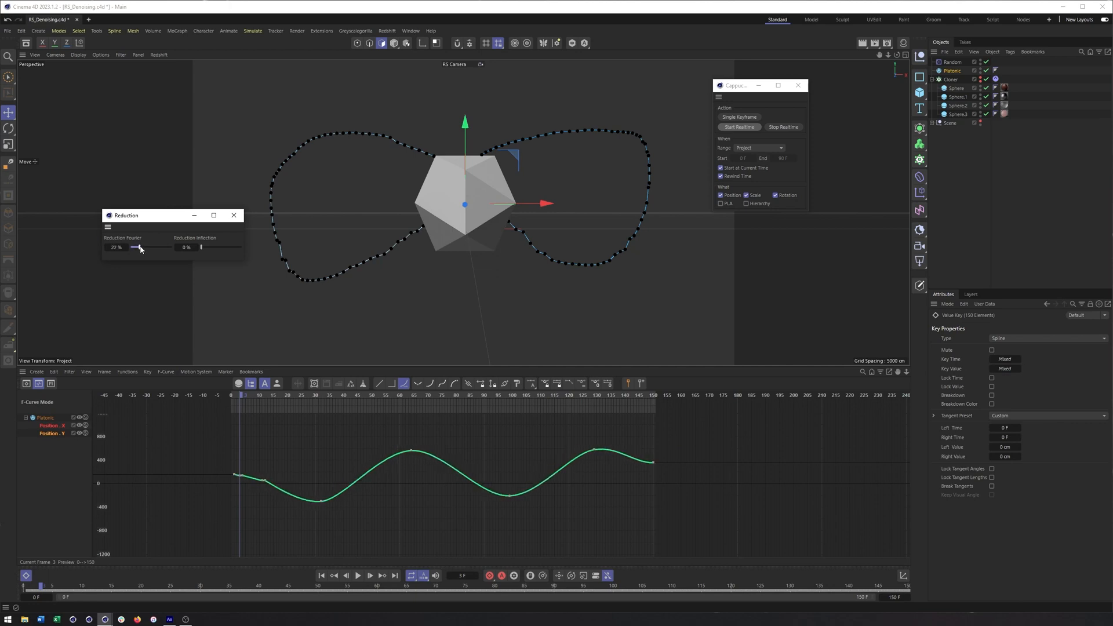
left_click_drag(137, 247, 148, 247)
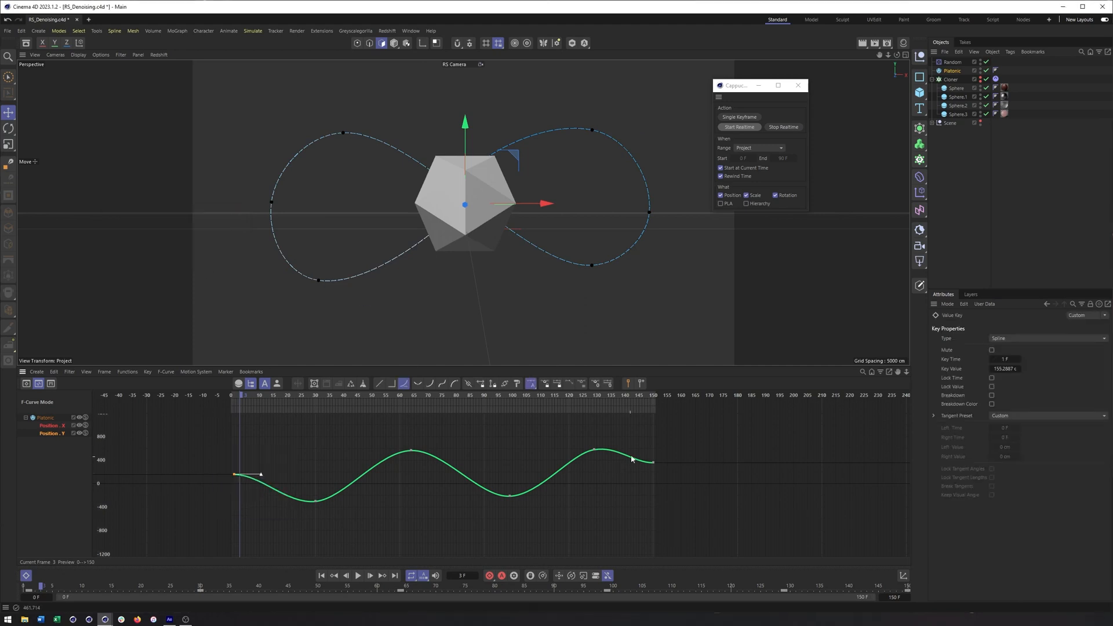
Match the last X and Y position keys to frame 1, then play the loop to check it.
left_click(53, 425)
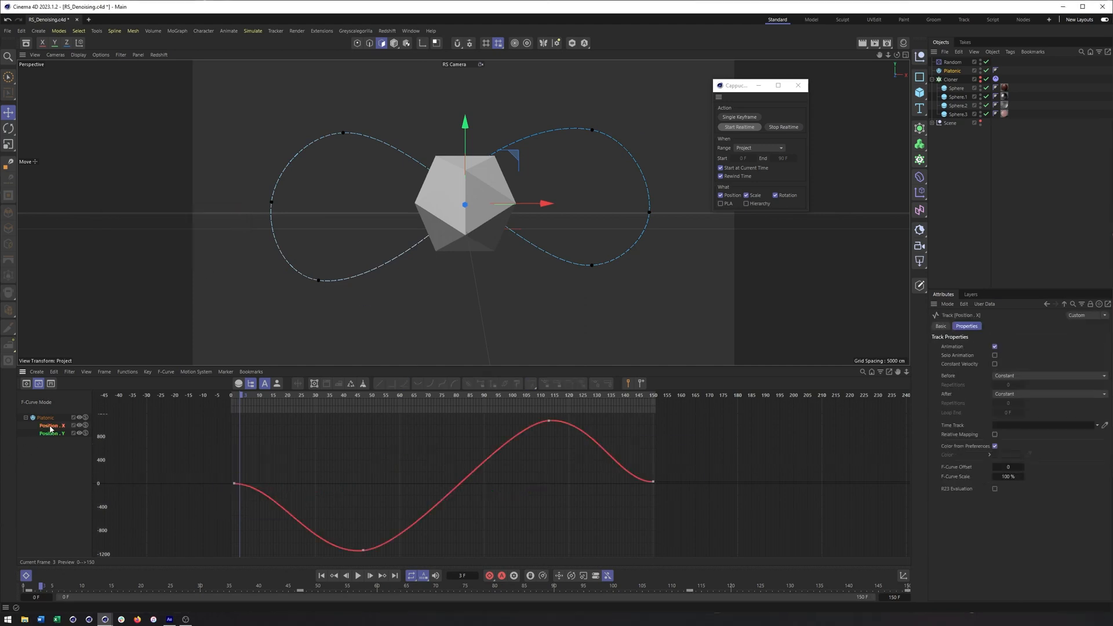
left_click(234, 484)
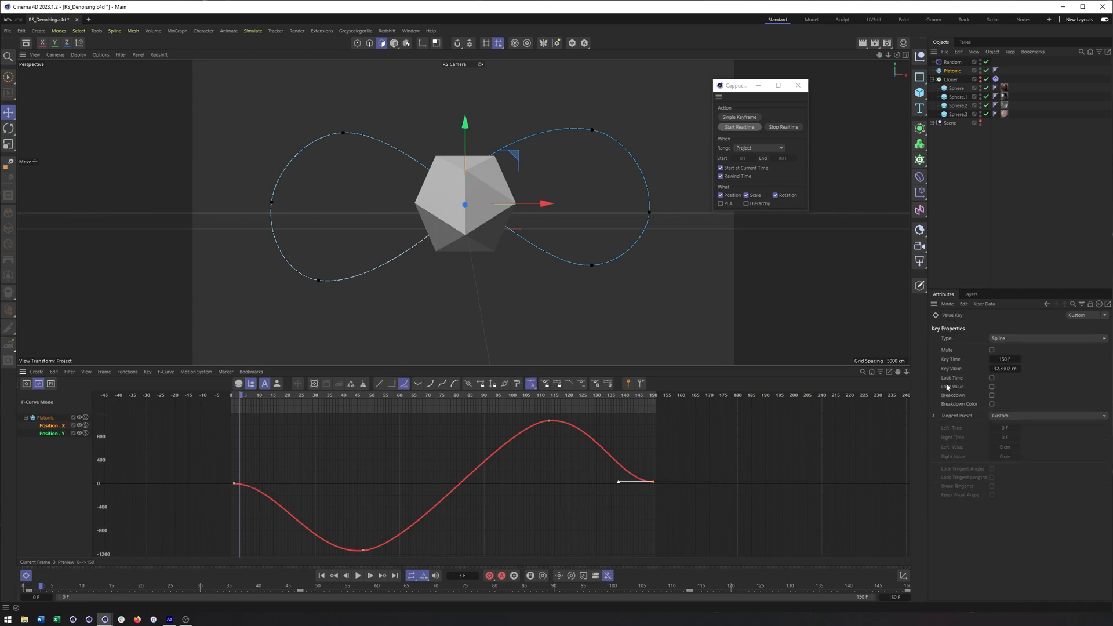
left_click(1004, 368)
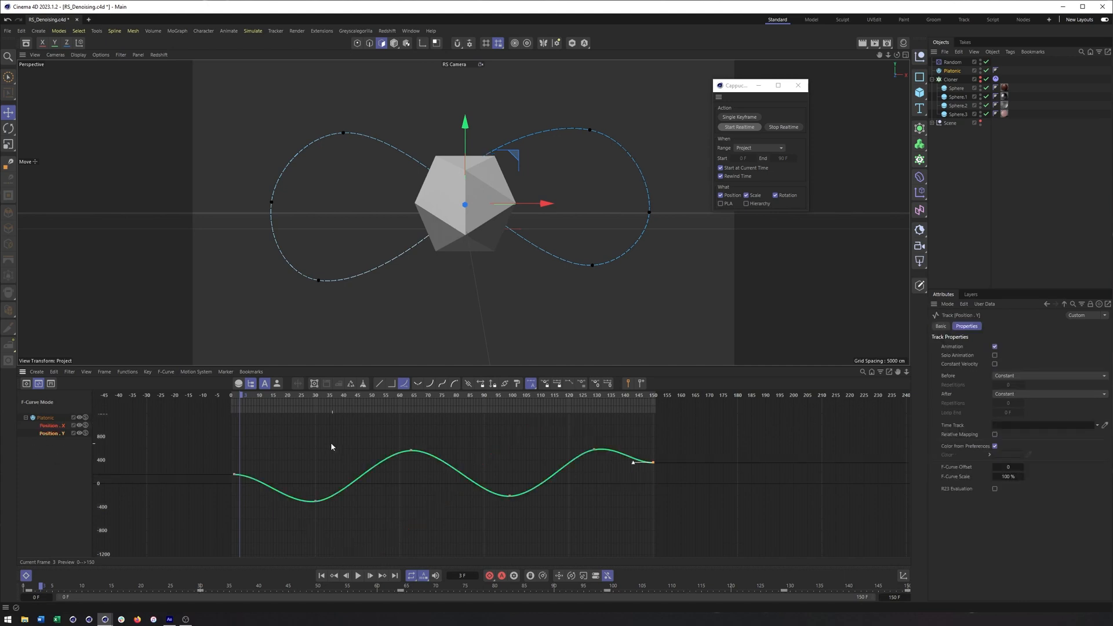
left_click(234, 473)
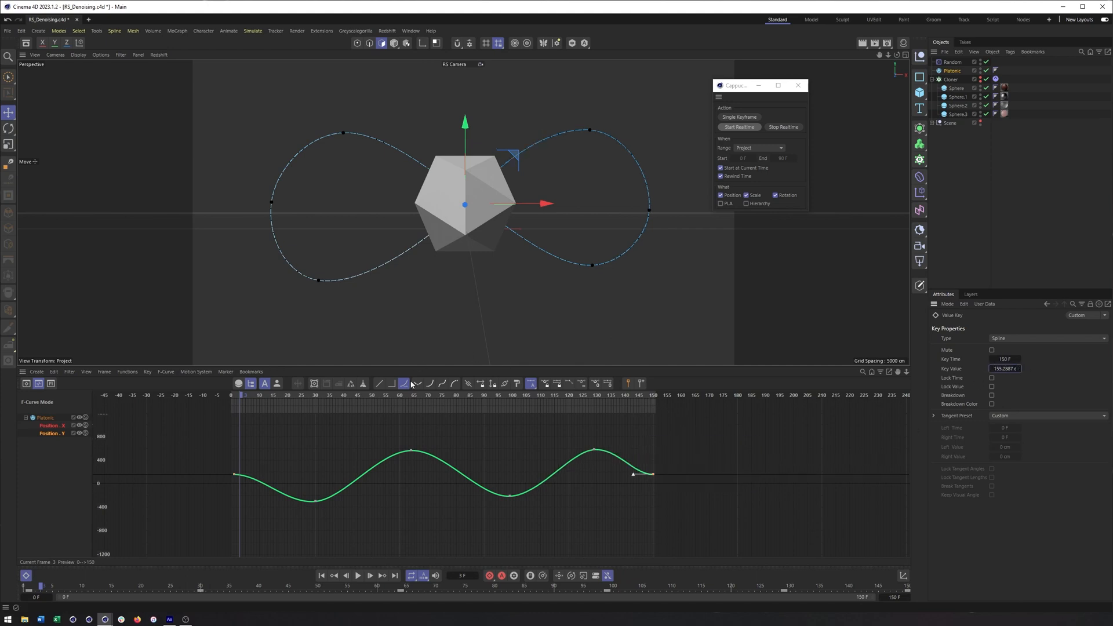
left_click(358, 576)
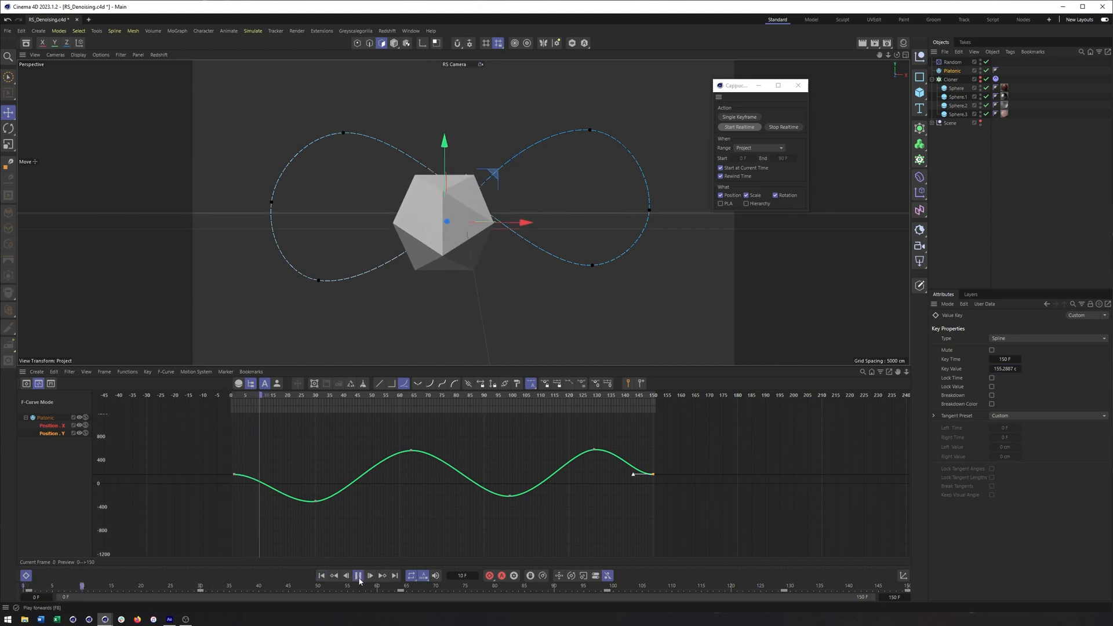
left_click(358, 576)
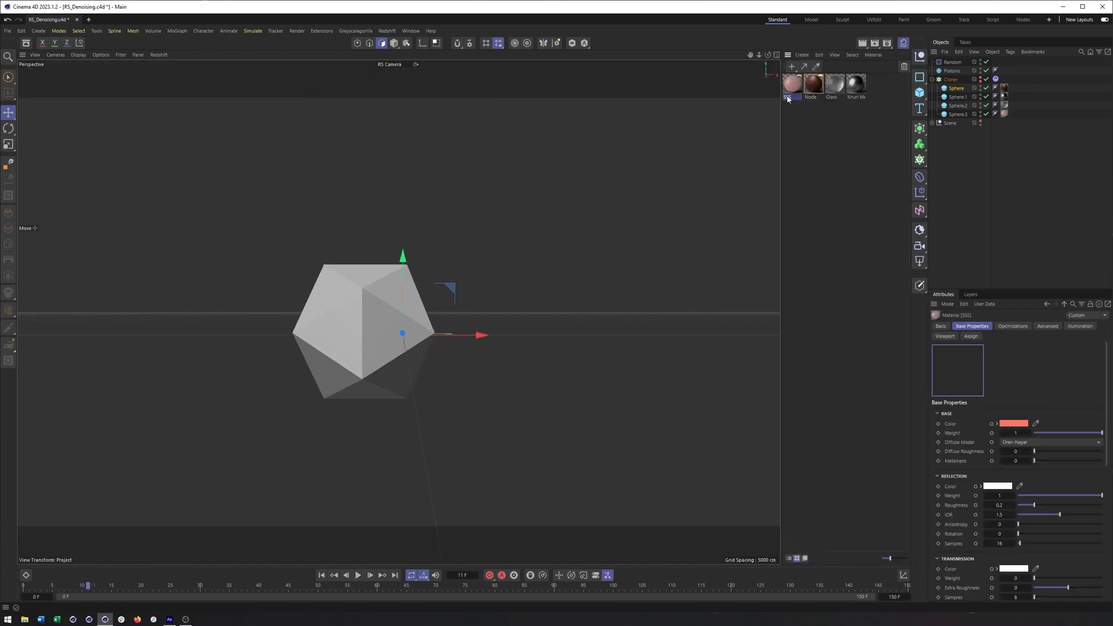
Inspect the Node, Glass, Knurl Metal 02 and SSS material attributes.
left_click(810, 84)
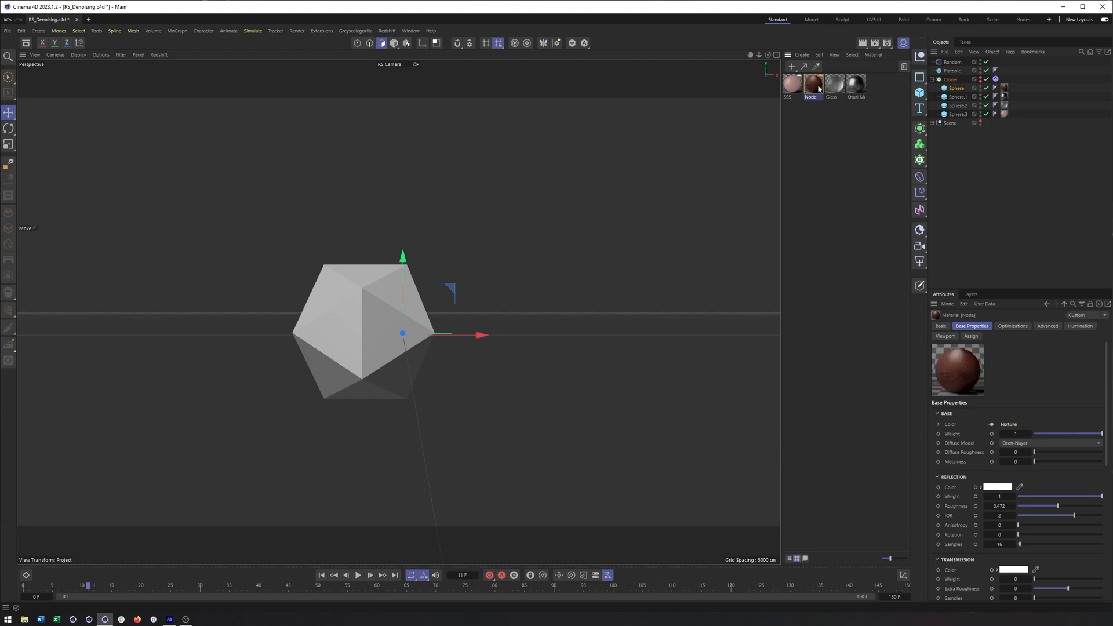
left_click(832, 83)
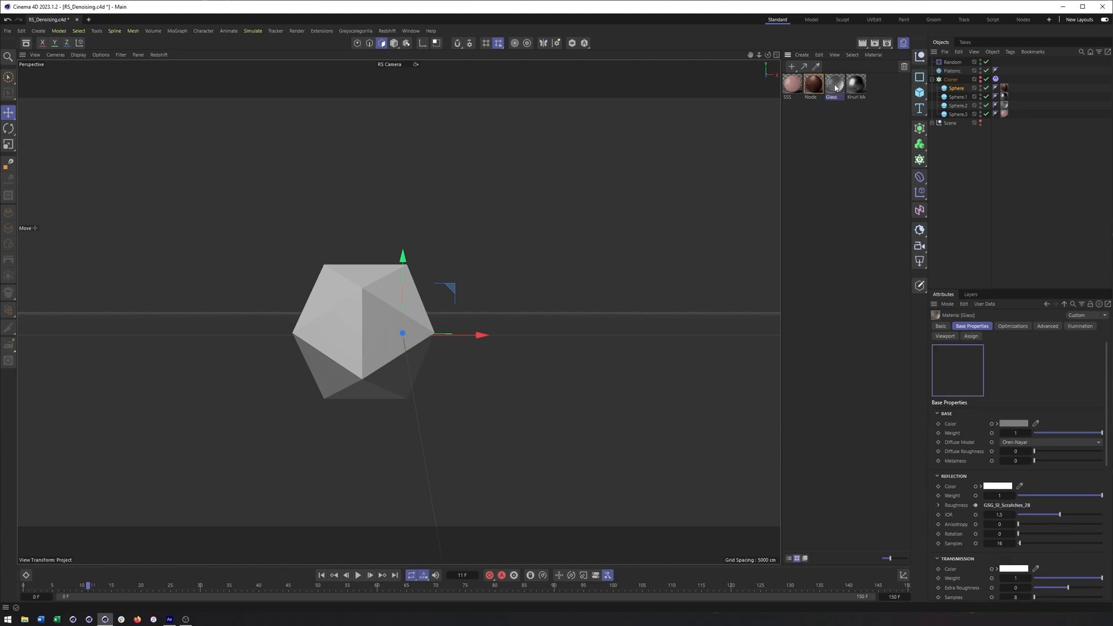
left_click(856, 83)
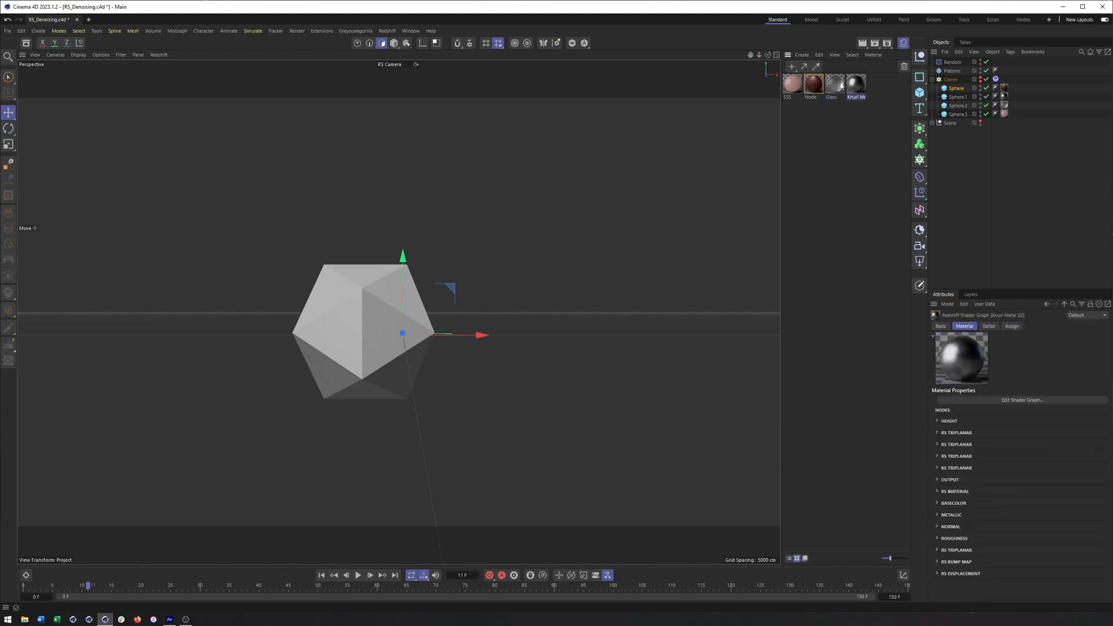
left_click(791, 83)
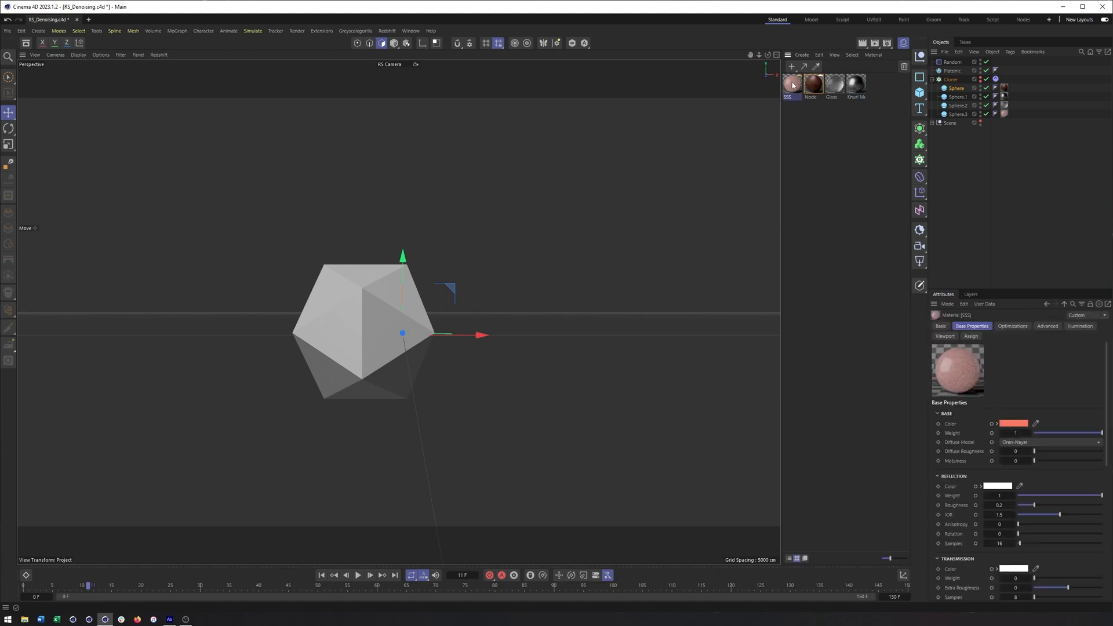
left_click(812, 84)
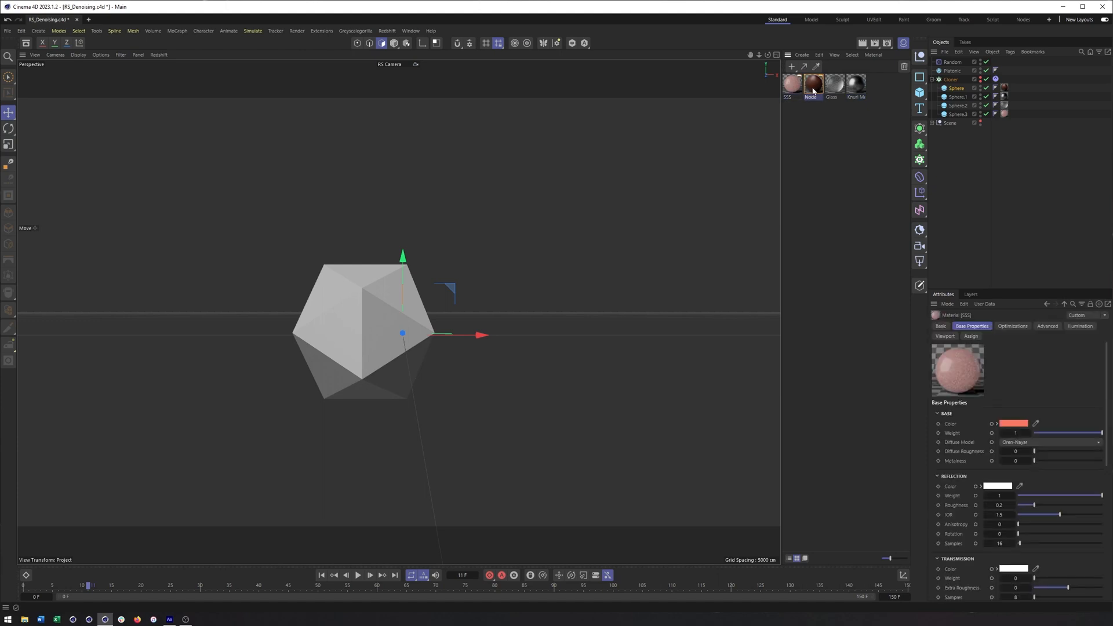
left_click(857, 83)
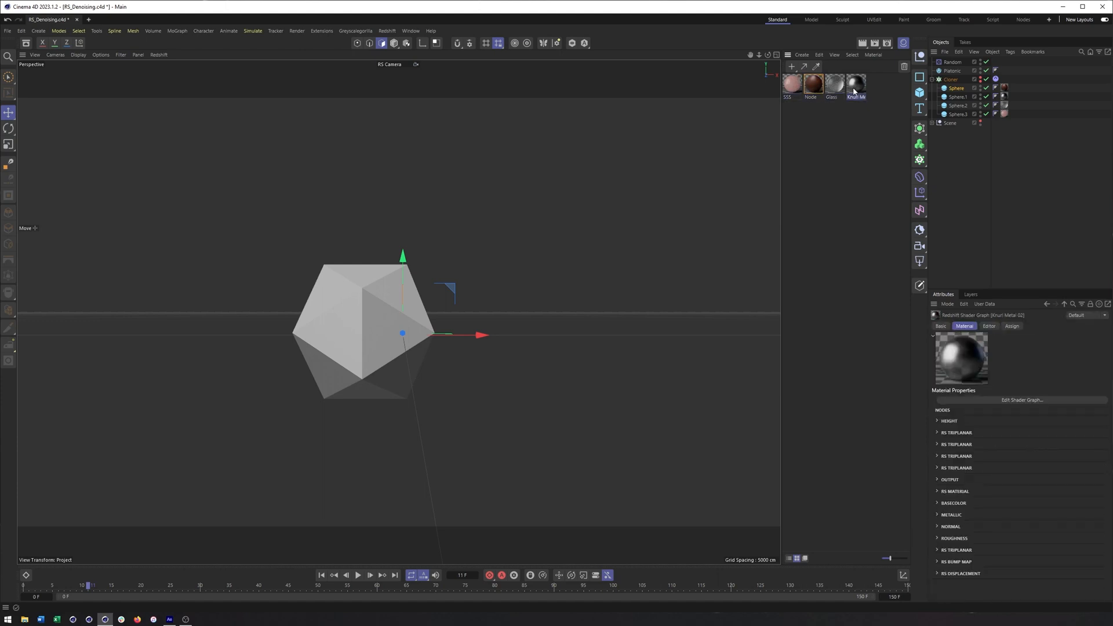
Browse the plugins menu, recheck Node and Glass, then select the Cloner.
left_click(355, 31)
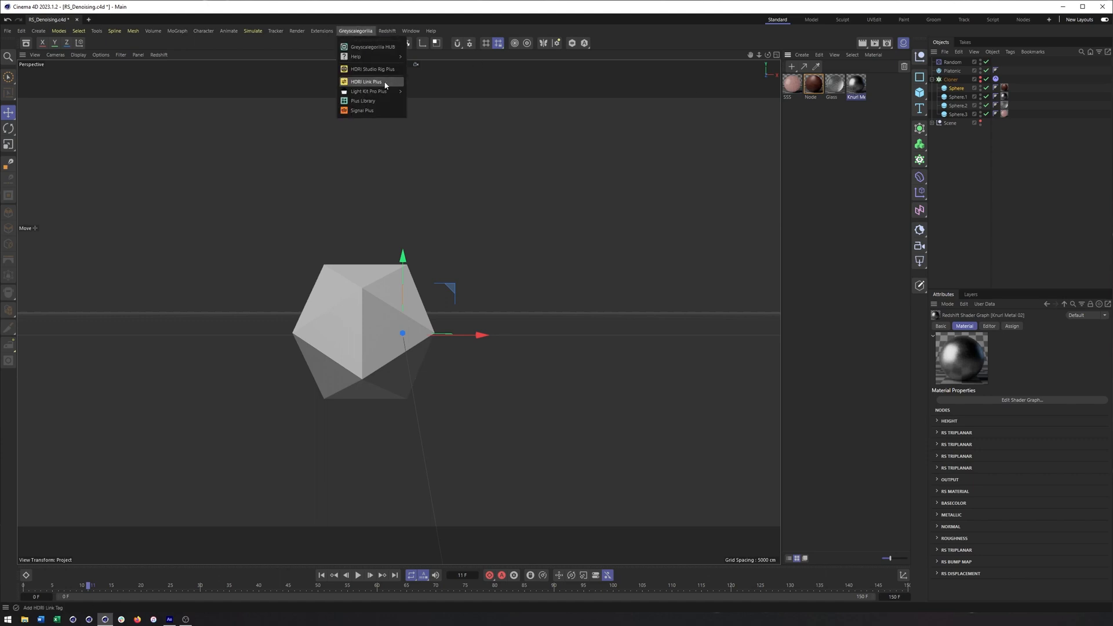
left_click(811, 84)
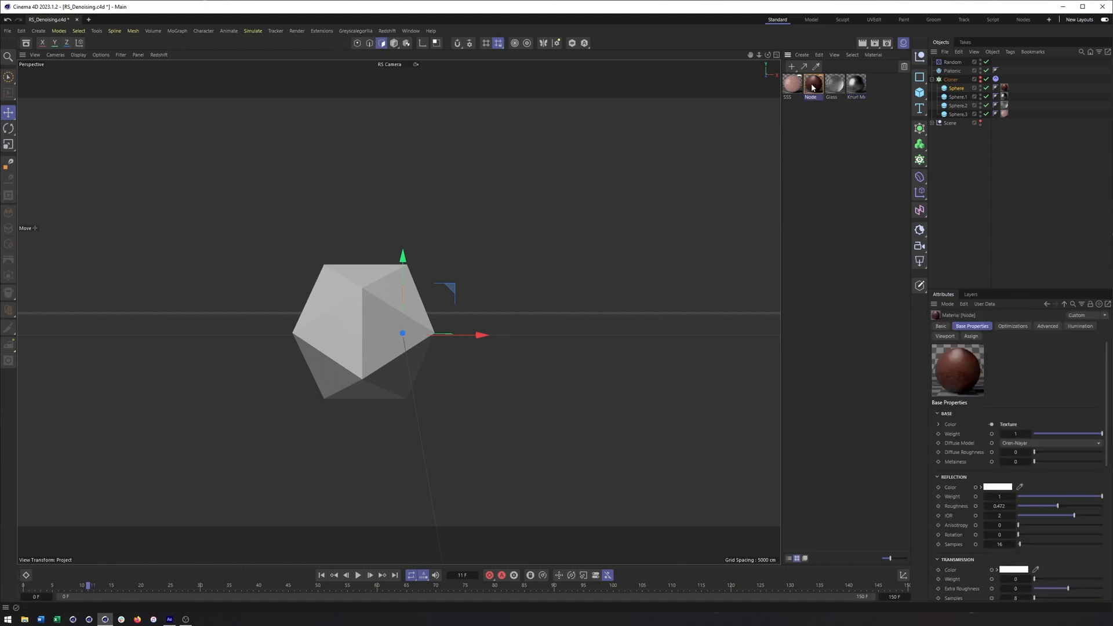
left_click(835, 83)
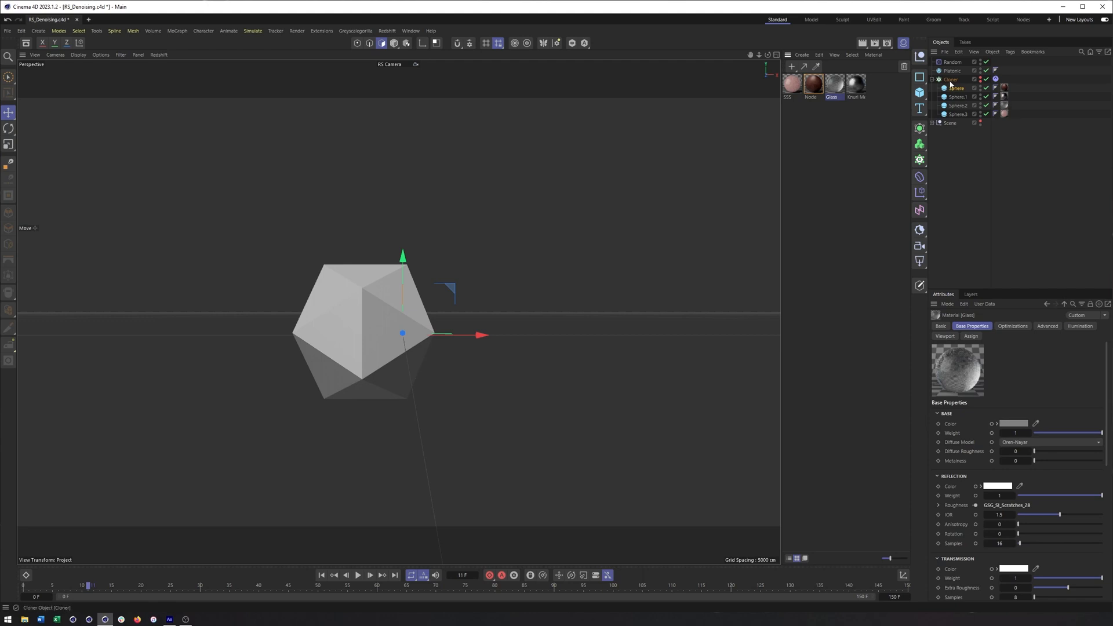
left_click(952, 79)
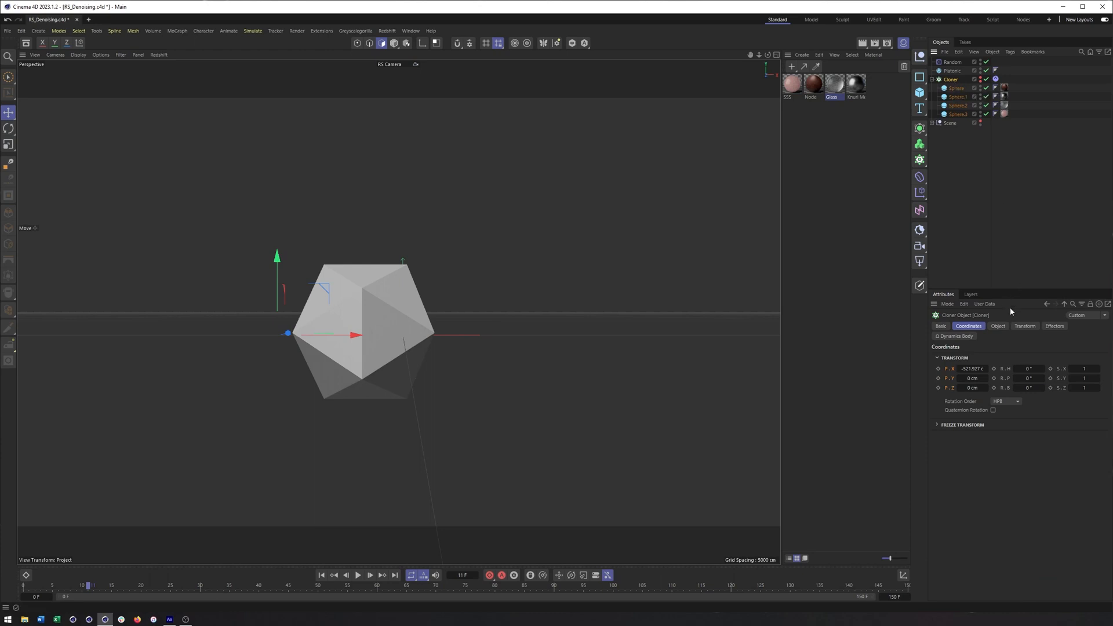
Re-enable the Cloner so the spheres appear, and select the Random effector.
left_click(997, 326)
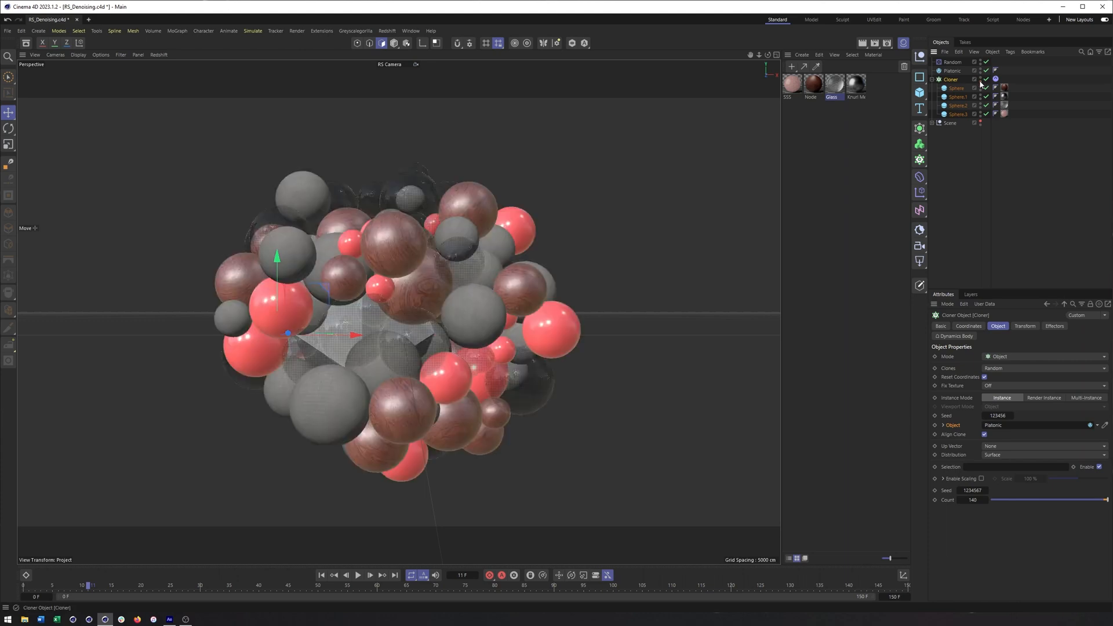
left_click(952, 62)
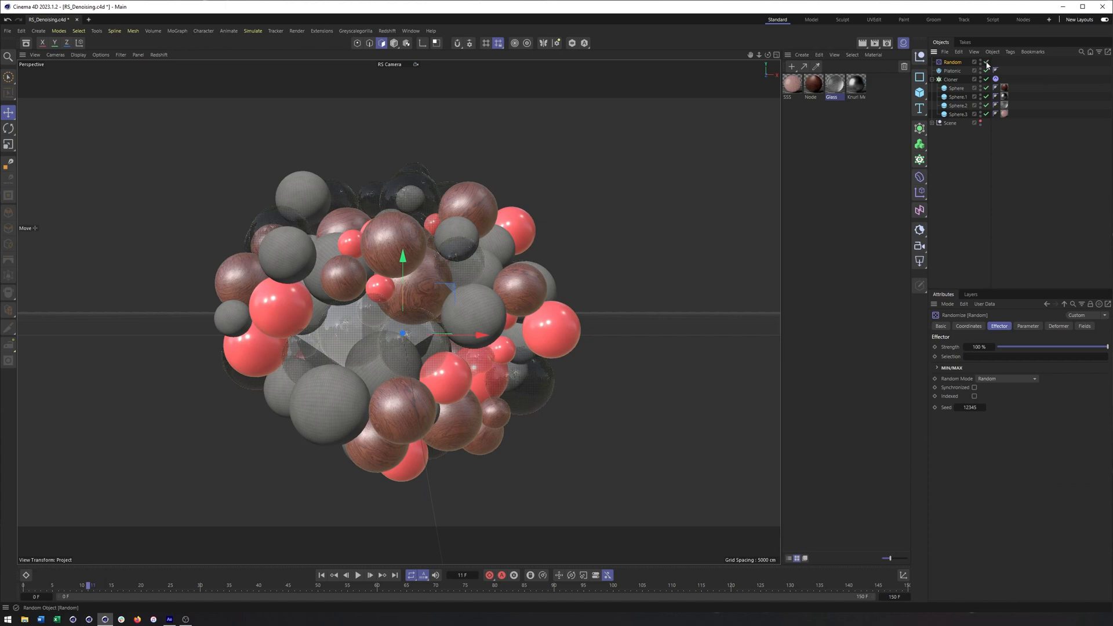
mouse_move(617, 264)
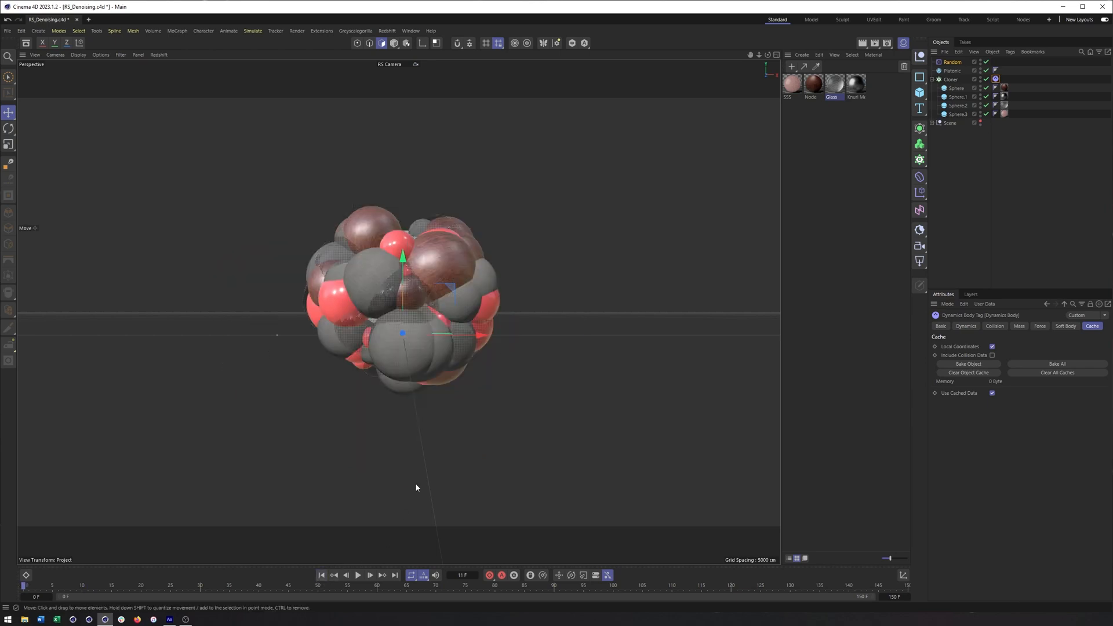
Play the simulation, raise Follow Position strength, then scrub forward to frame 150.
left_click(357, 575)
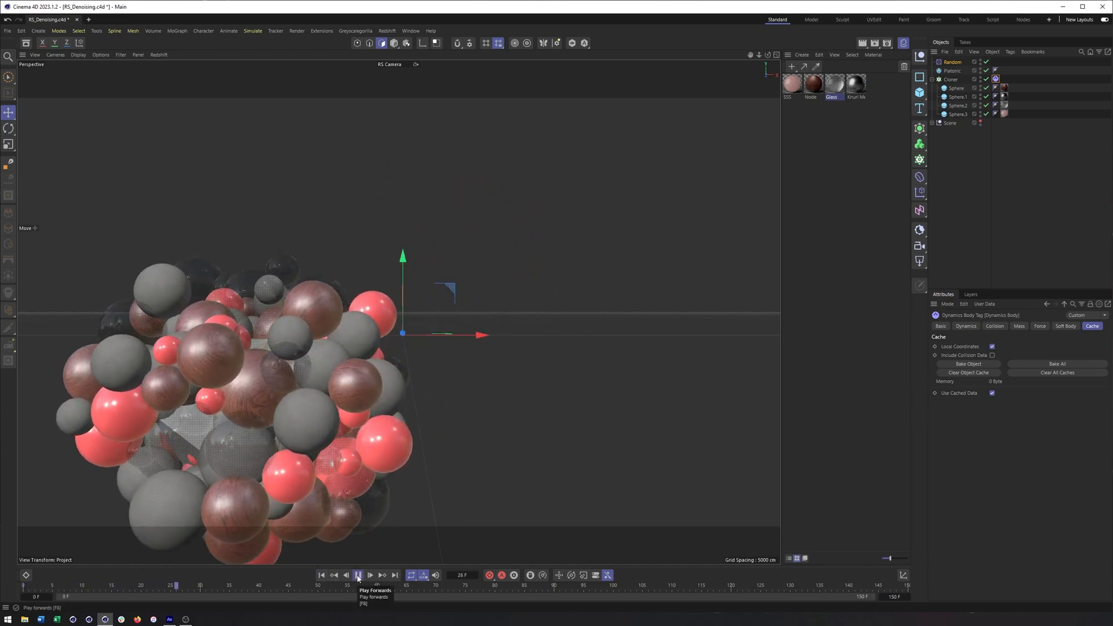
left_click(358, 575)
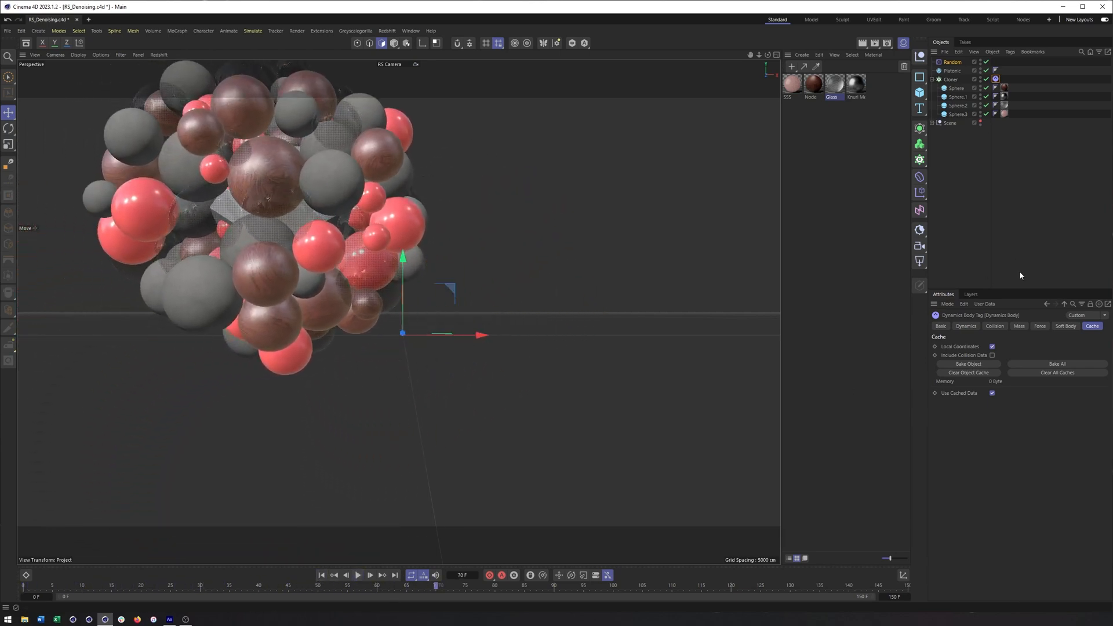
left_click(1040, 326)
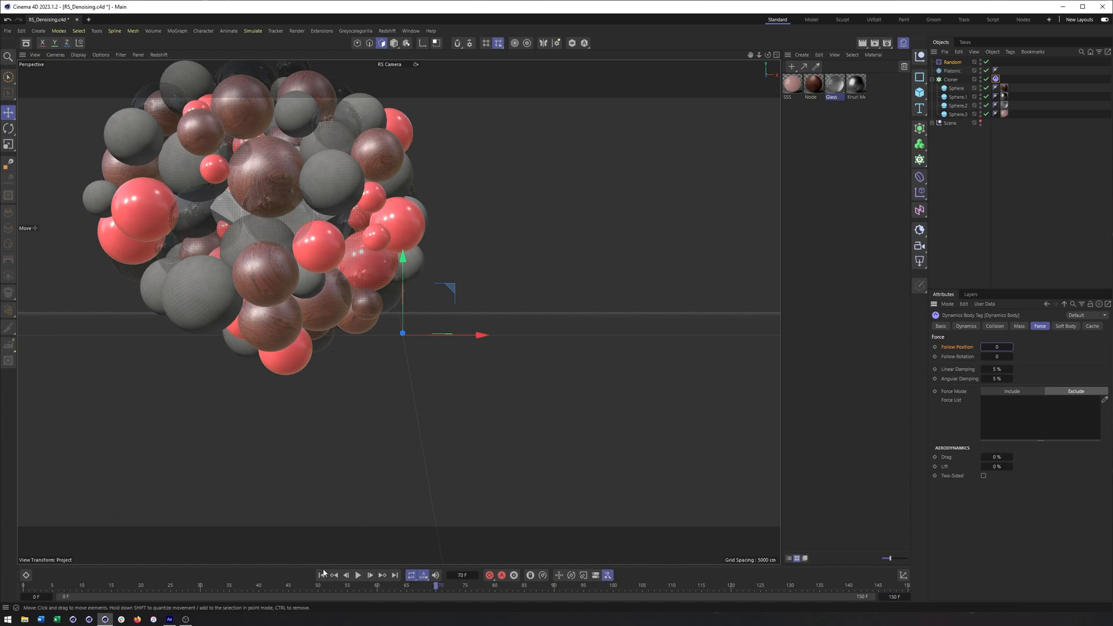
left_click(358, 575)
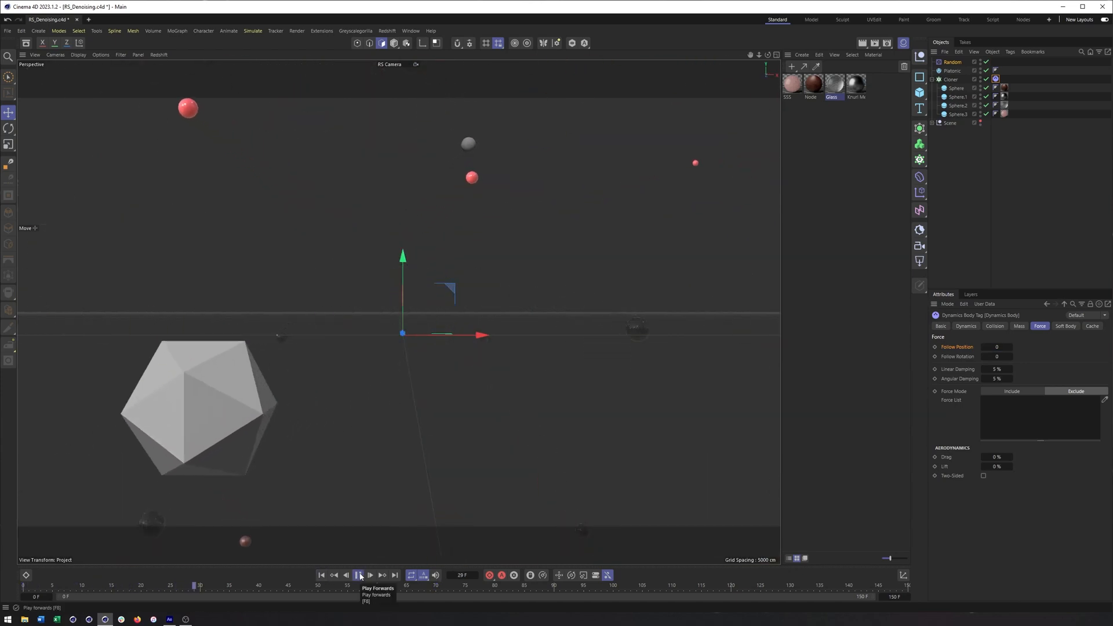
left_click(359, 575)
type("10")
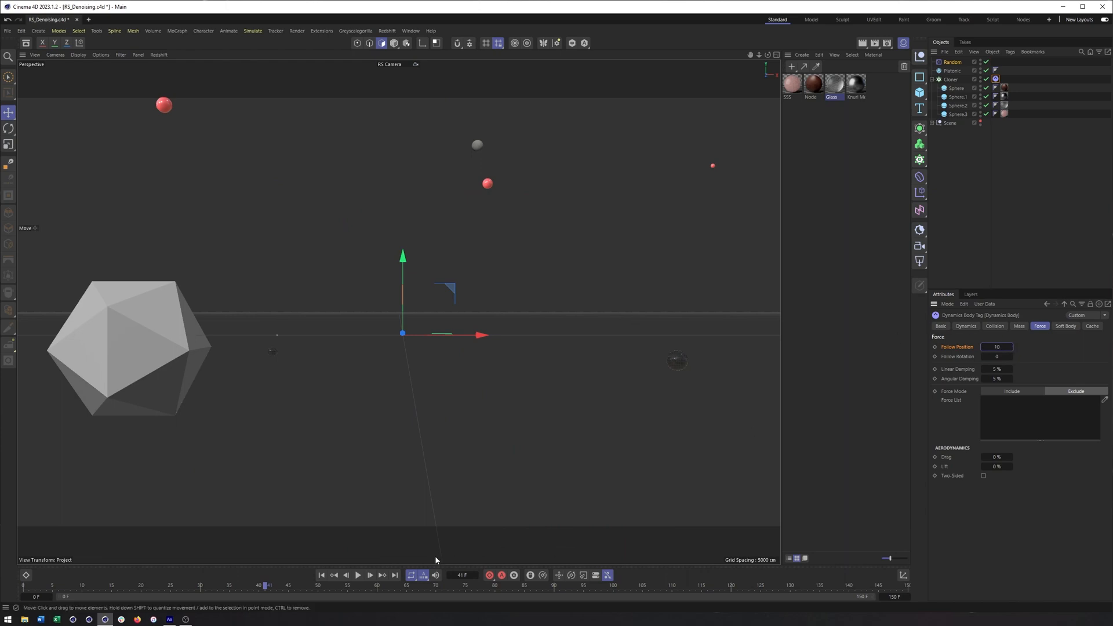
left_click(358, 575)
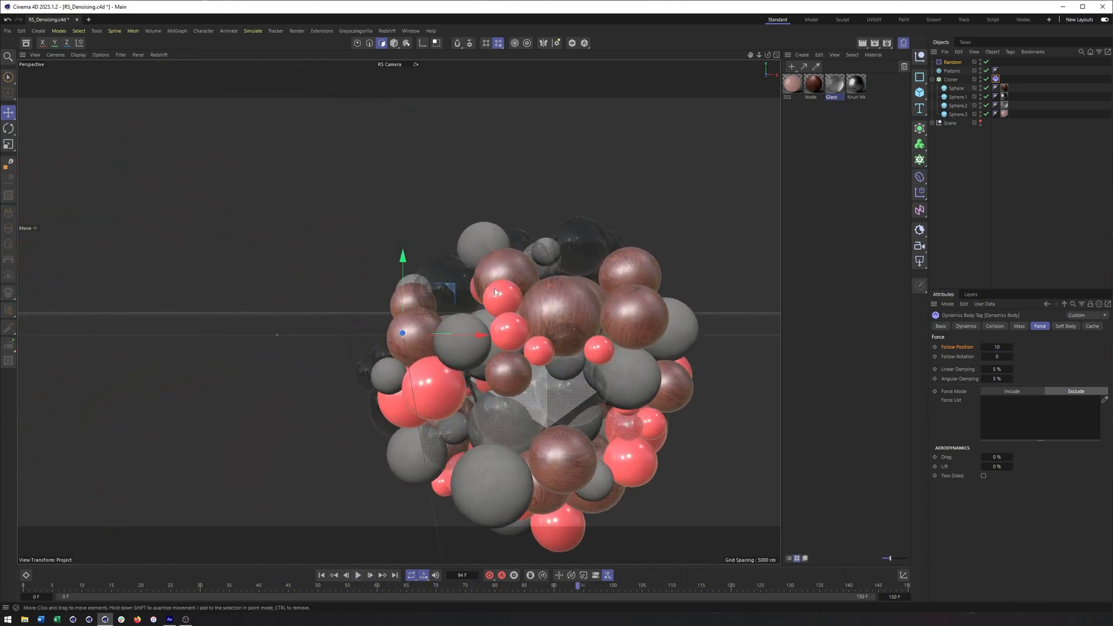
left_click(954, 70)
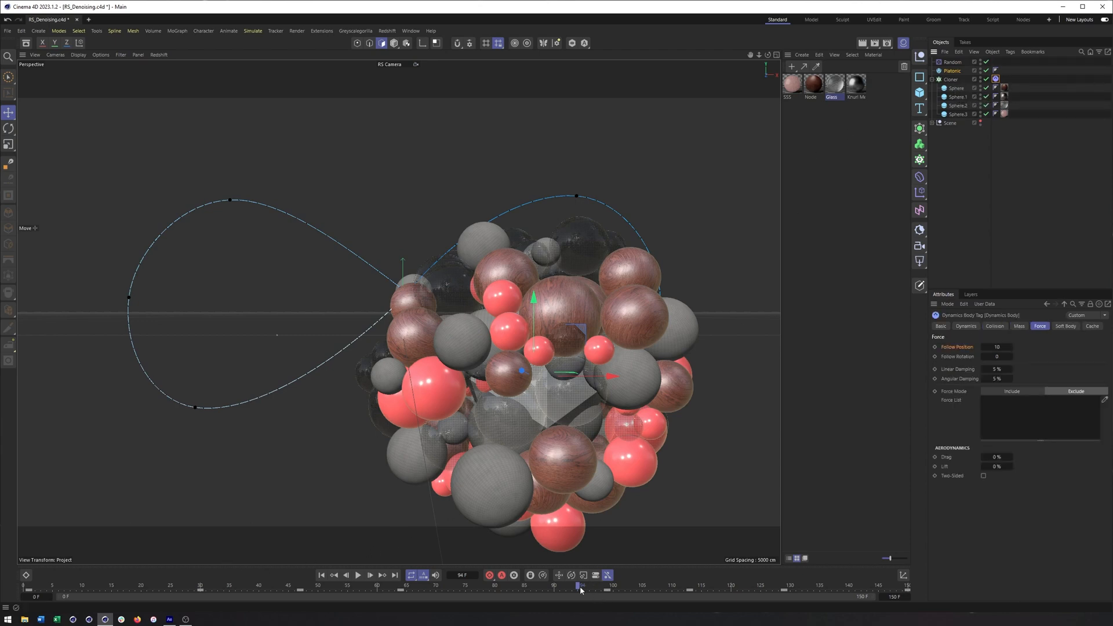
left_click_drag(581, 586, 820, 586)
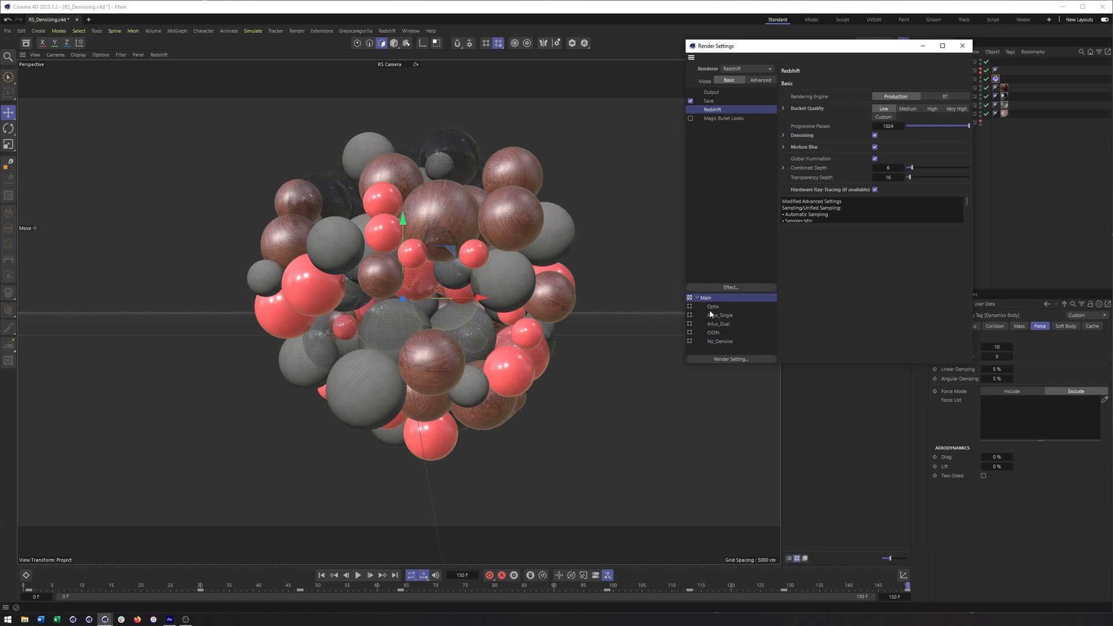
mouse_move(816, 129)
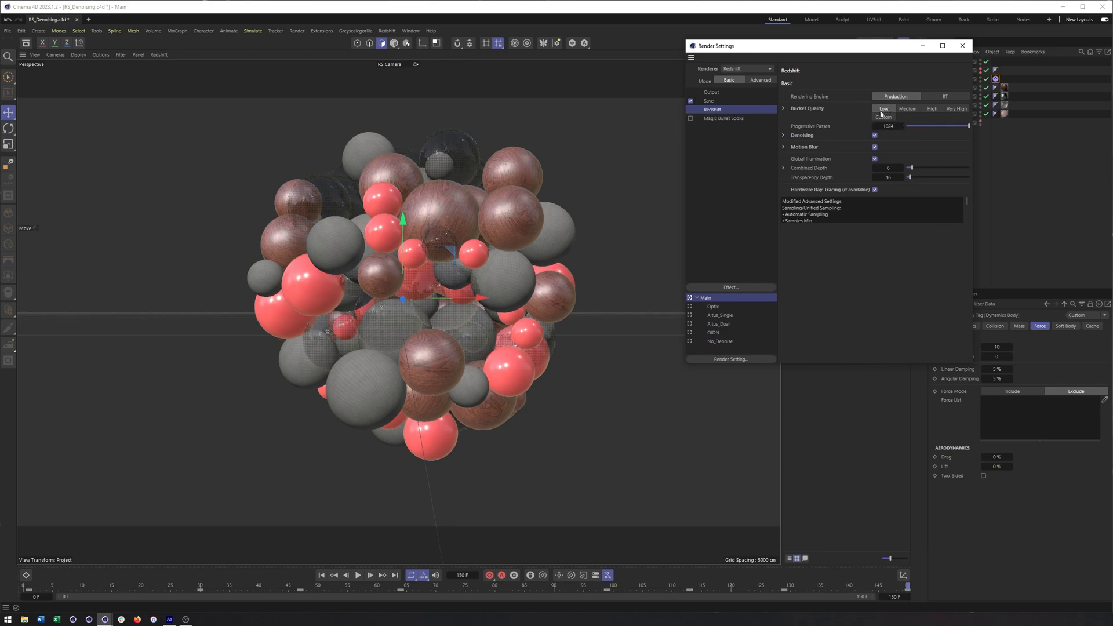
Expand Denoising and compare the Optix, Altus_Single and No_Denoise takes, ending on Optix.
left_click(715, 307)
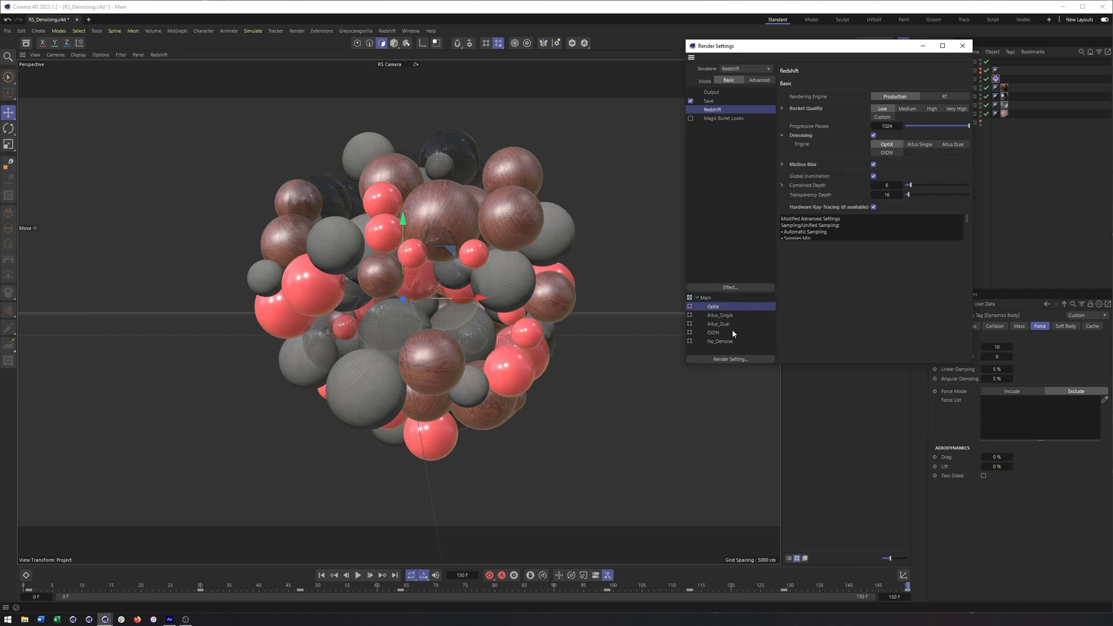
left_click(719, 314)
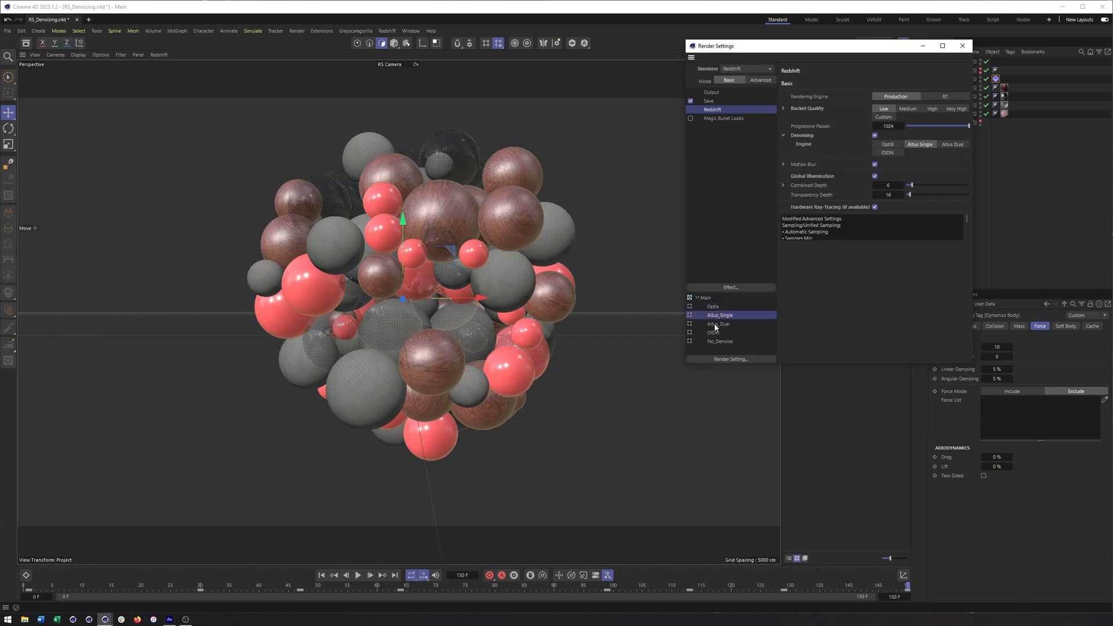
left_click(713, 333)
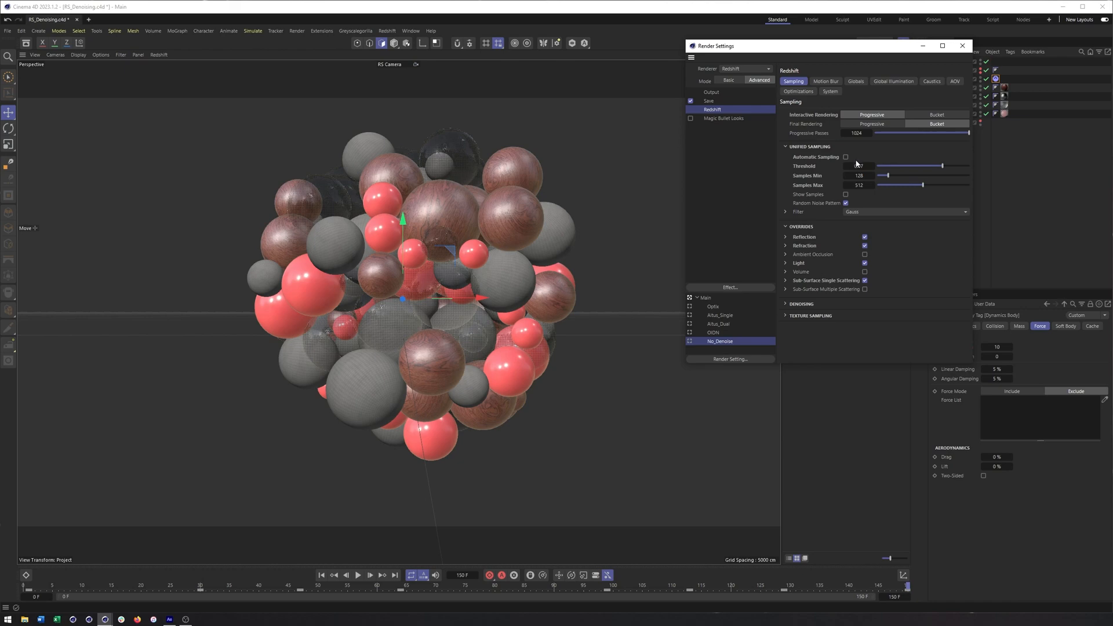
left_click(858, 166)
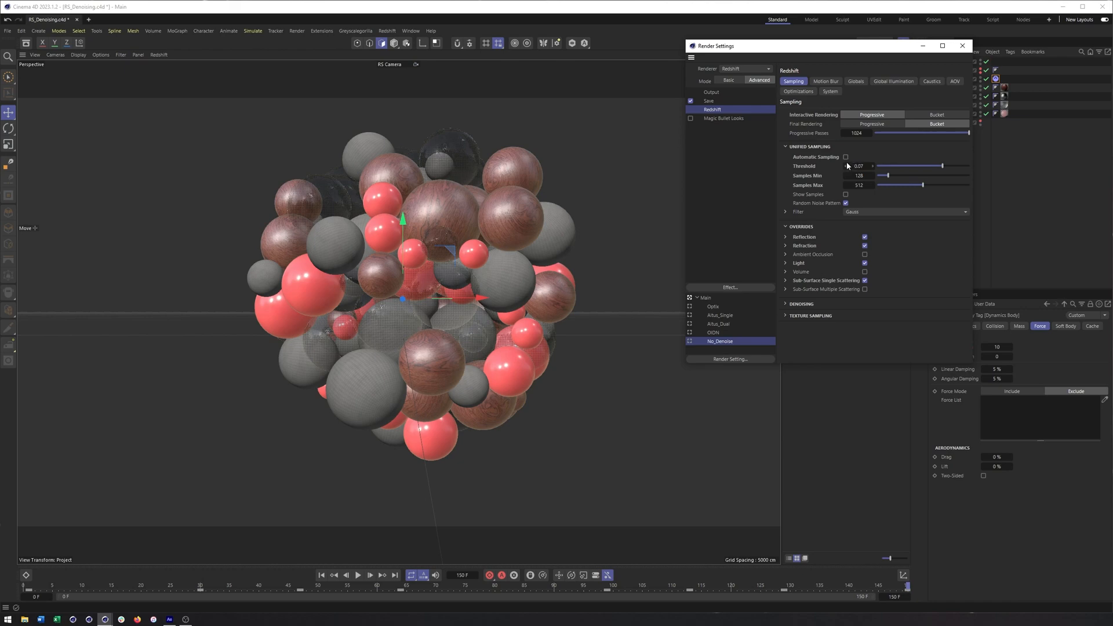
left_click(714, 306)
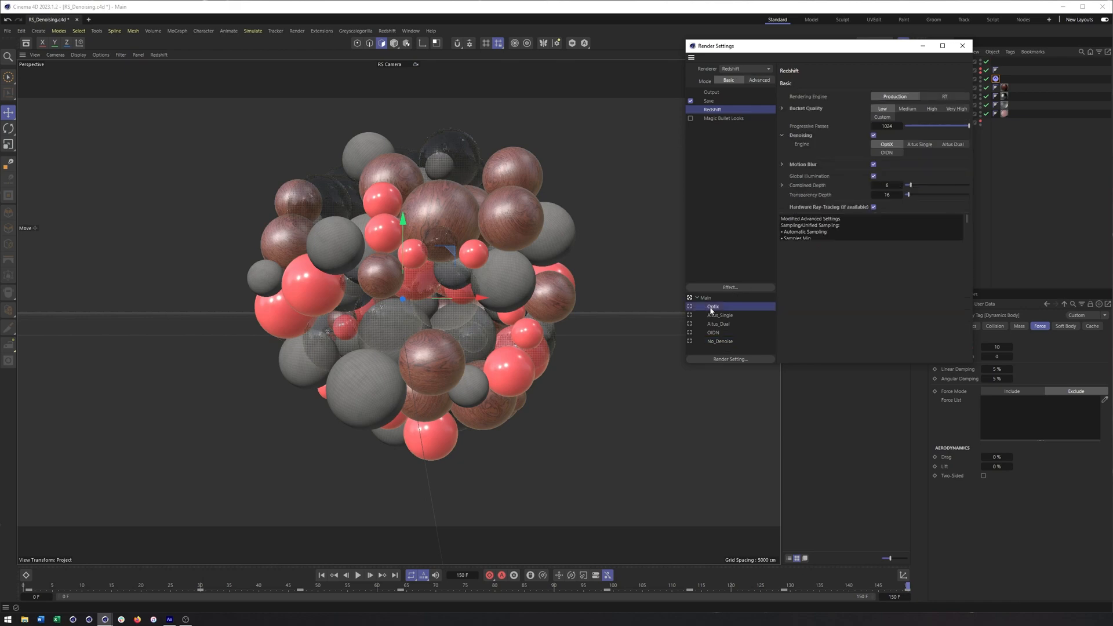
View the Optix take's advanced denoising settings.
left_click(758, 80)
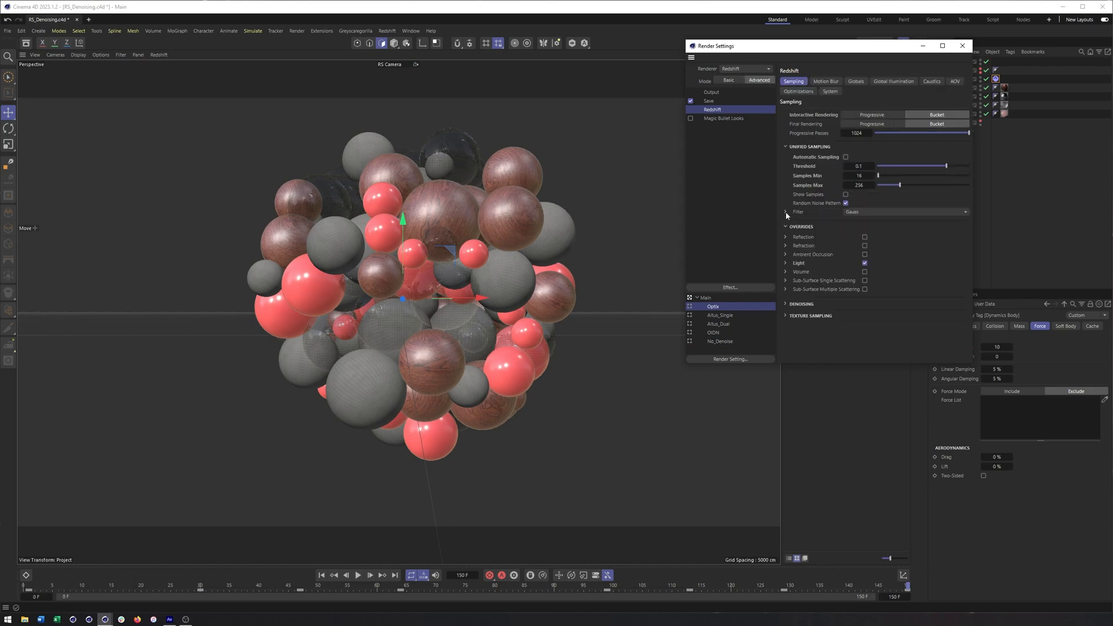
left_click(785, 303)
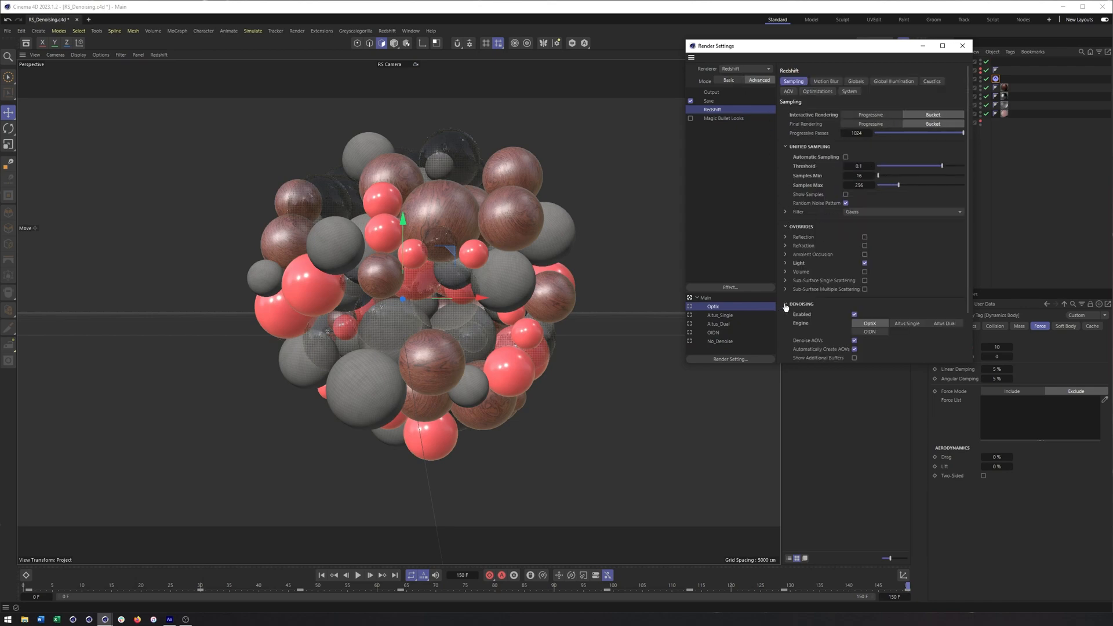
scroll("down", 3)
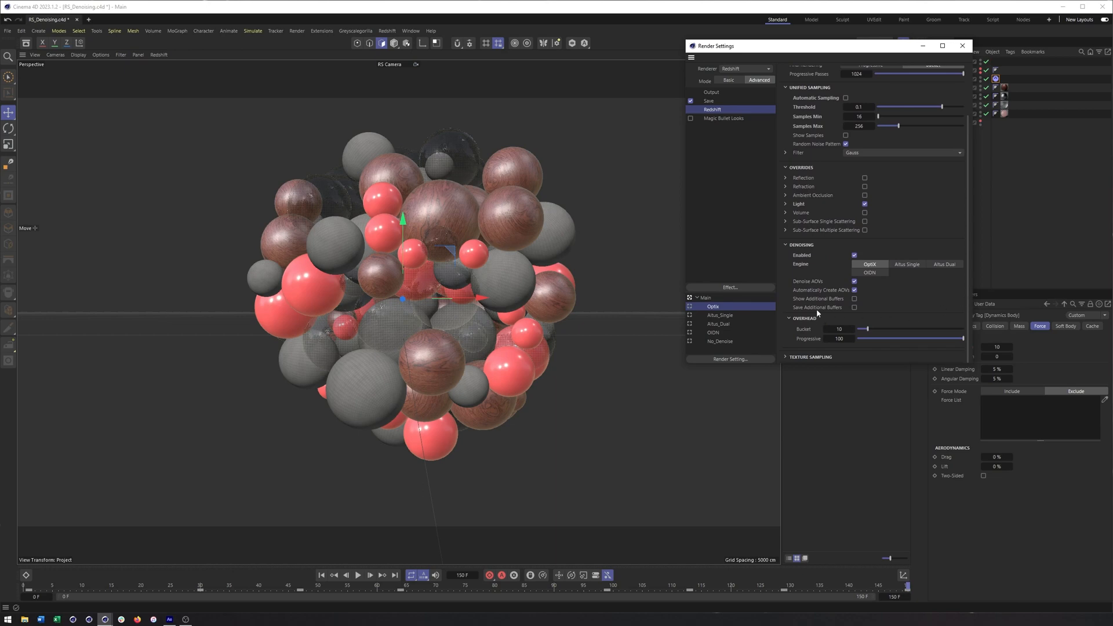
Review Altus_Single's advanced Altus parameters, then switch to the Altus_Dual take.
left_click(719, 314)
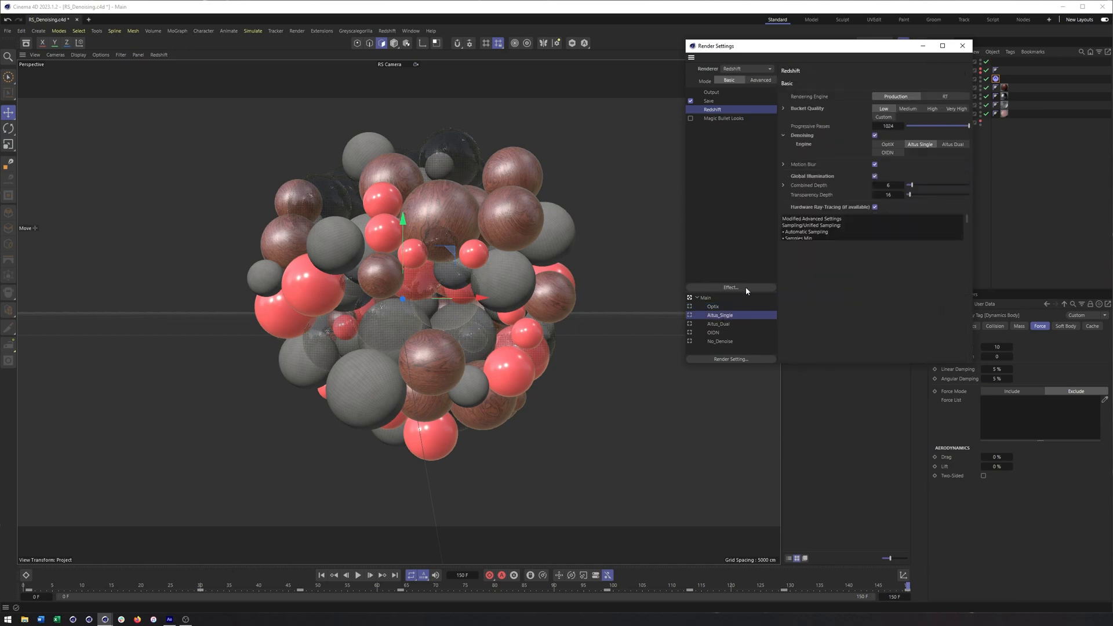
left_click(760, 80)
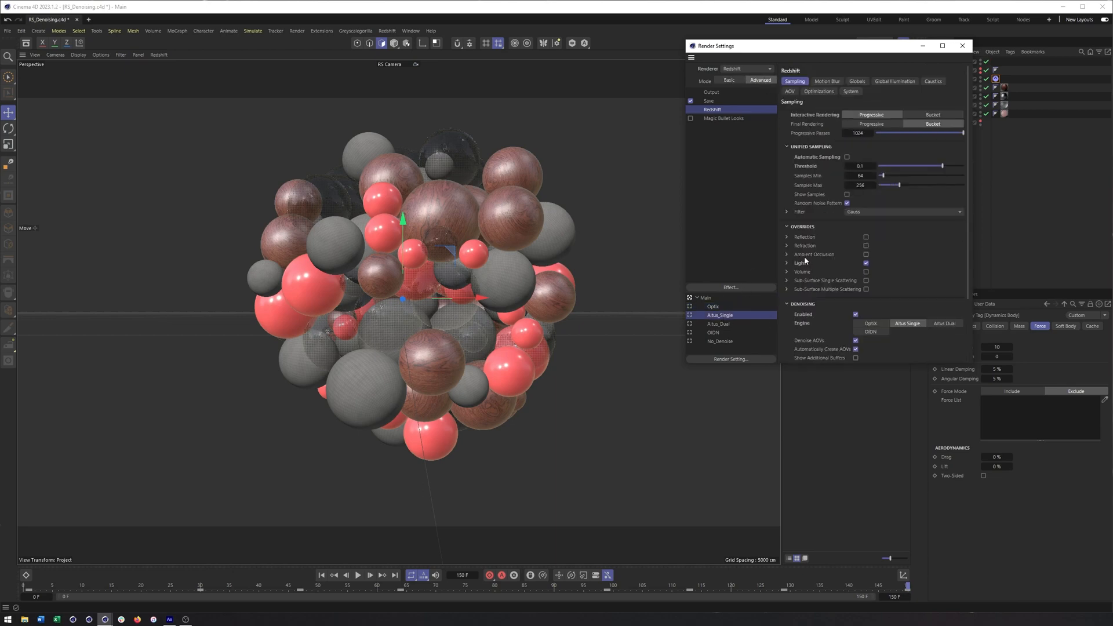
mouse_move(971, 279)
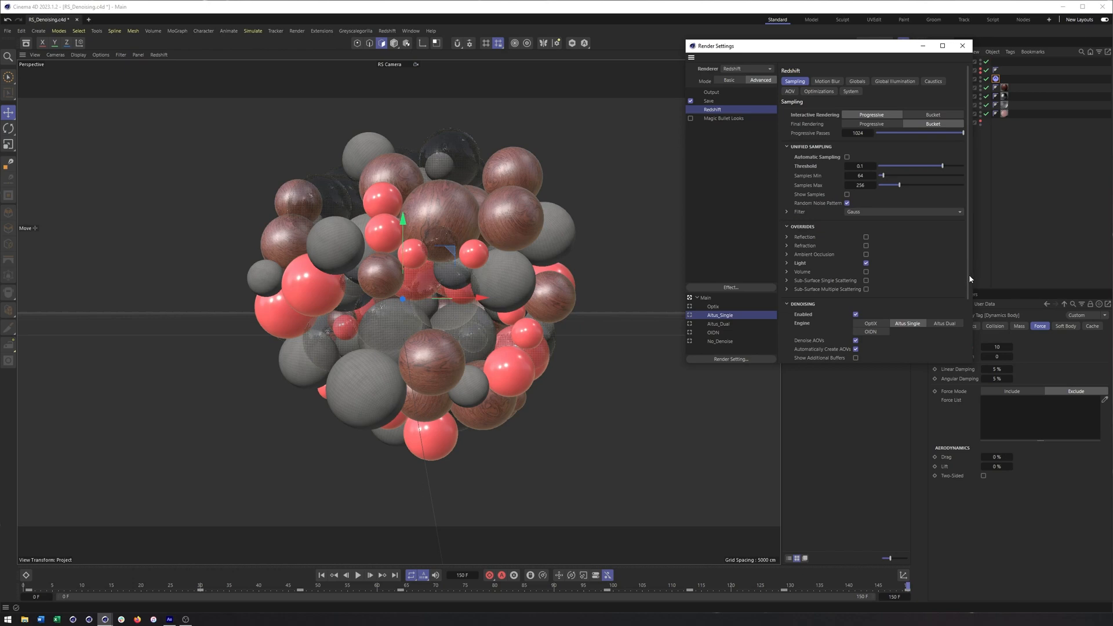
scroll("down", 3)
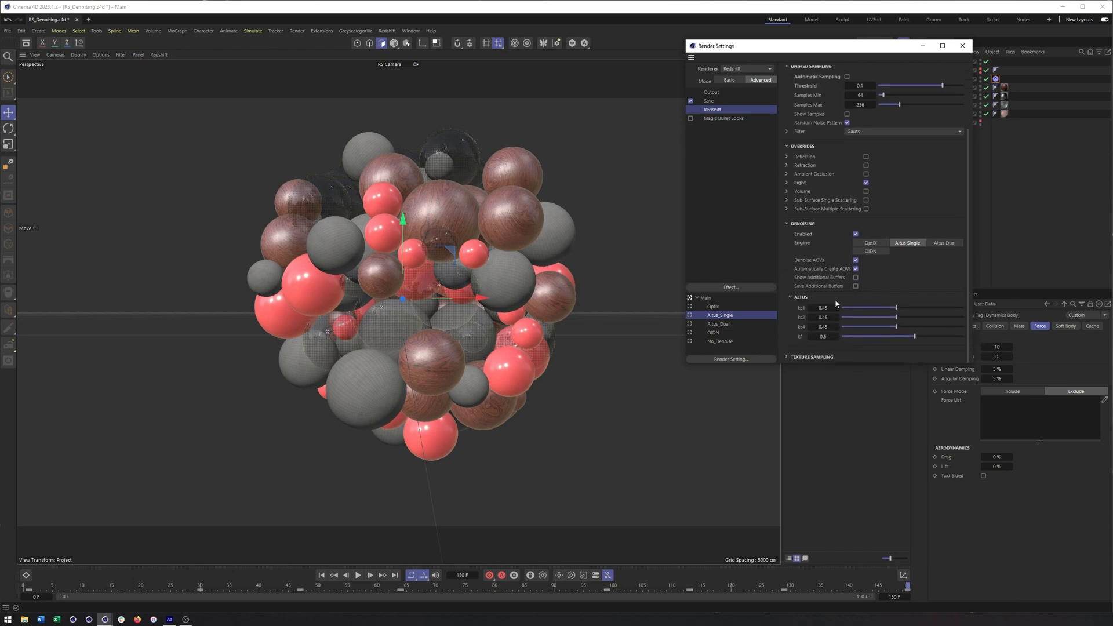
mouse_move(829, 285)
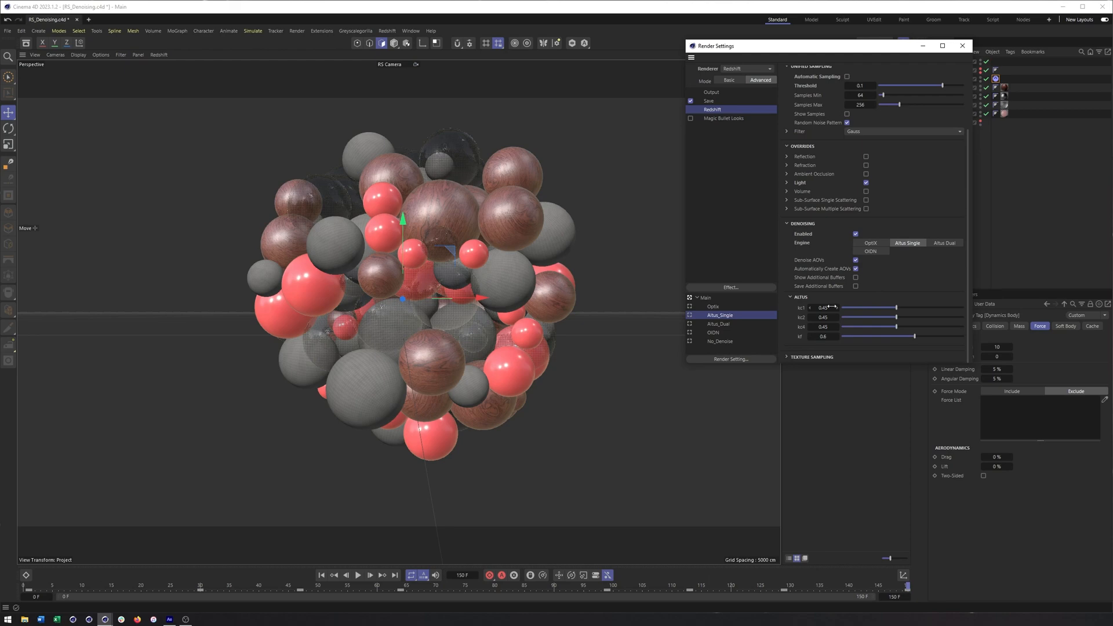
left_click(718, 323)
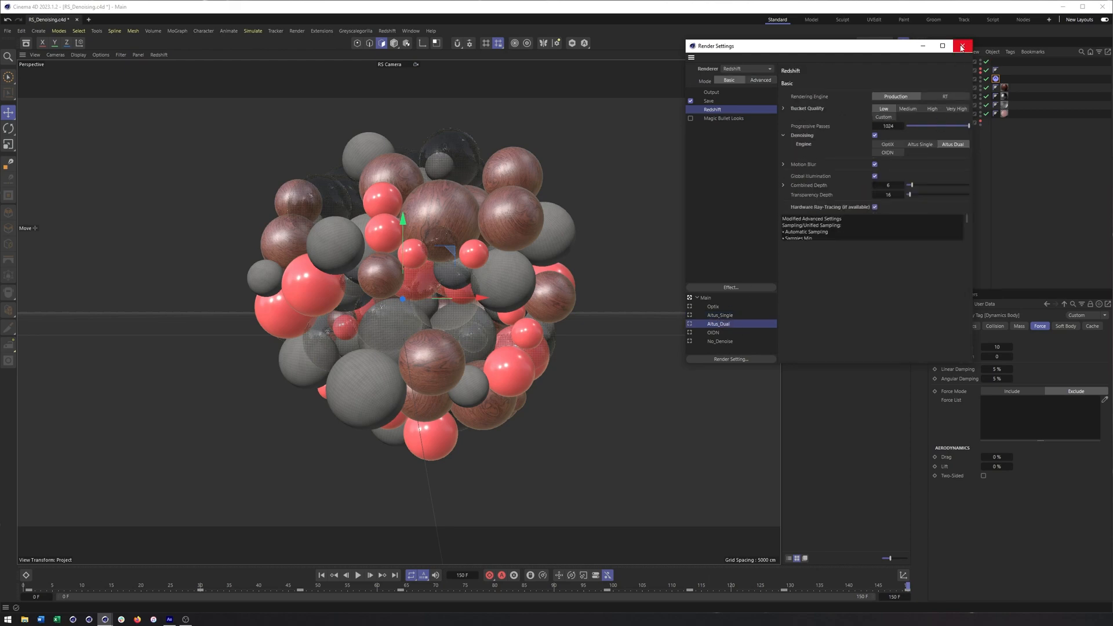
Close Render Settings so the five denoiser takes show in the Takes manager.
left_click(962, 45)
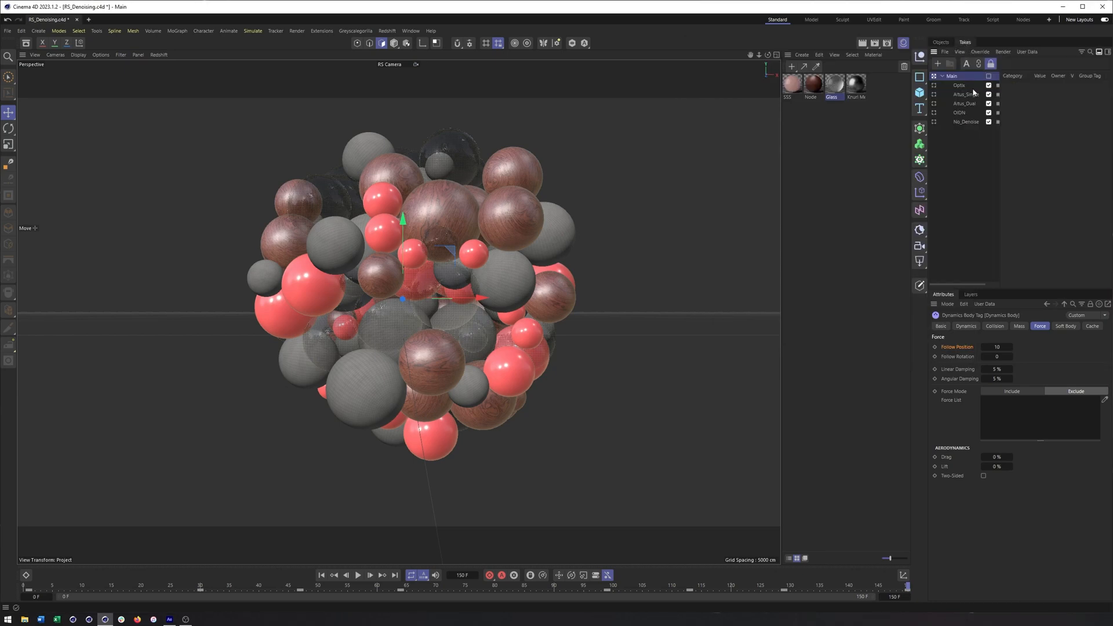
left_click(1009, 86)
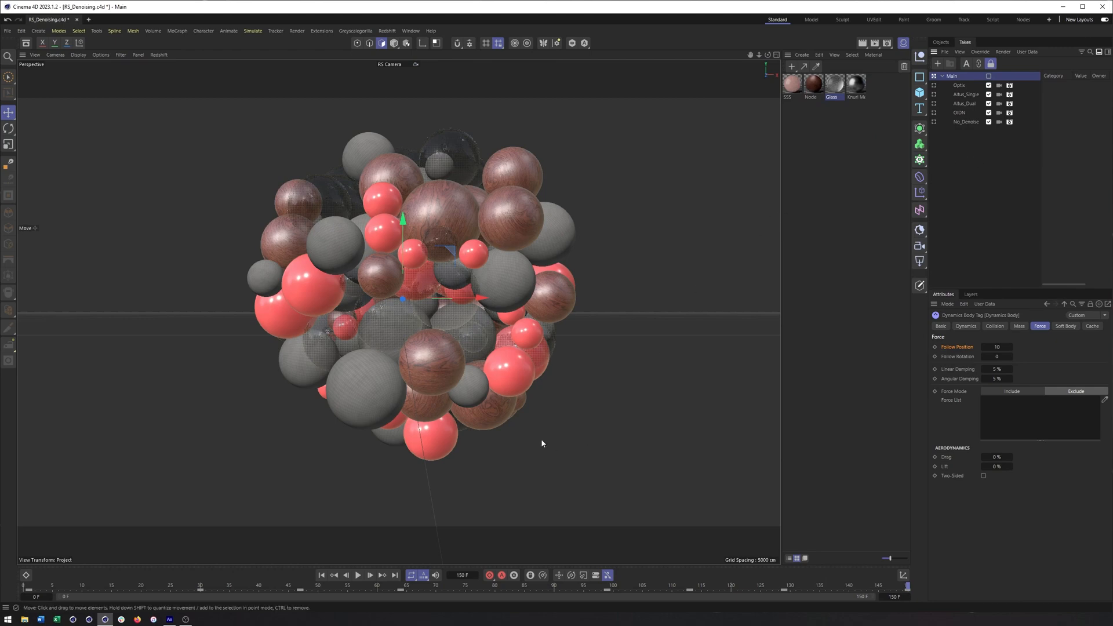
mouse_move(484, 438)
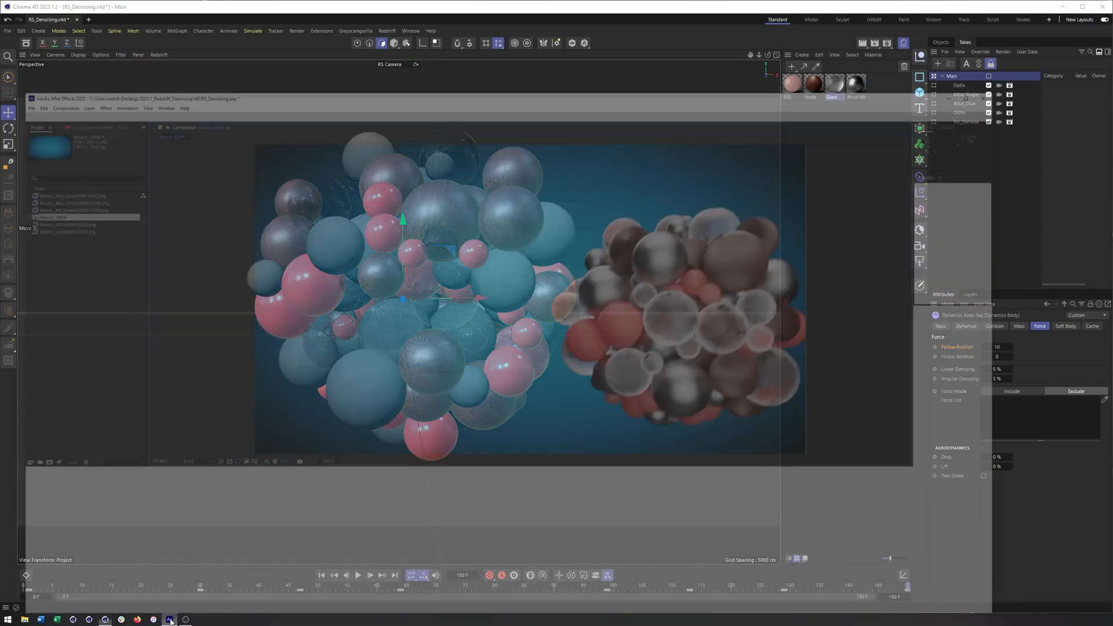
Switch to After Effects and view Beauty_OIDN at frame 150 at 100% magnification.
left_click(168, 619)
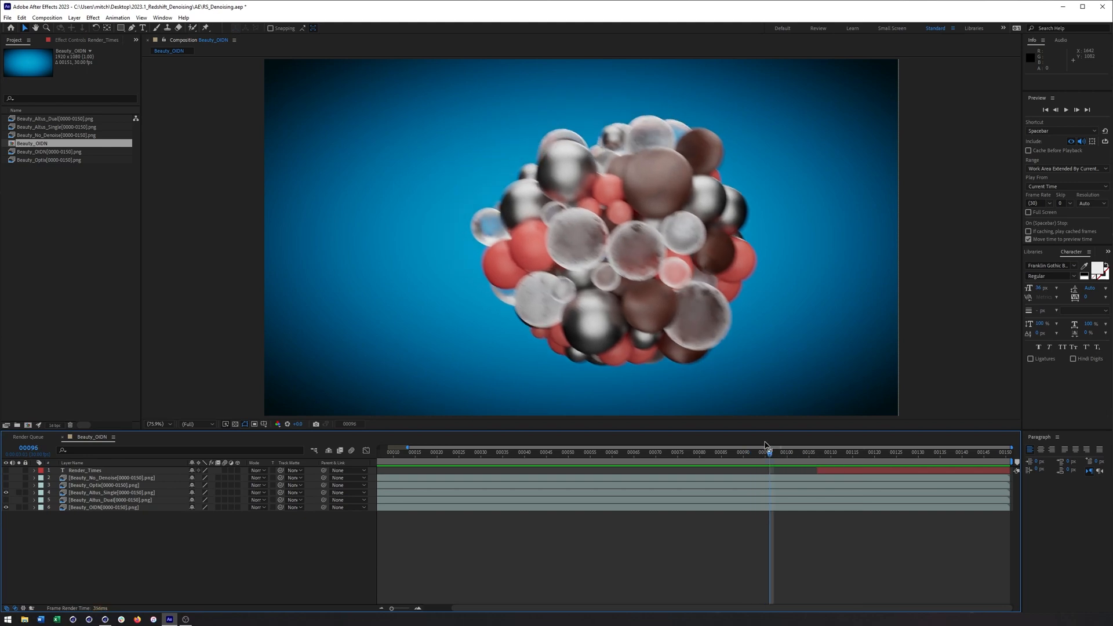
mouse_move(766, 446)
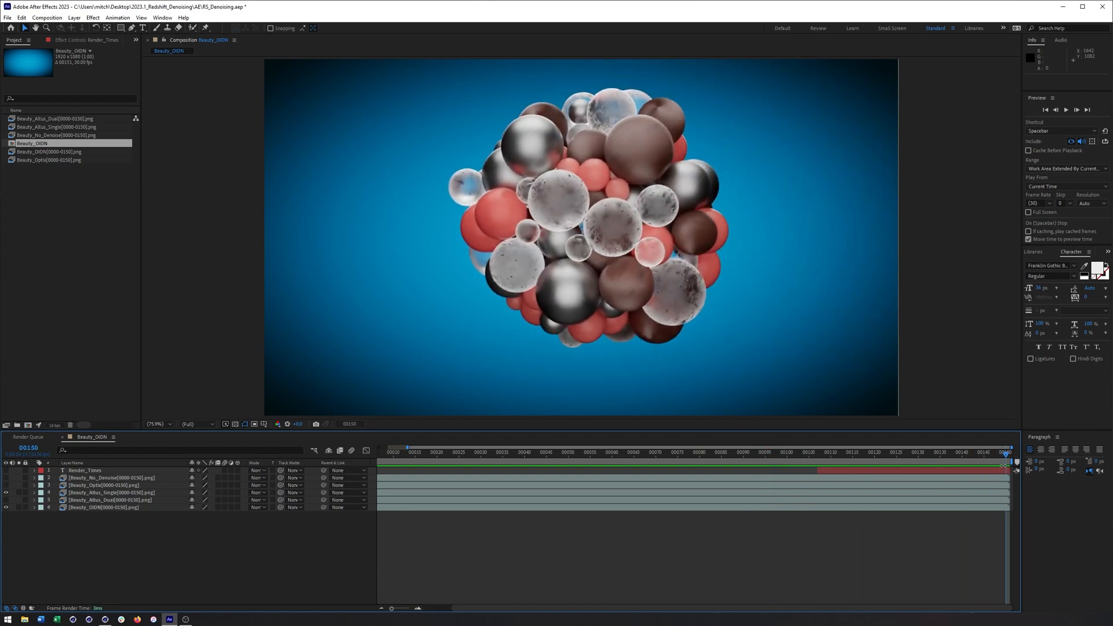
left_click(155, 424)
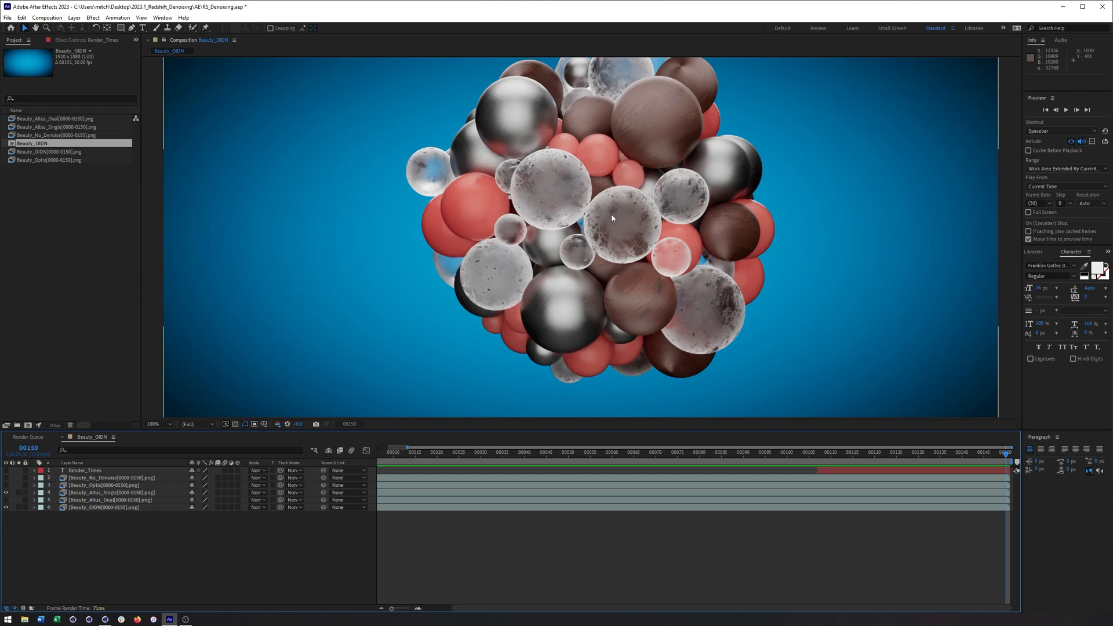
mouse_move(610, 214)
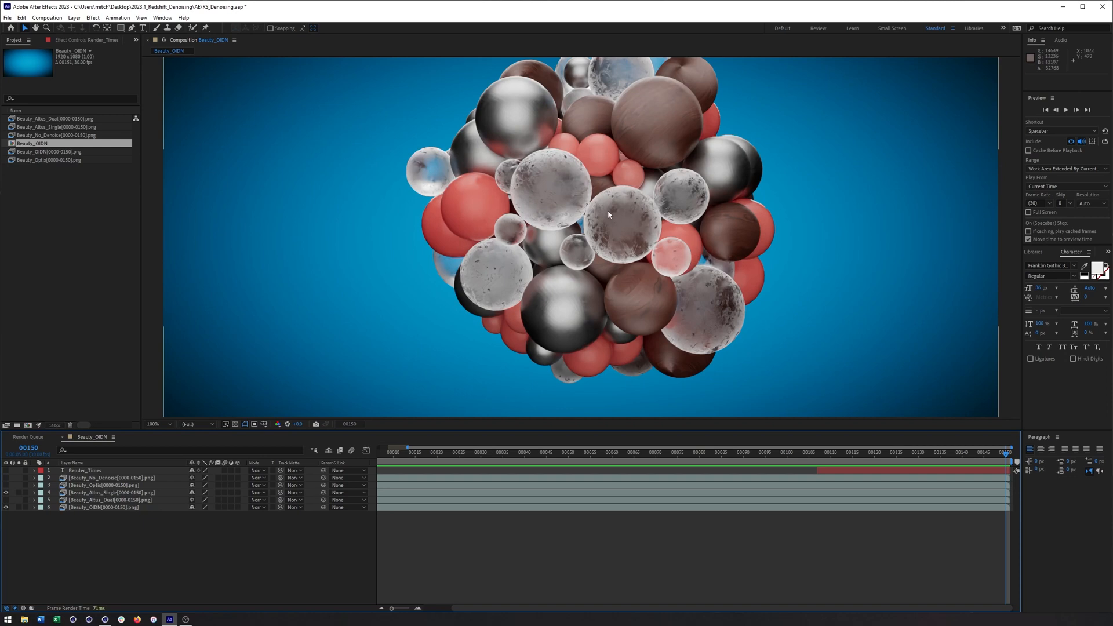
mouse_move(605, 198)
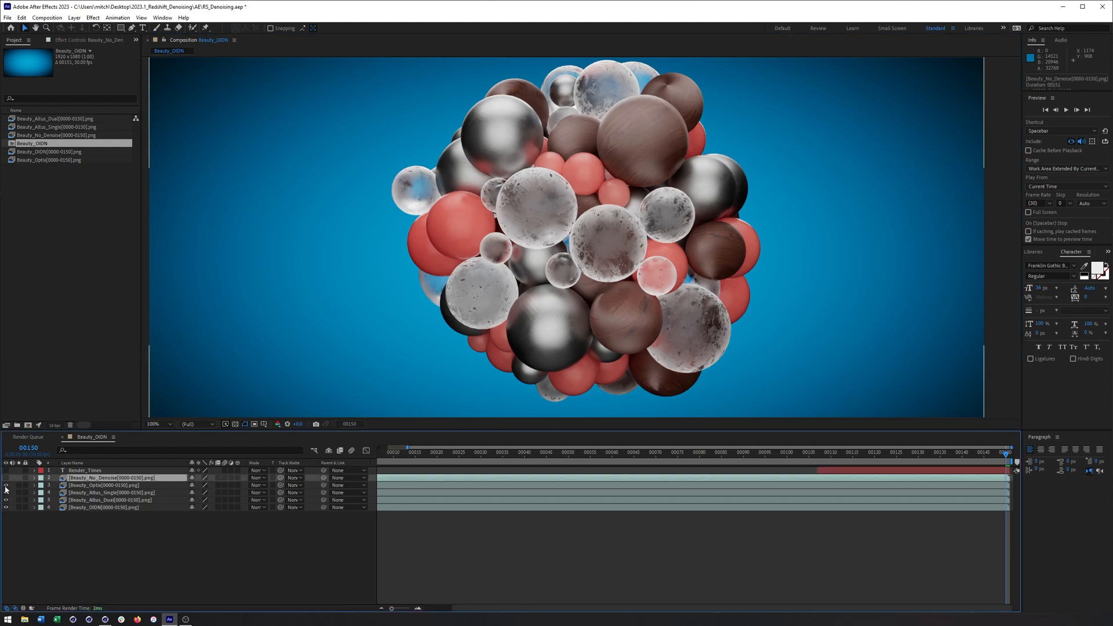
mouse_move(609, 194)
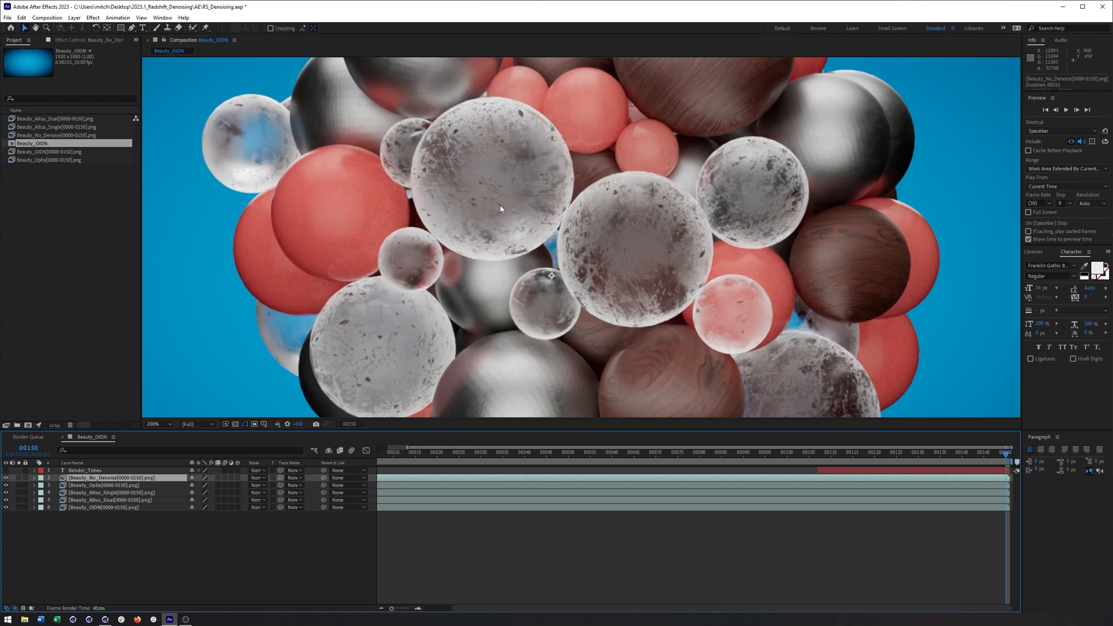
mouse_move(513, 148)
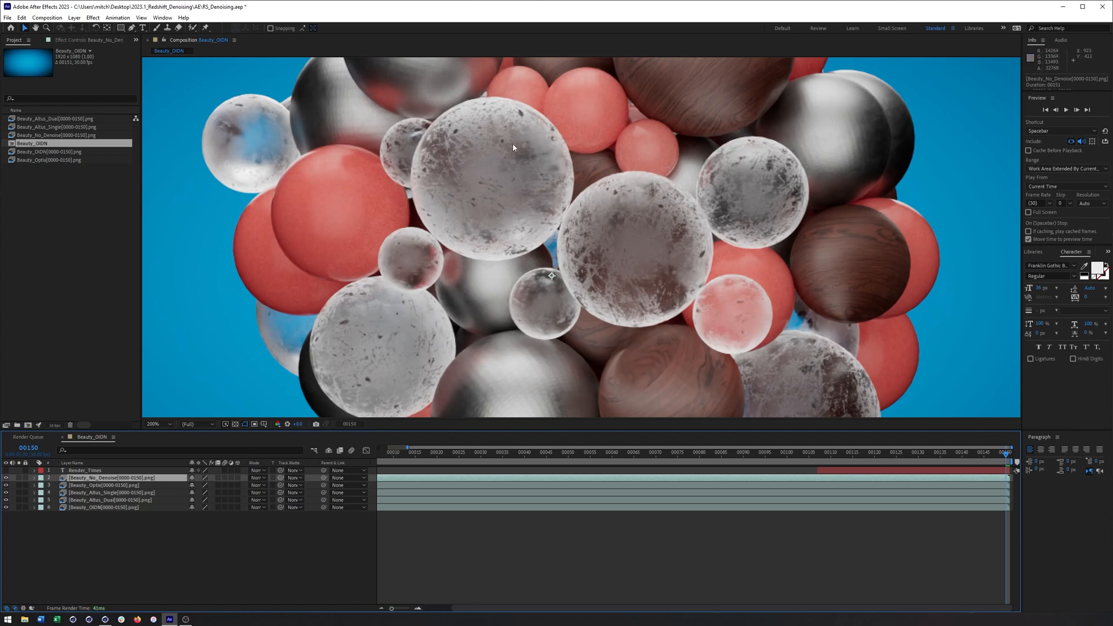
mouse_move(355, 164)
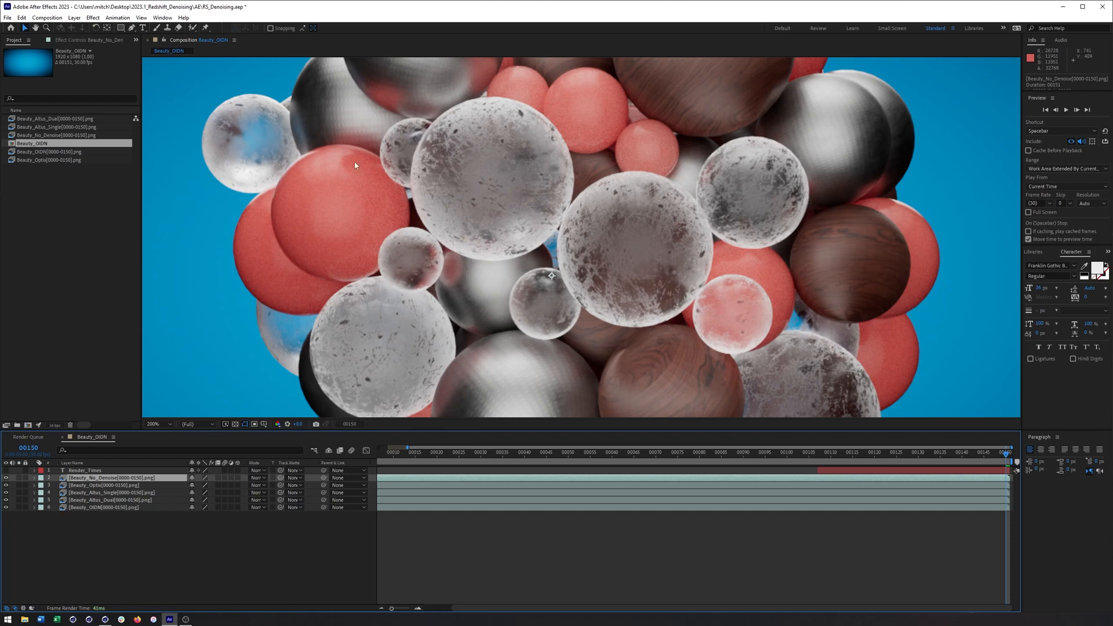
mouse_move(375, 215)
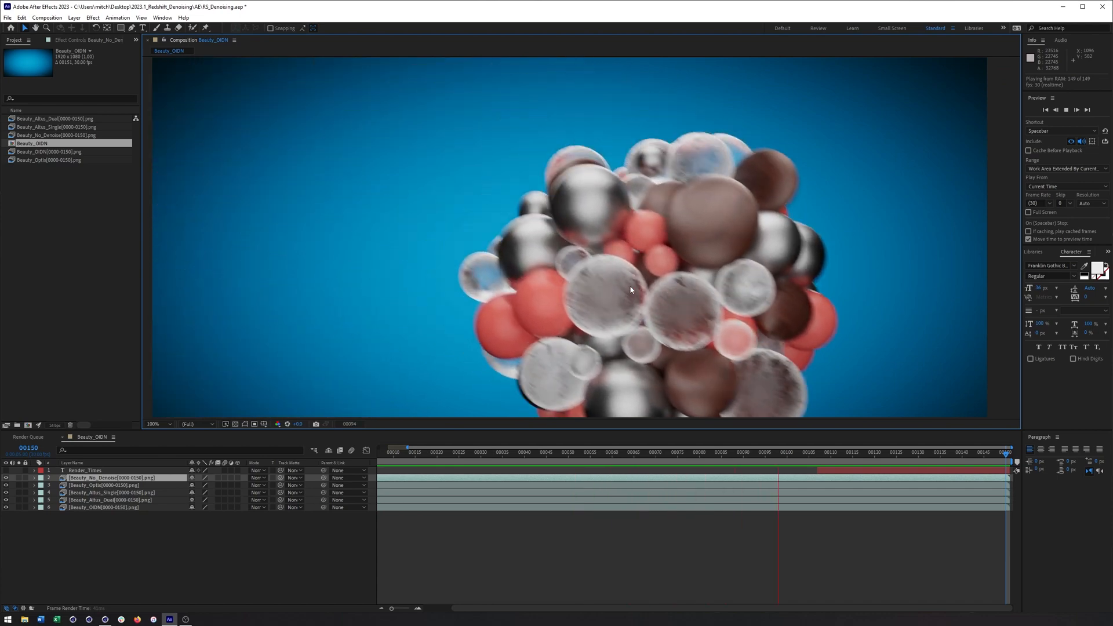
Preview the No Denoise sequence at 100% magnification, then stop playback.
left_click(380, 452)
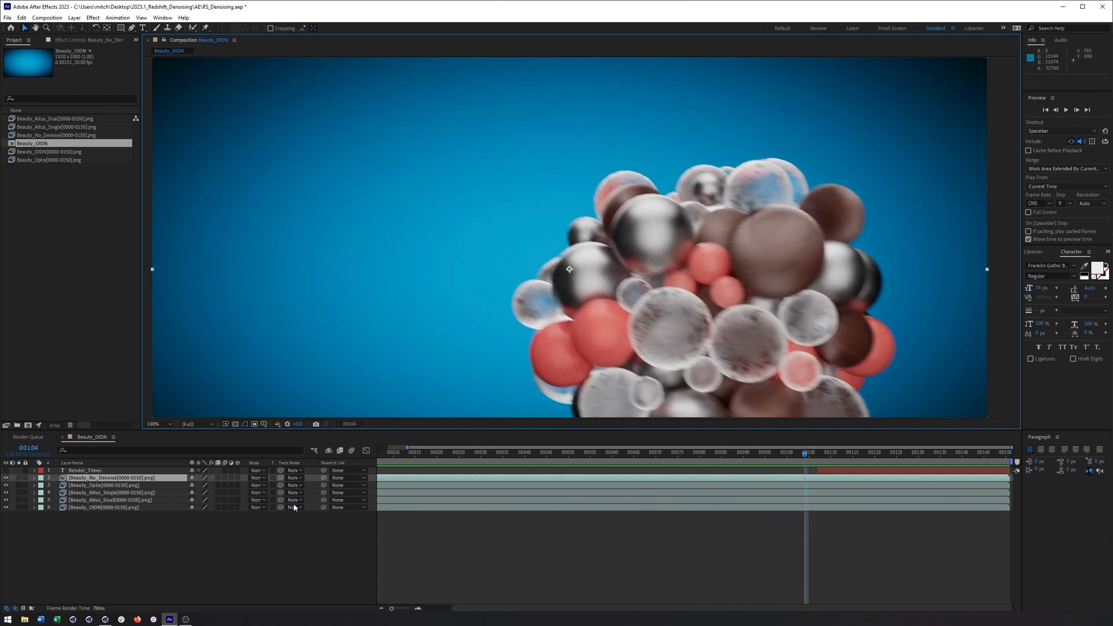
left_click(107, 485)
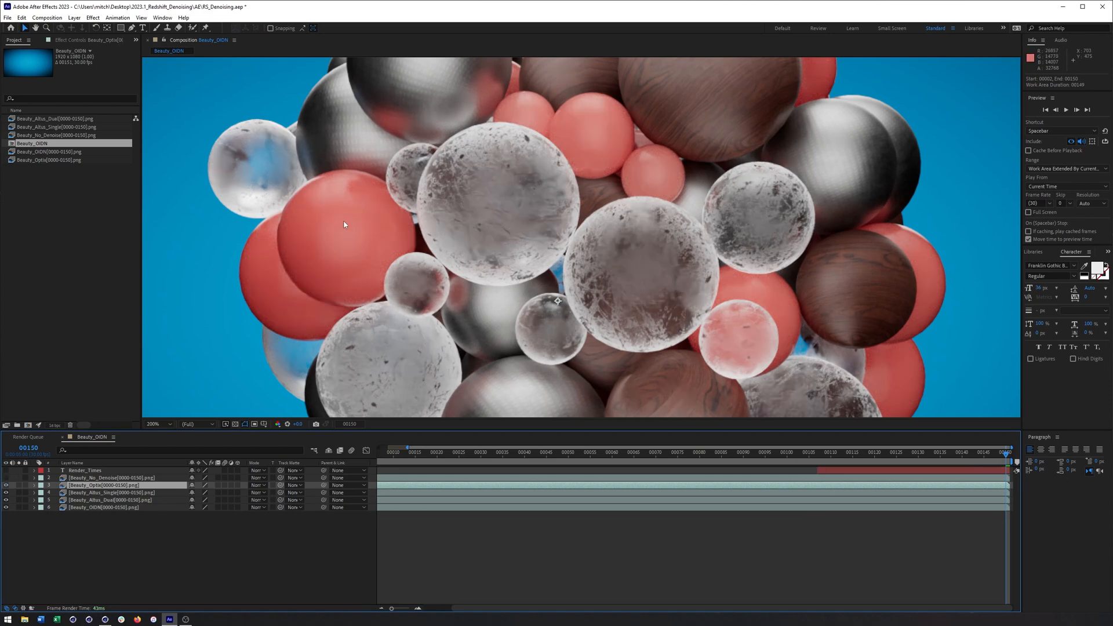
mouse_move(353, 267)
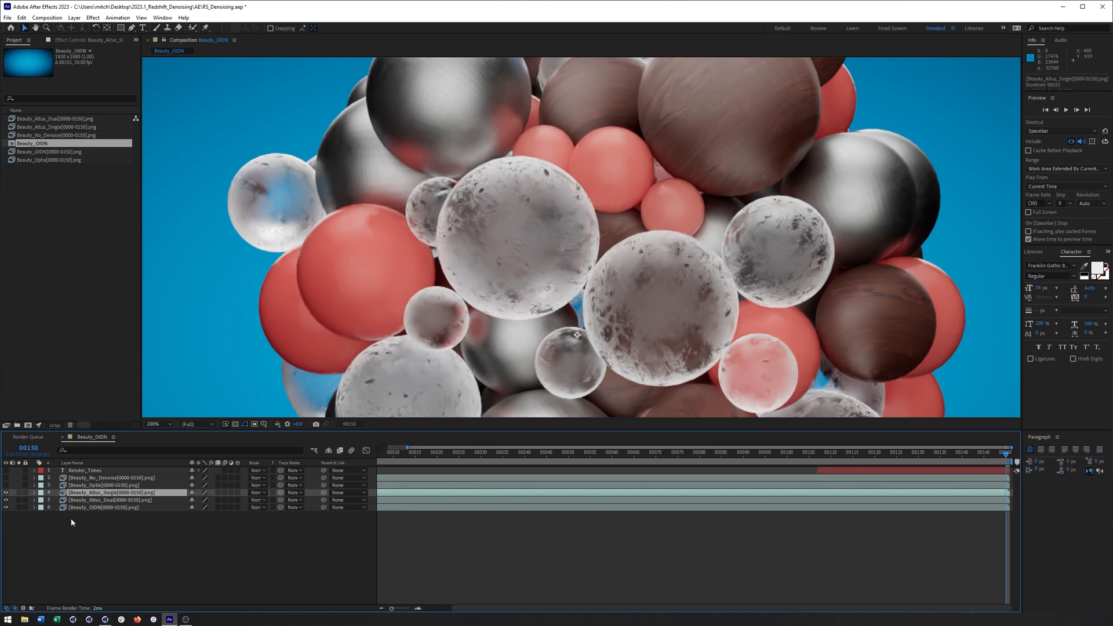
mouse_move(115, 502)
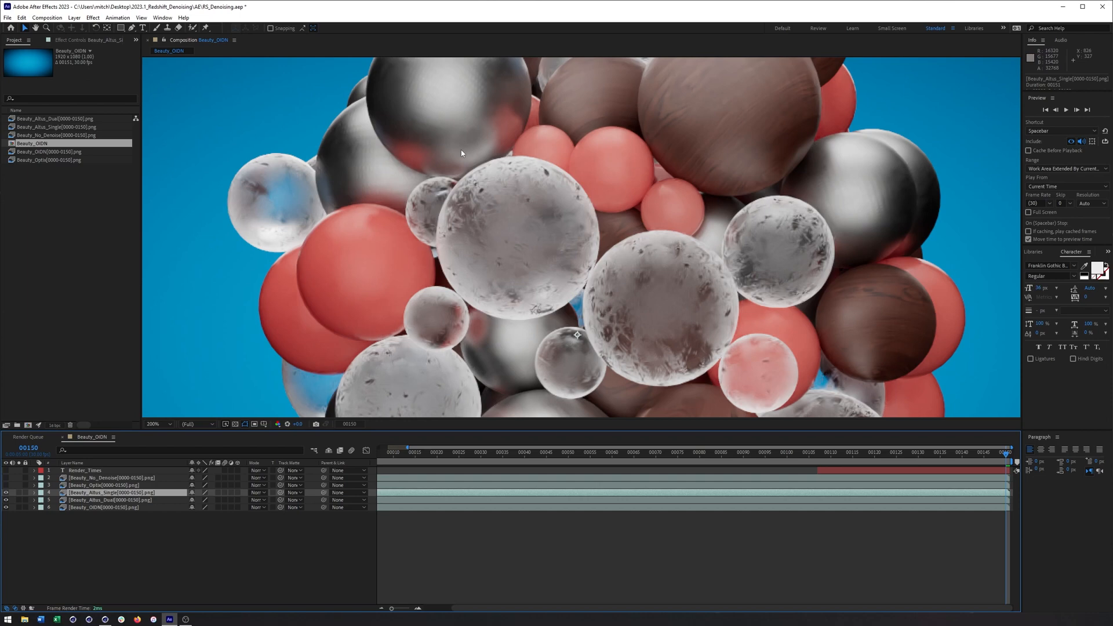
mouse_move(488, 157)
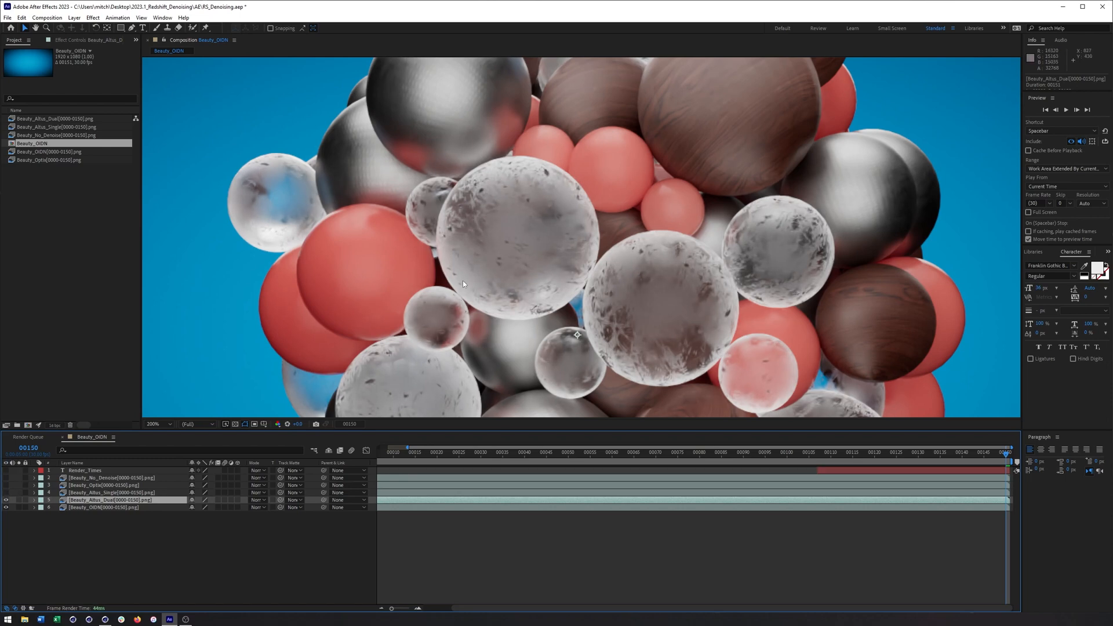
mouse_move(414, 145)
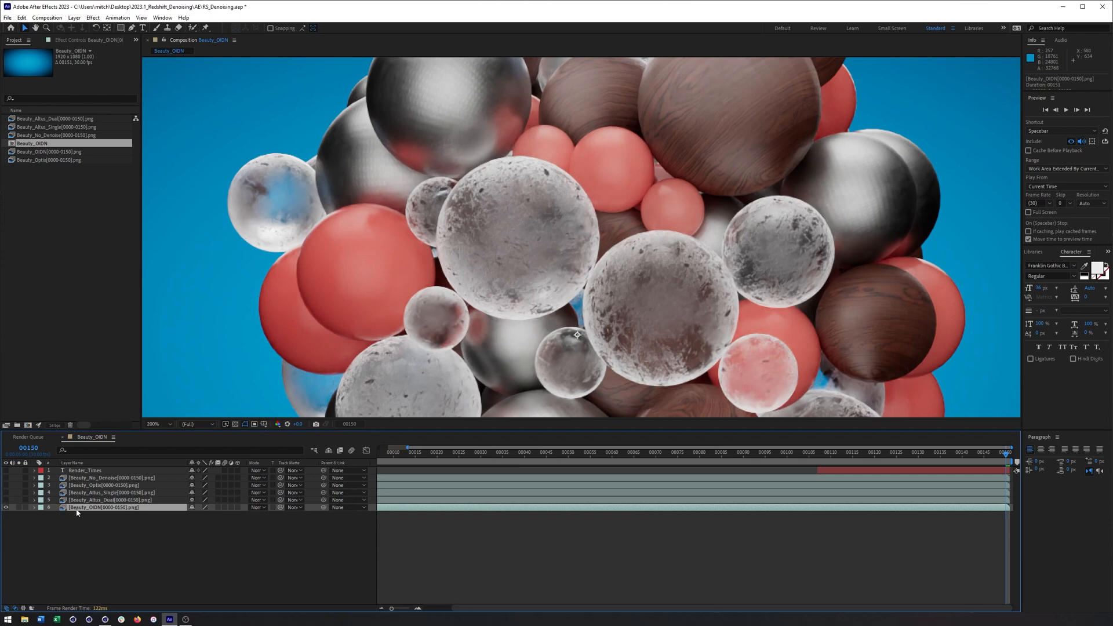
mouse_move(19, 509)
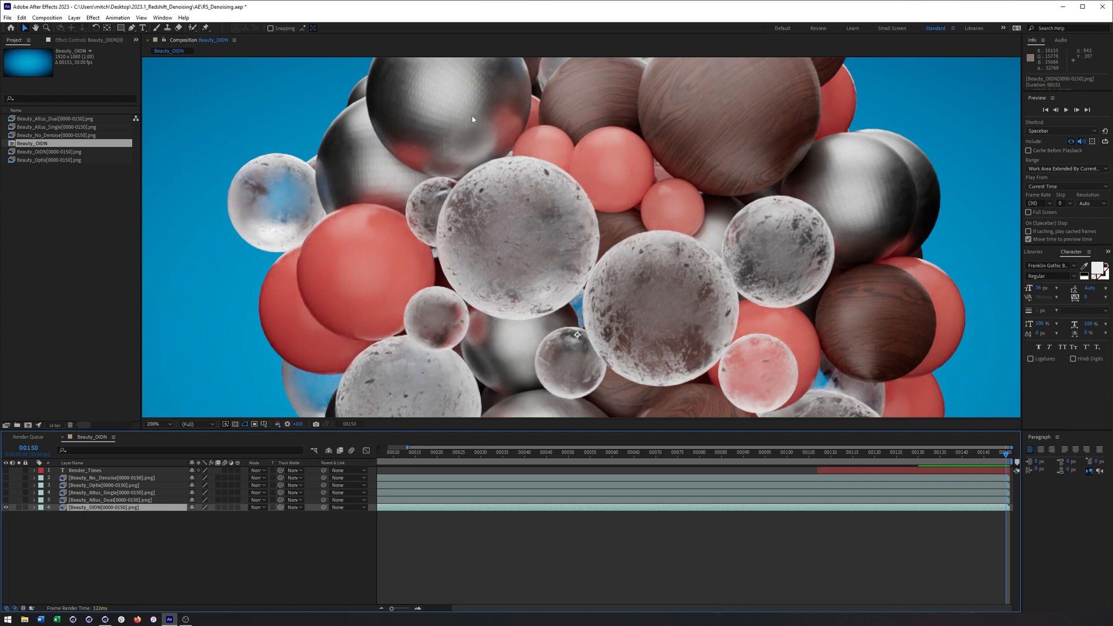
mouse_move(480, 121)
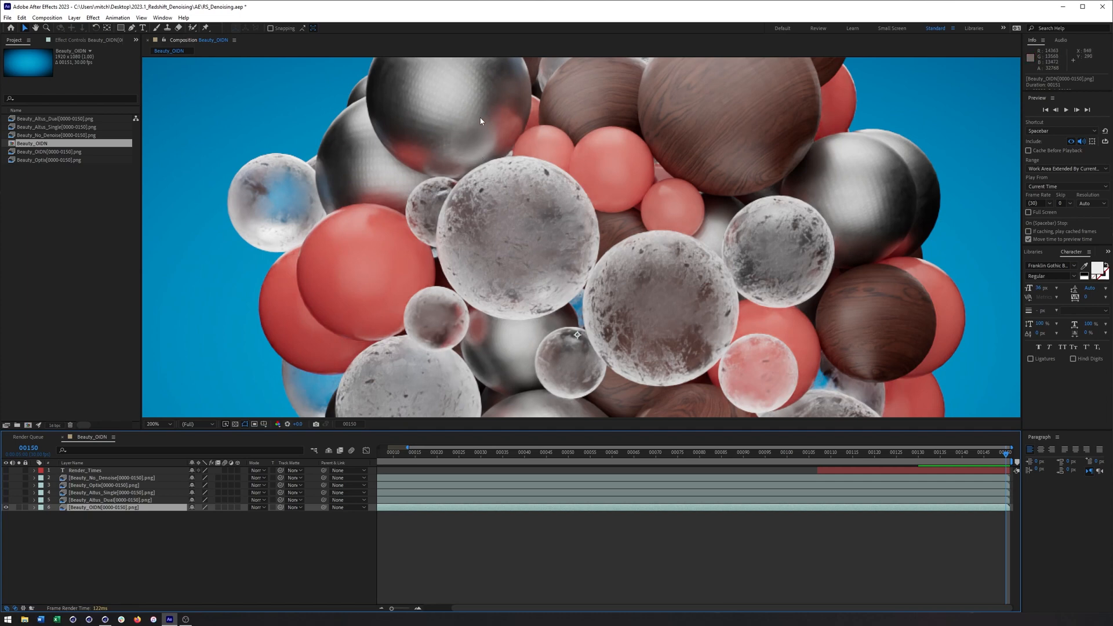
mouse_move(902, 195)
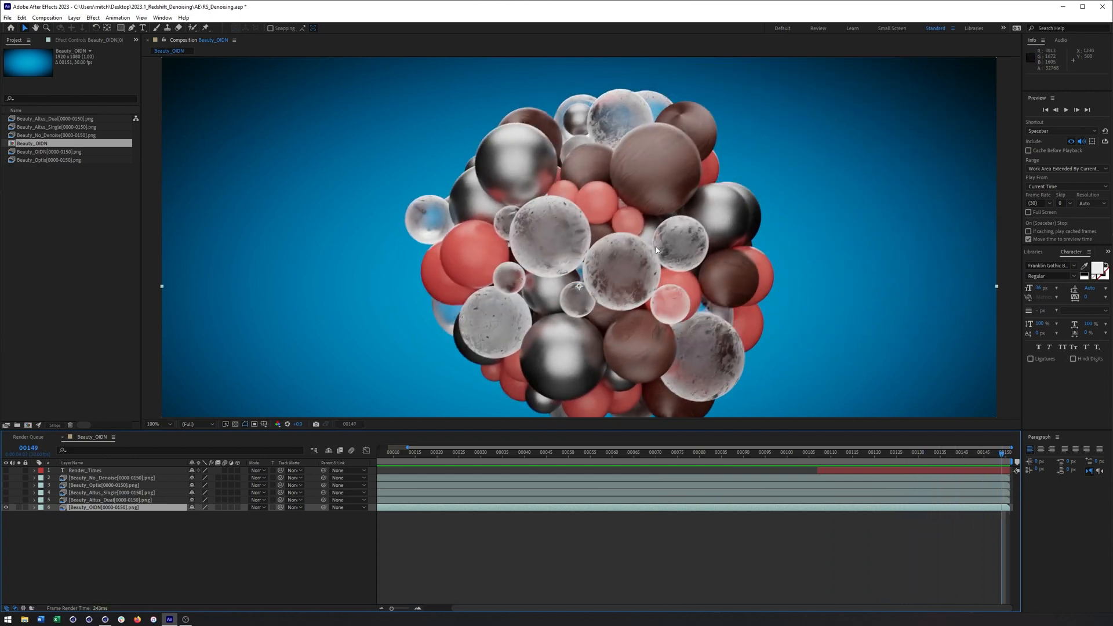
mouse_move(613, 269)
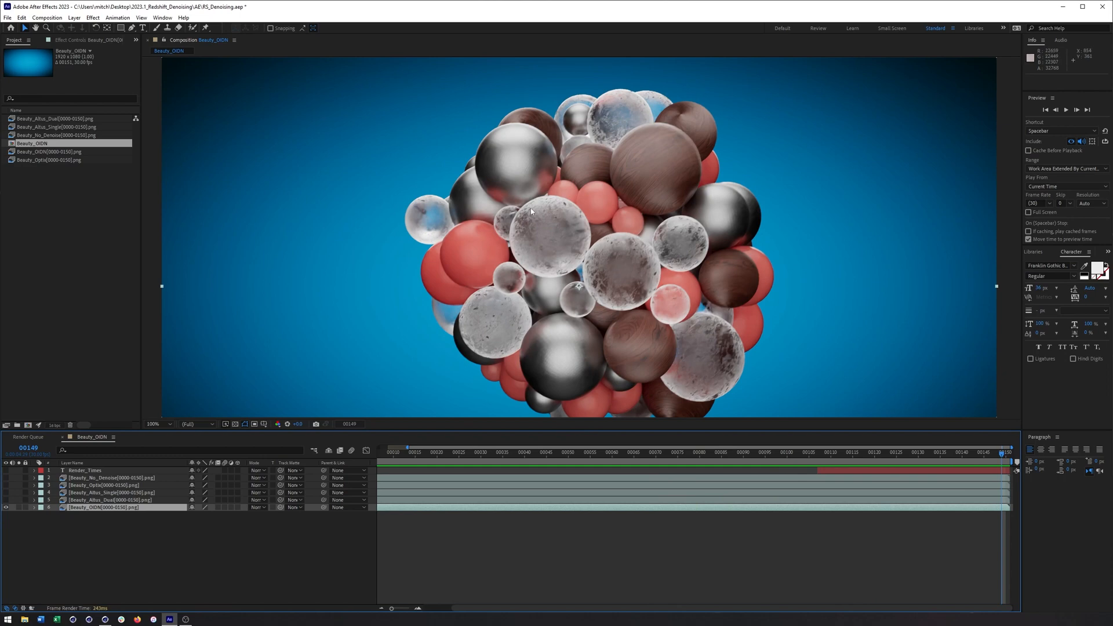
mouse_move(491, 263)
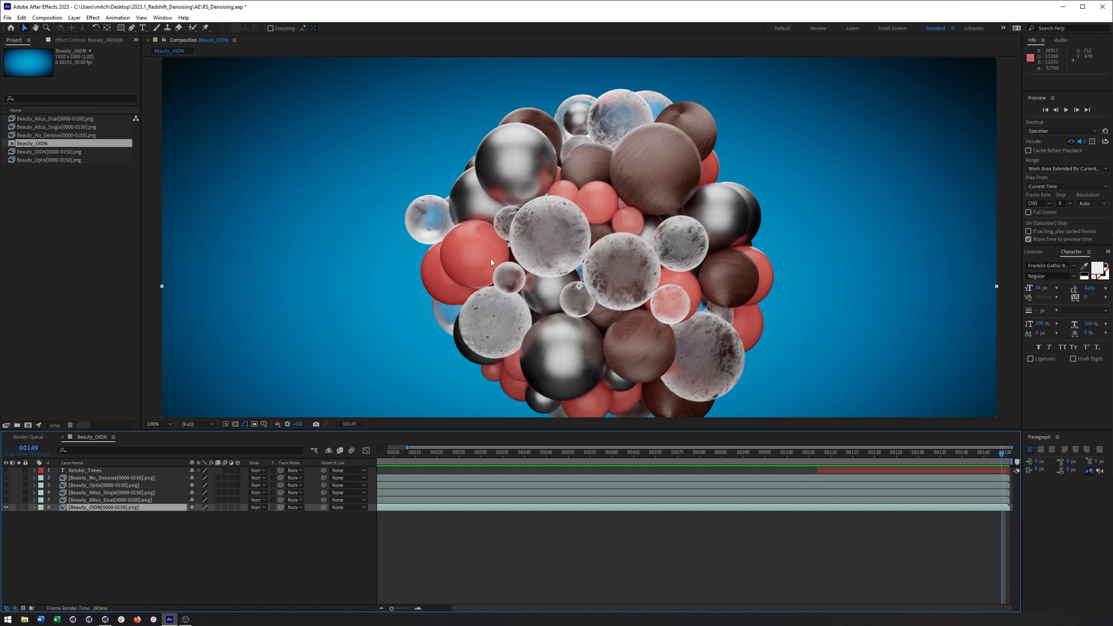
mouse_move(537, 199)
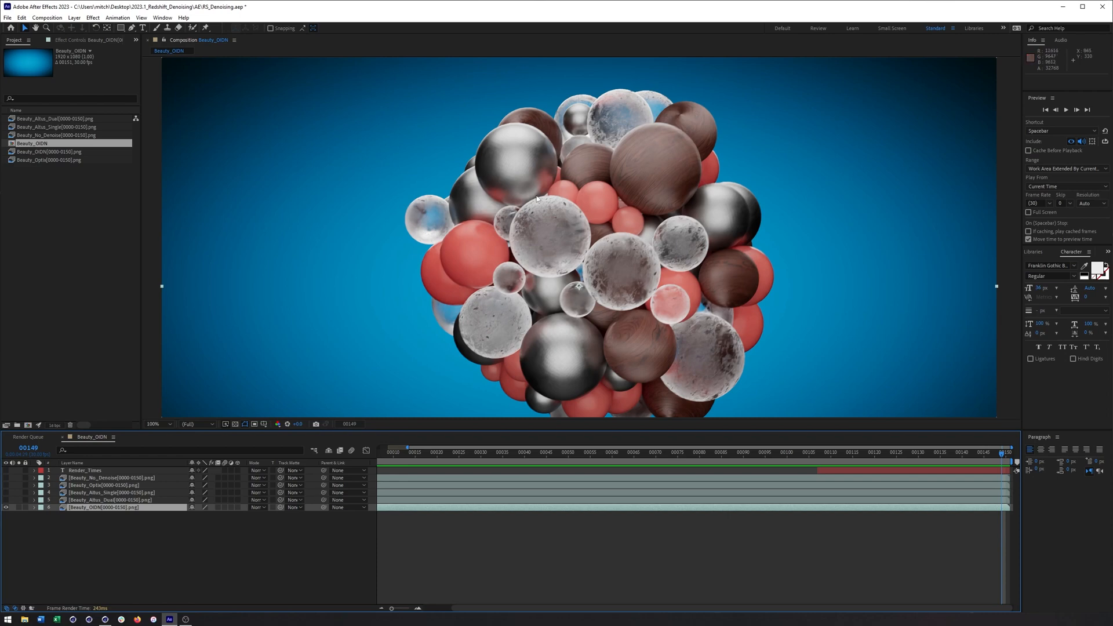
mouse_move(528, 233)
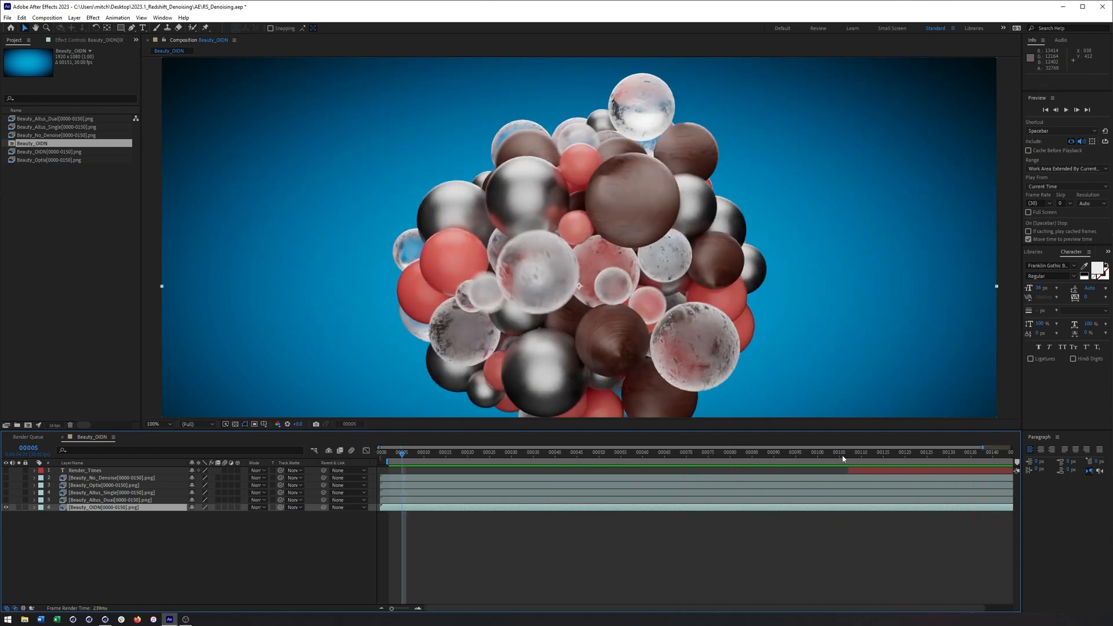
Jump to frame 107 to reveal the Render_Times overlay and select the Beauty_Optix layer.
left_click(848, 451)
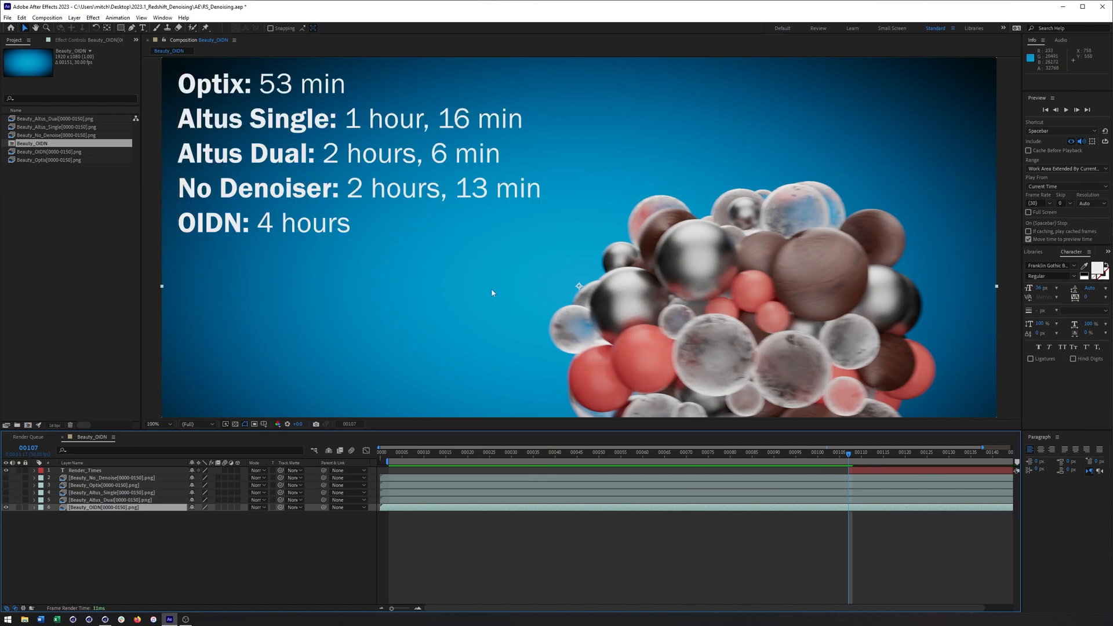
mouse_move(478, 262)
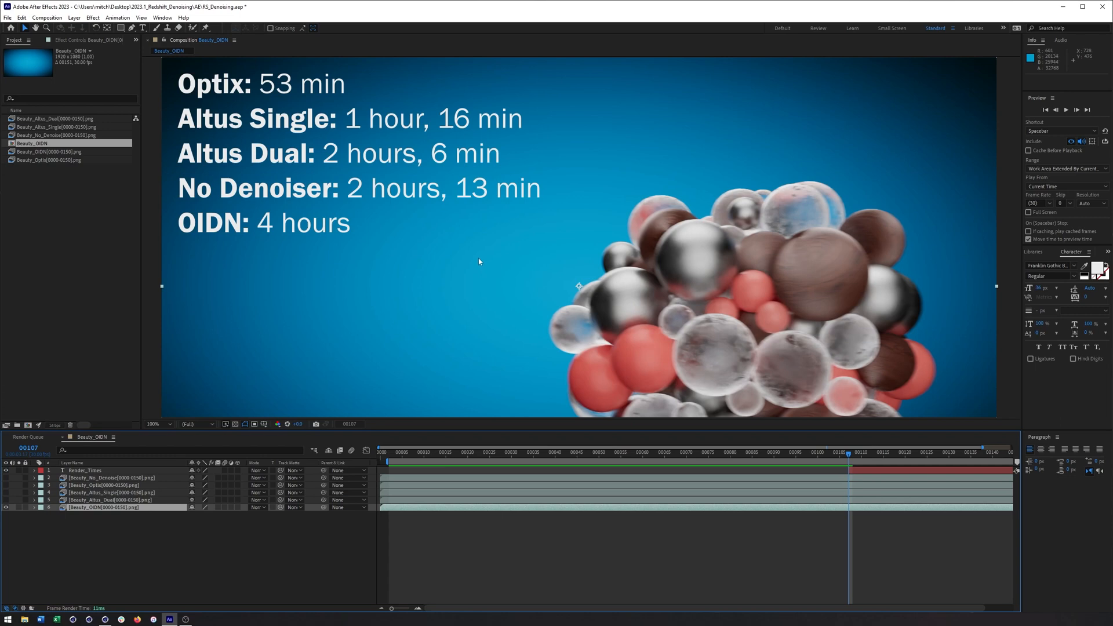
mouse_move(479, 266)
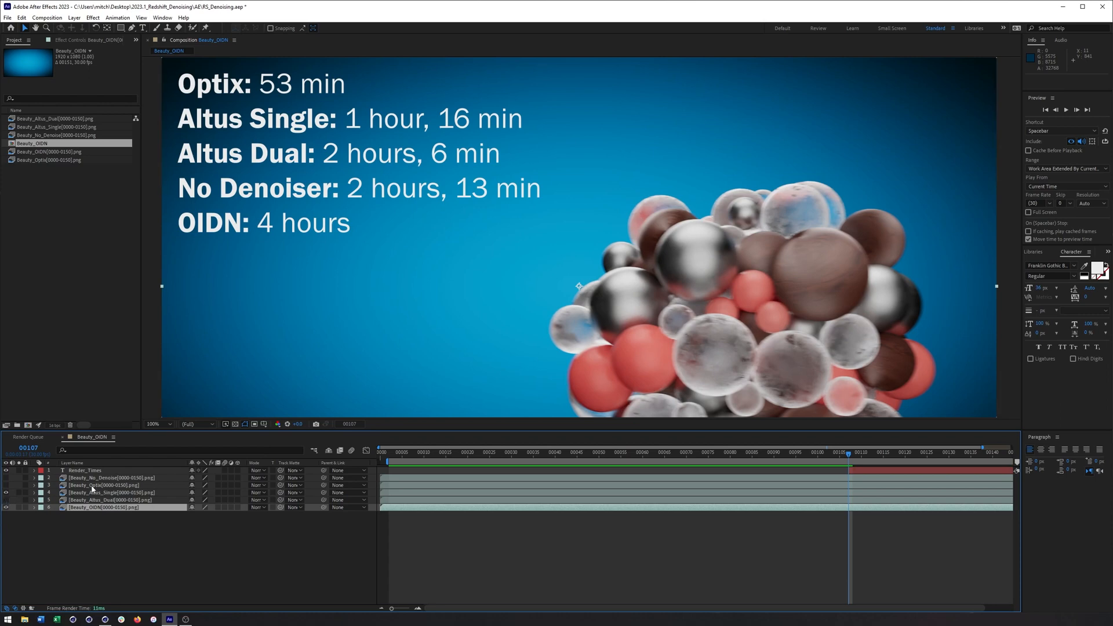
left_click(106, 485)
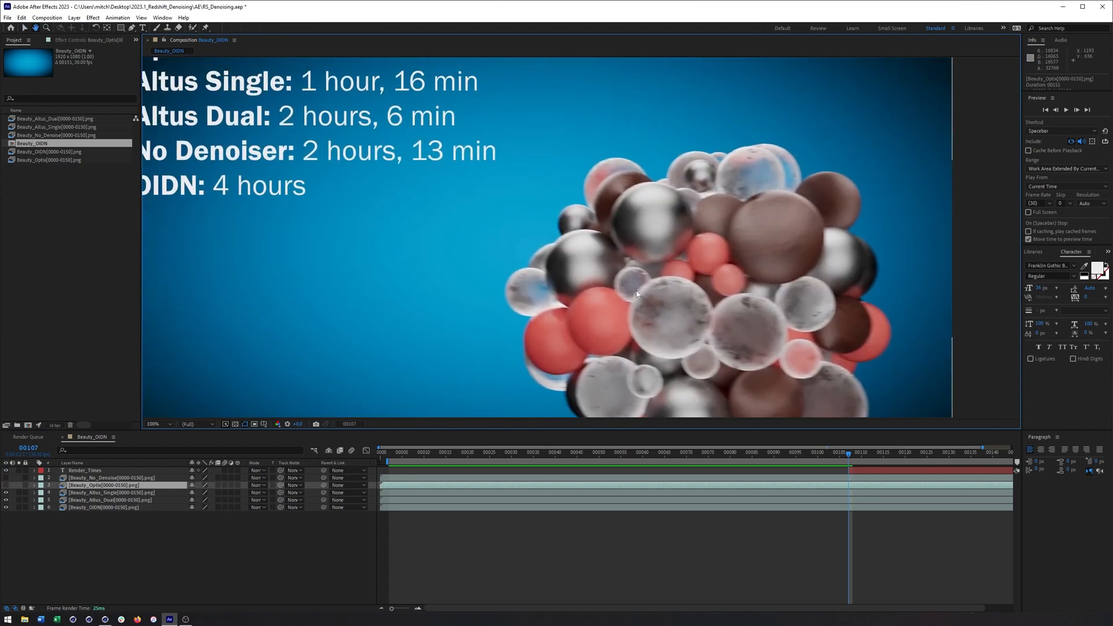
left_click(155, 424)
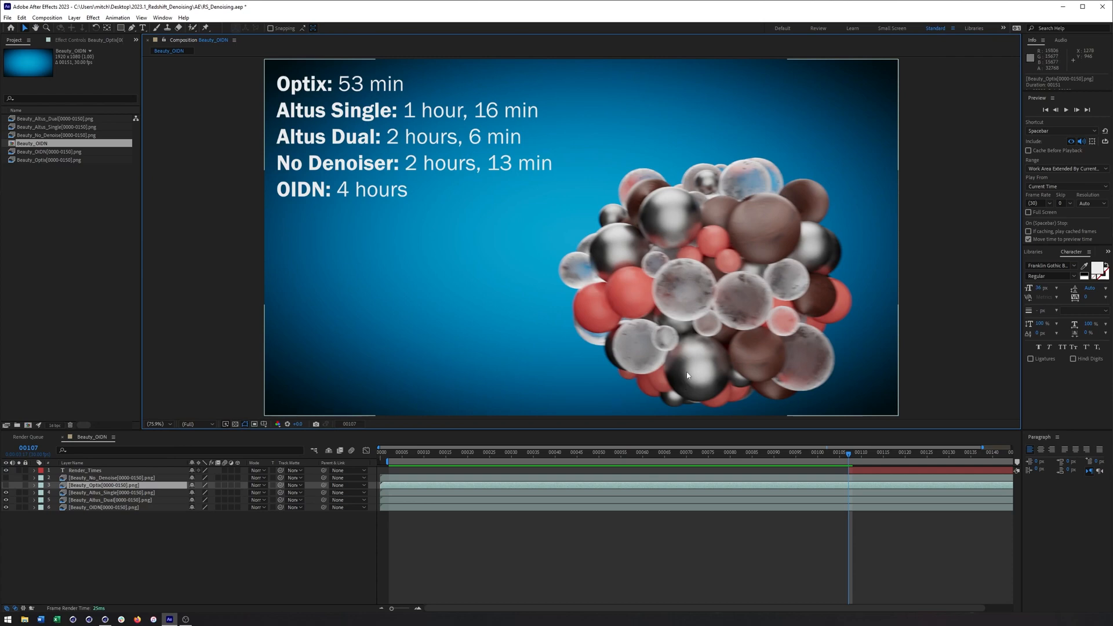
mouse_move(402, 113)
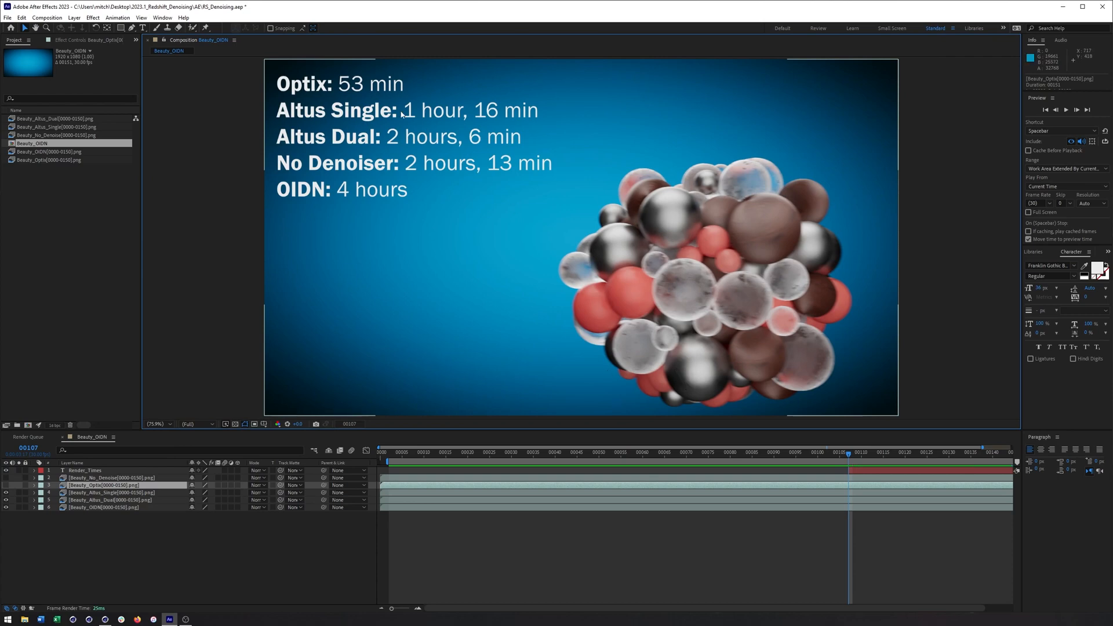
mouse_move(253, 278)
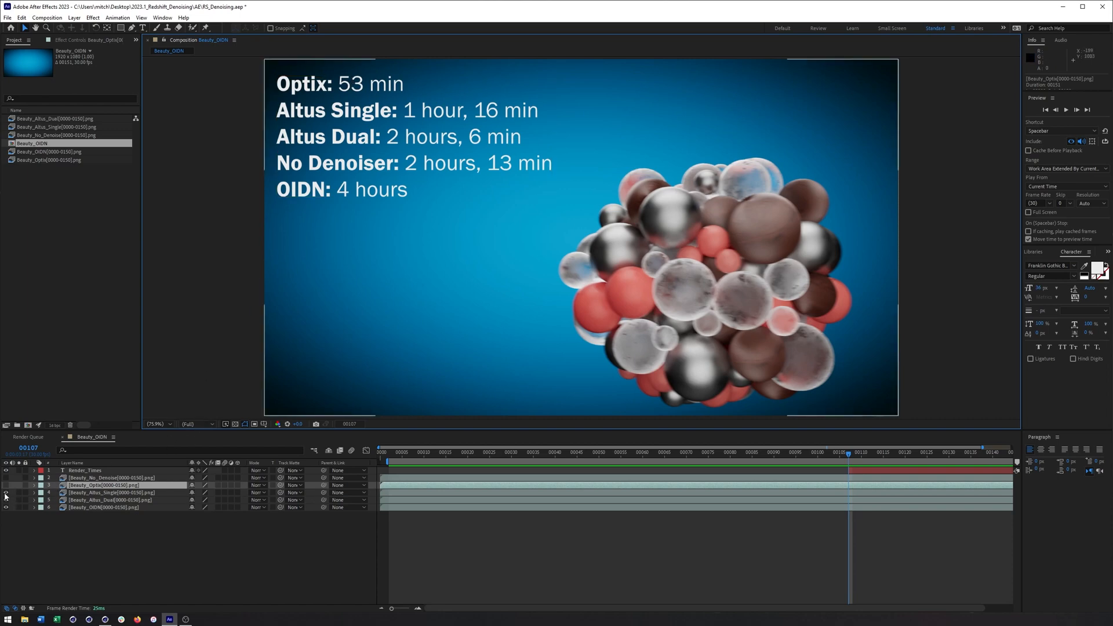
left_click(6, 488)
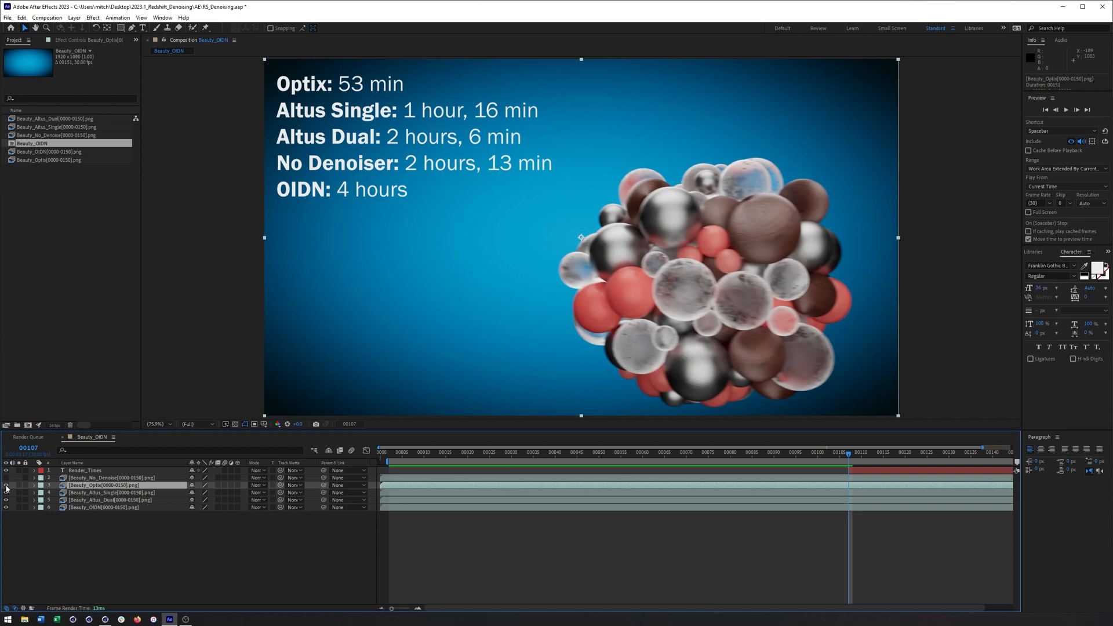
left_click(110, 493)
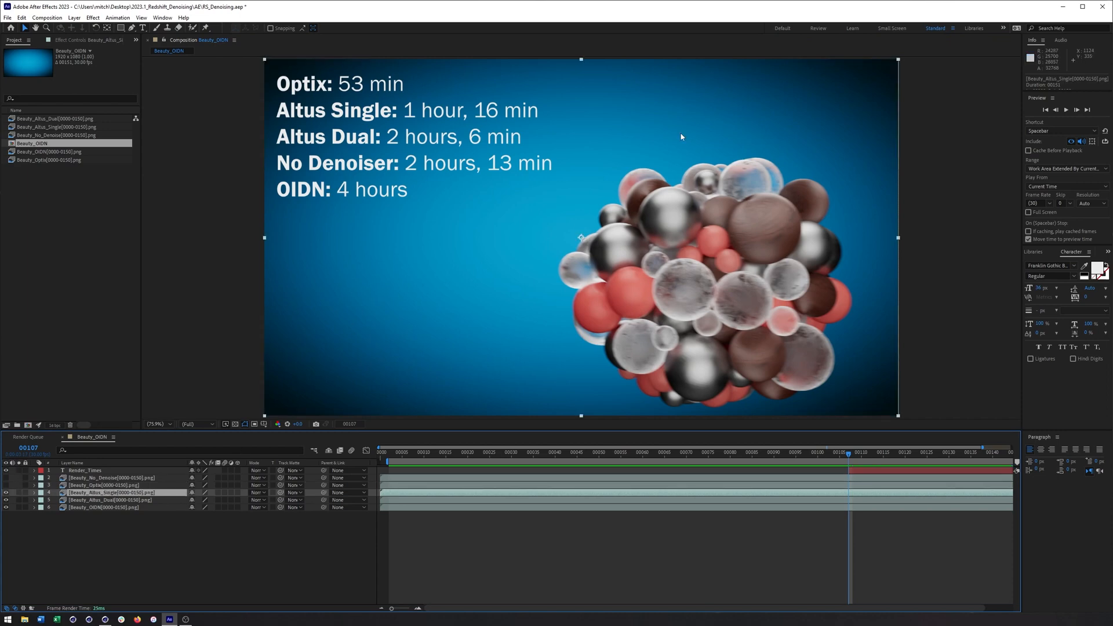
mouse_move(687, 156)
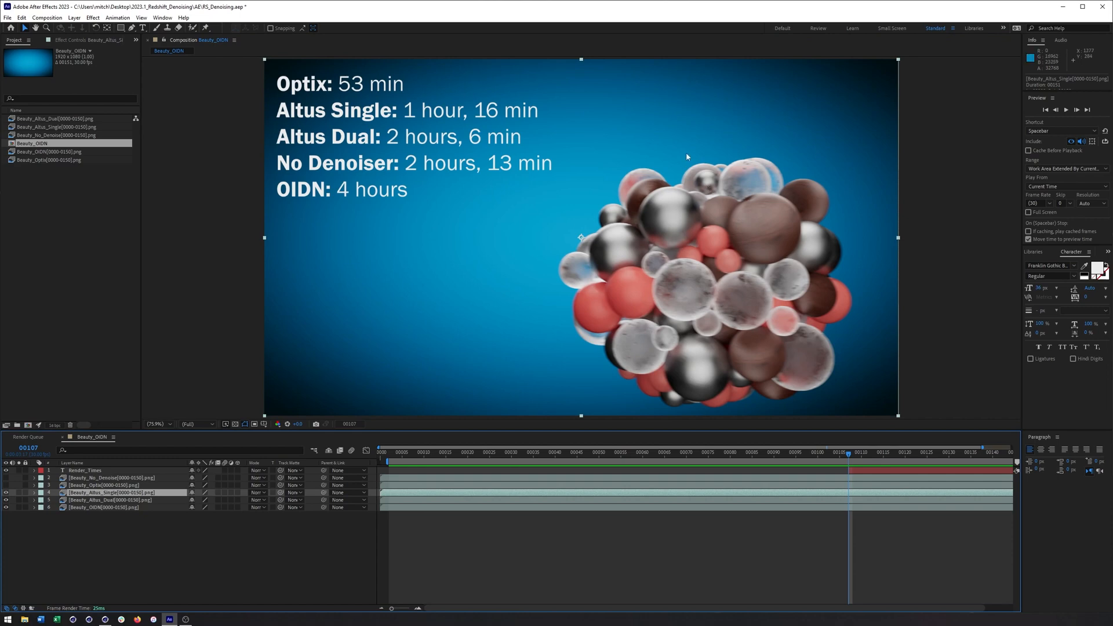
mouse_move(697, 208)
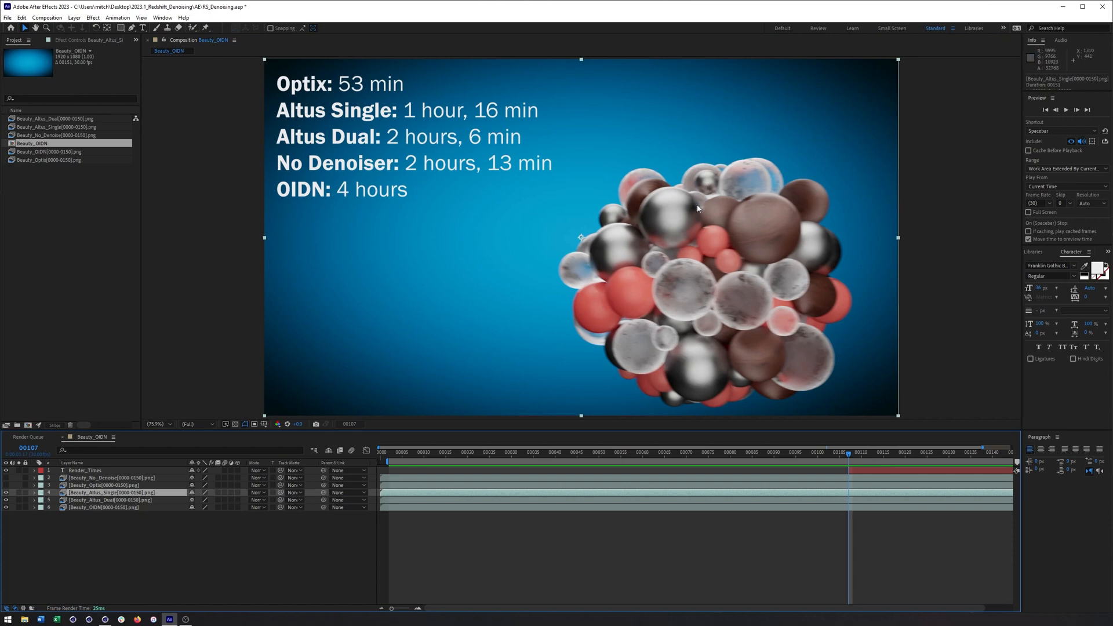
mouse_move(689, 205)
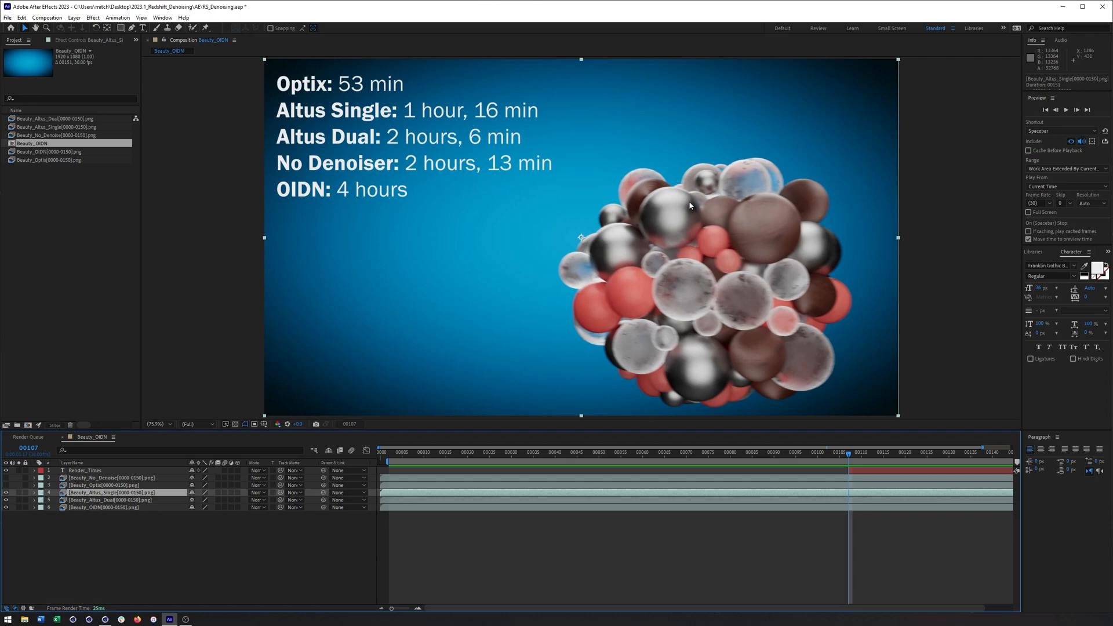
mouse_move(697, 219)
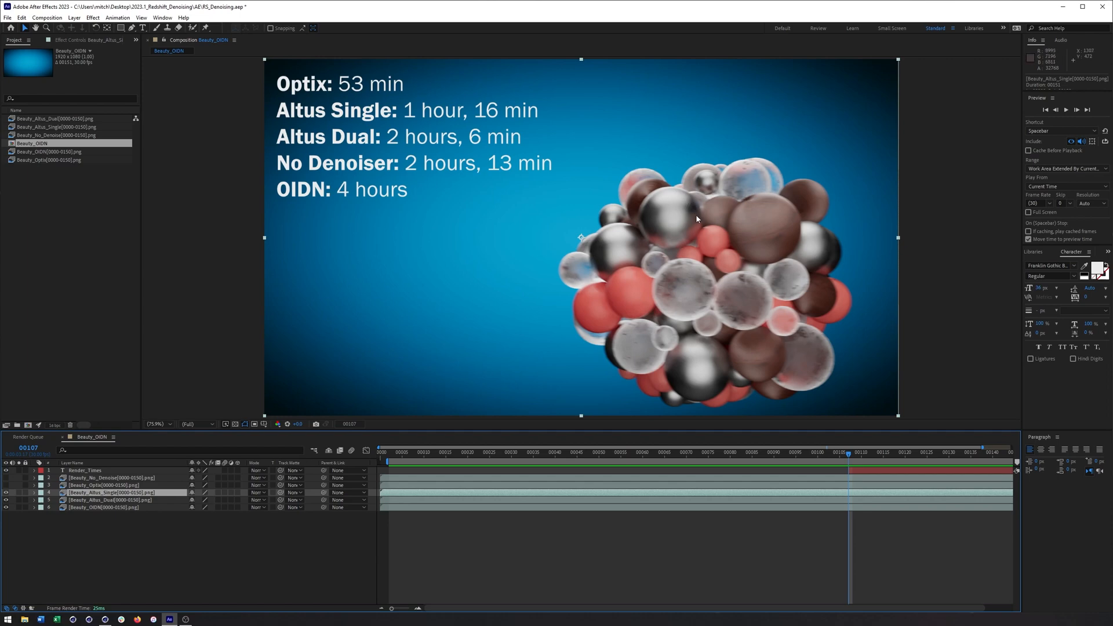
mouse_move(557, 115)
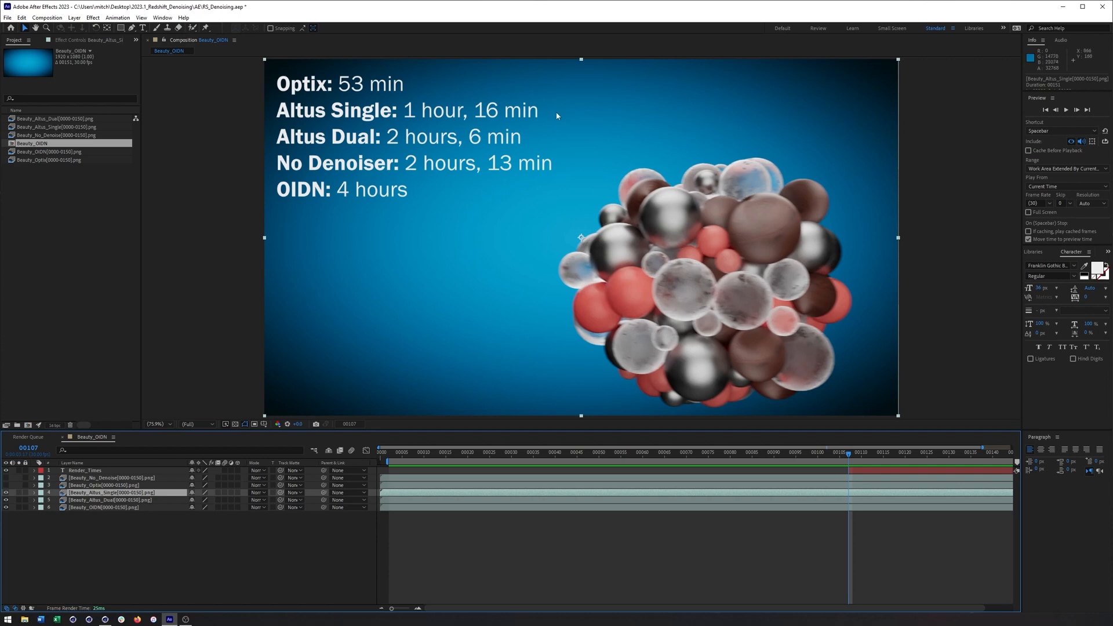
mouse_move(574, 127)
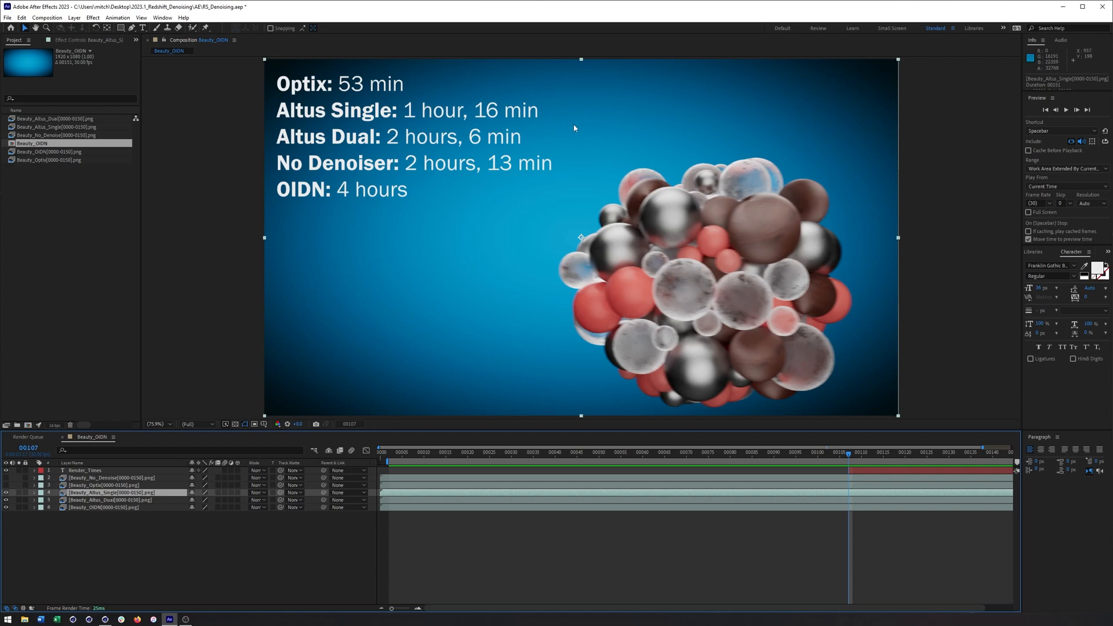
mouse_move(587, 129)
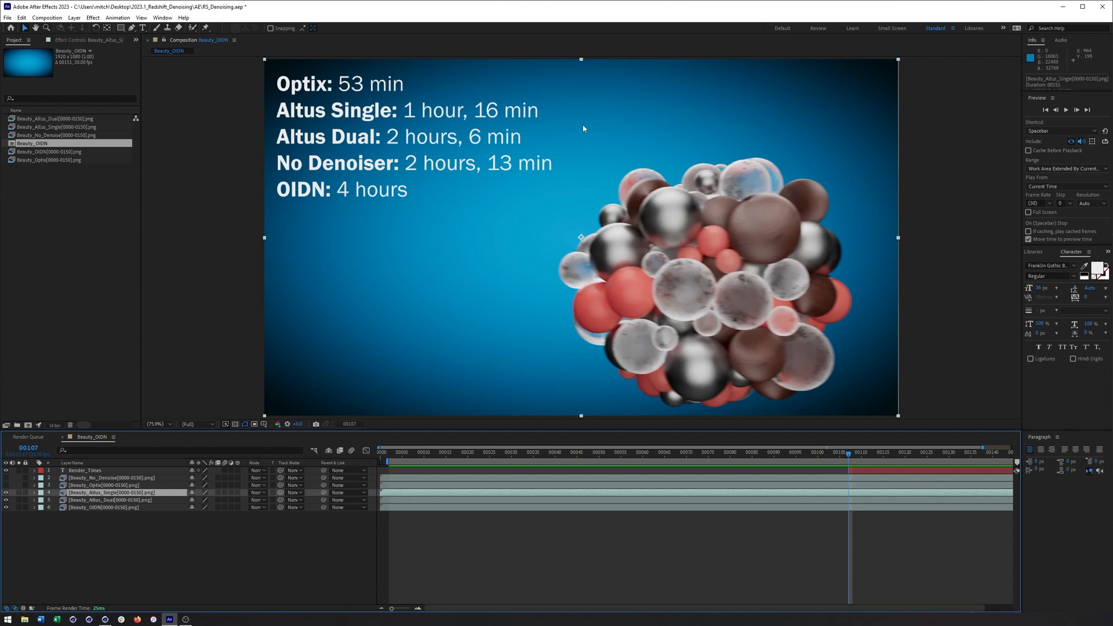
mouse_move(582, 139)
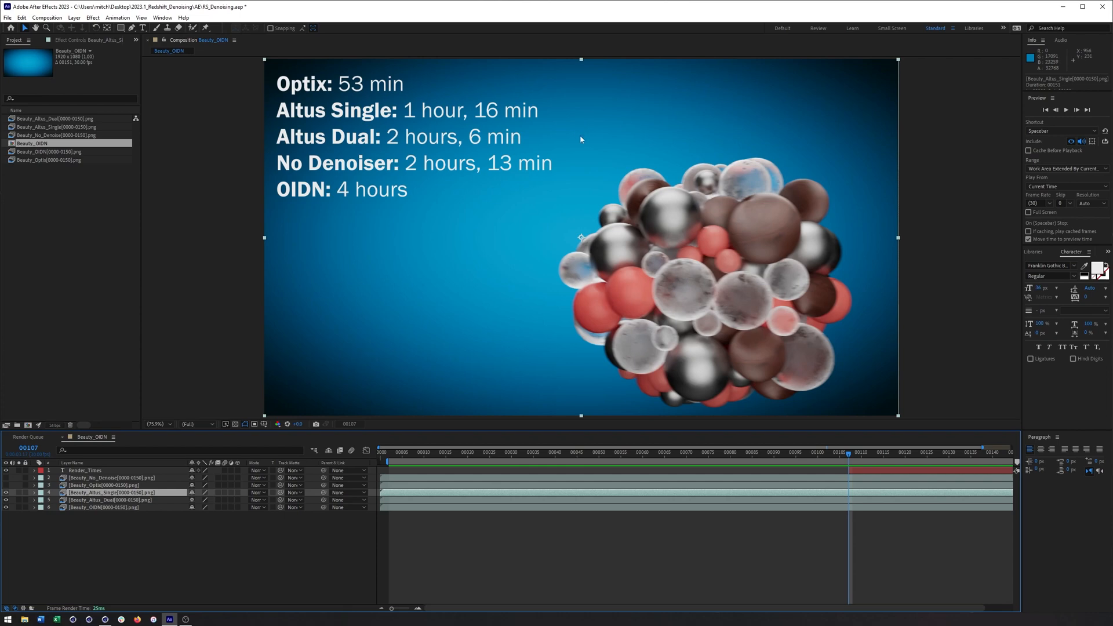
mouse_move(518, 140)
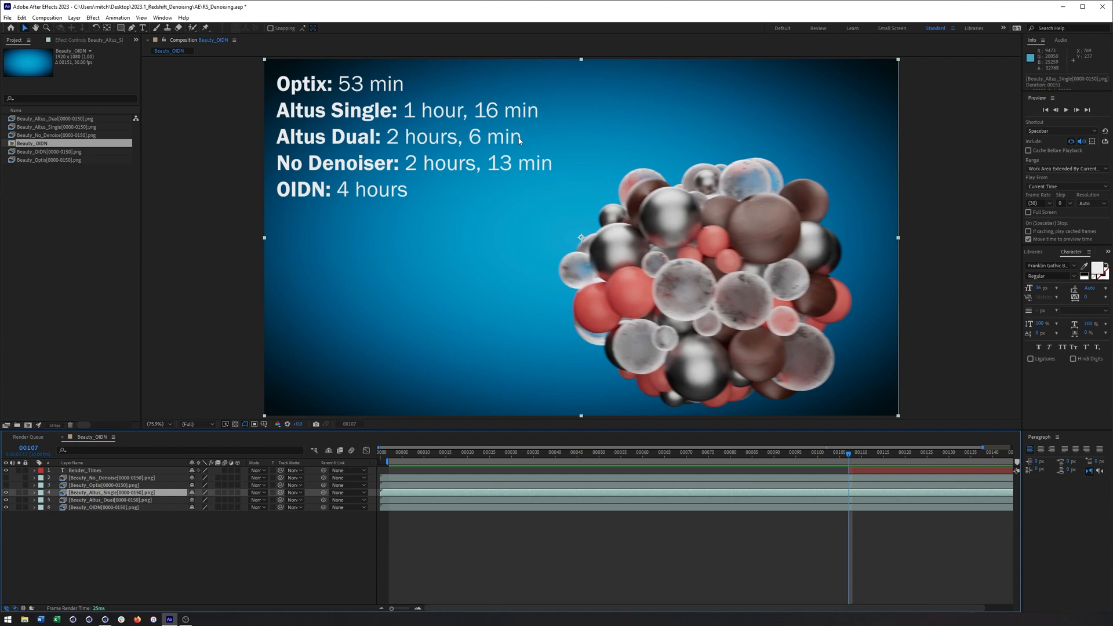
mouse_move(529, 177)
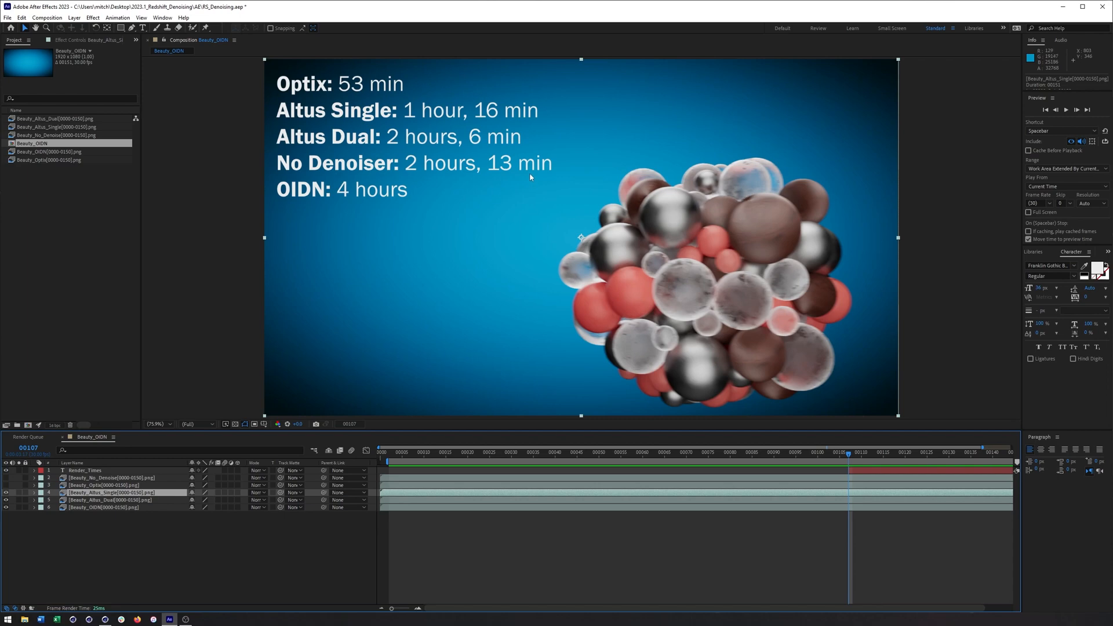
mouse_move(573, 171)
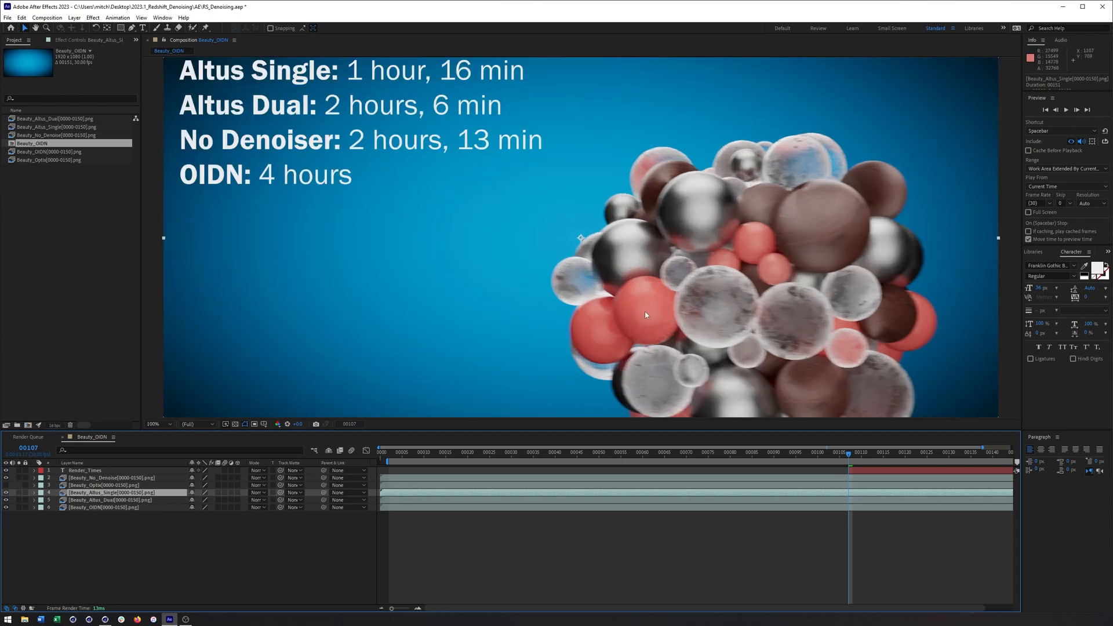
mouse_move(642, 341)
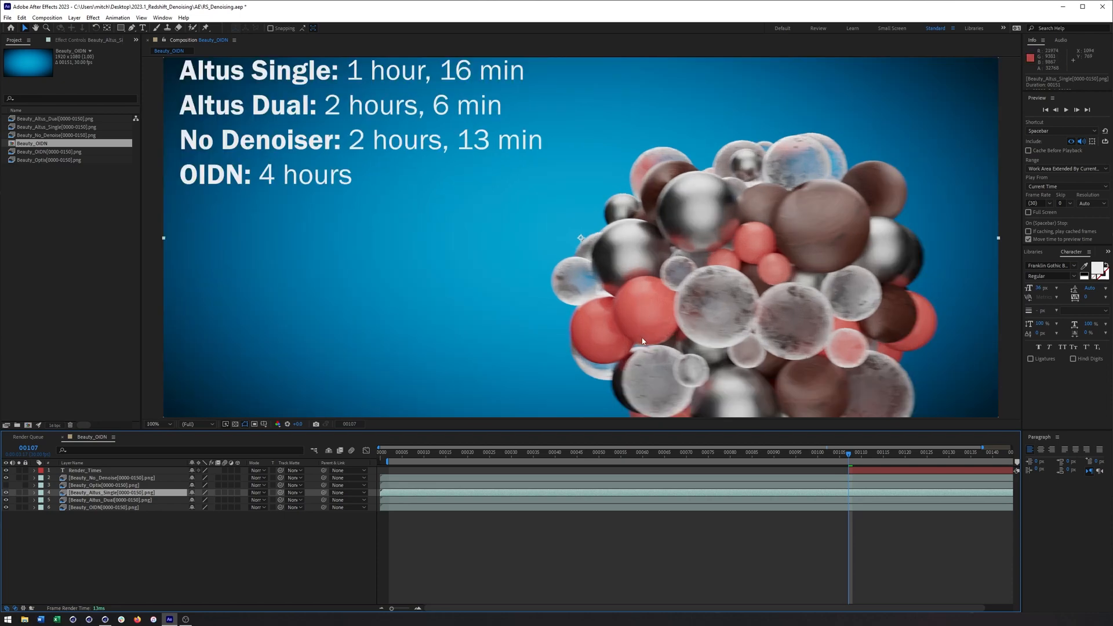
mouse_move(751, 299)
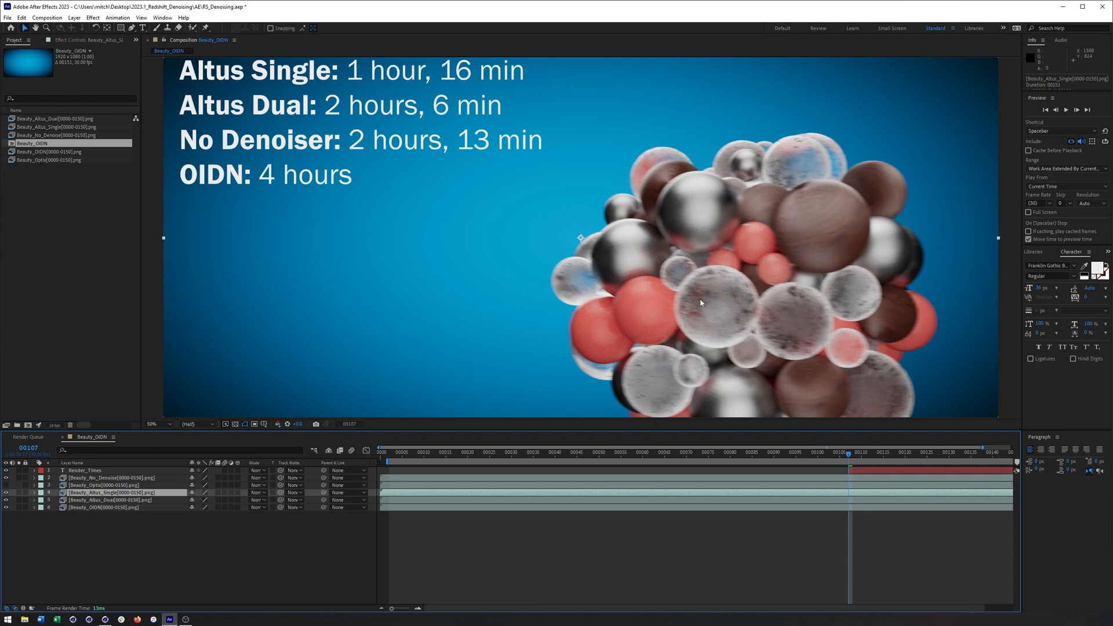
left_click(159, 424)
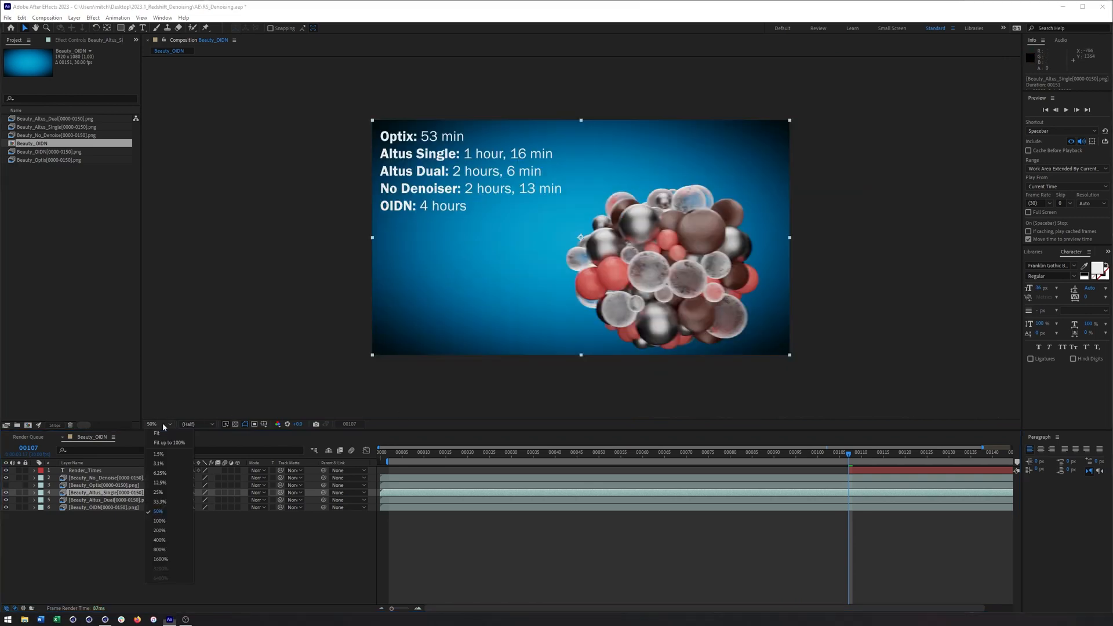
left_click(157, 434)
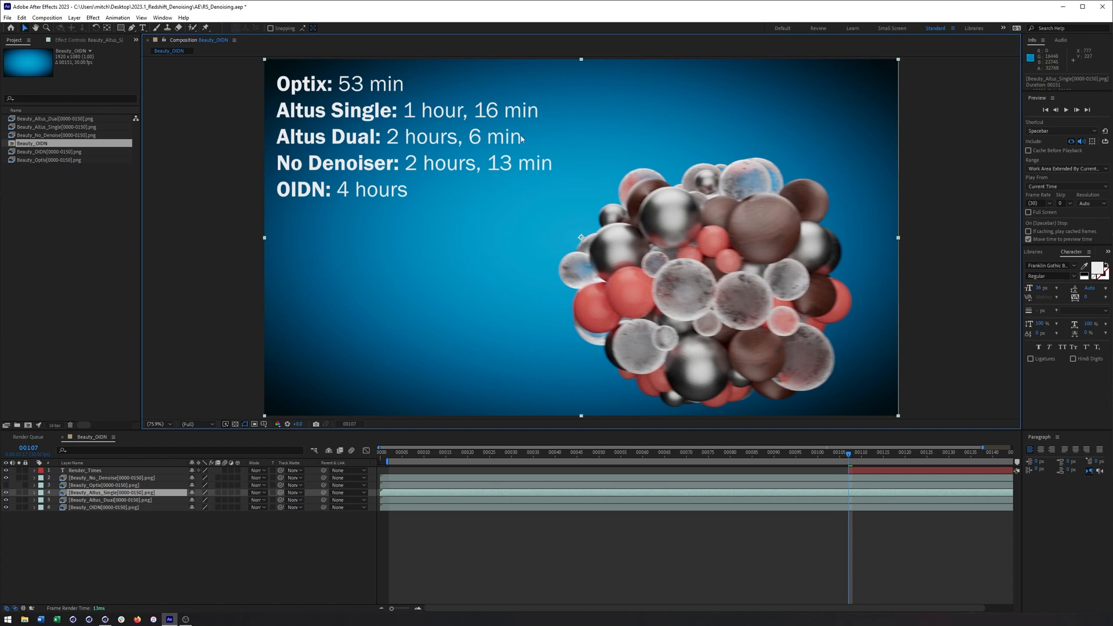
mouse_move(389, 195)
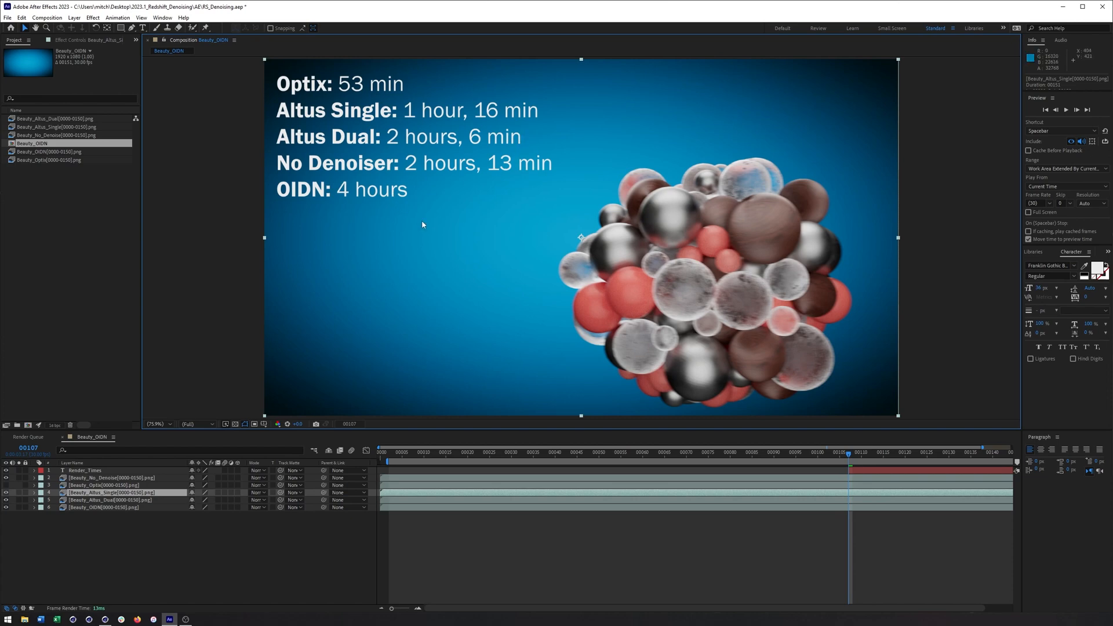
mouse_move(553, 240)
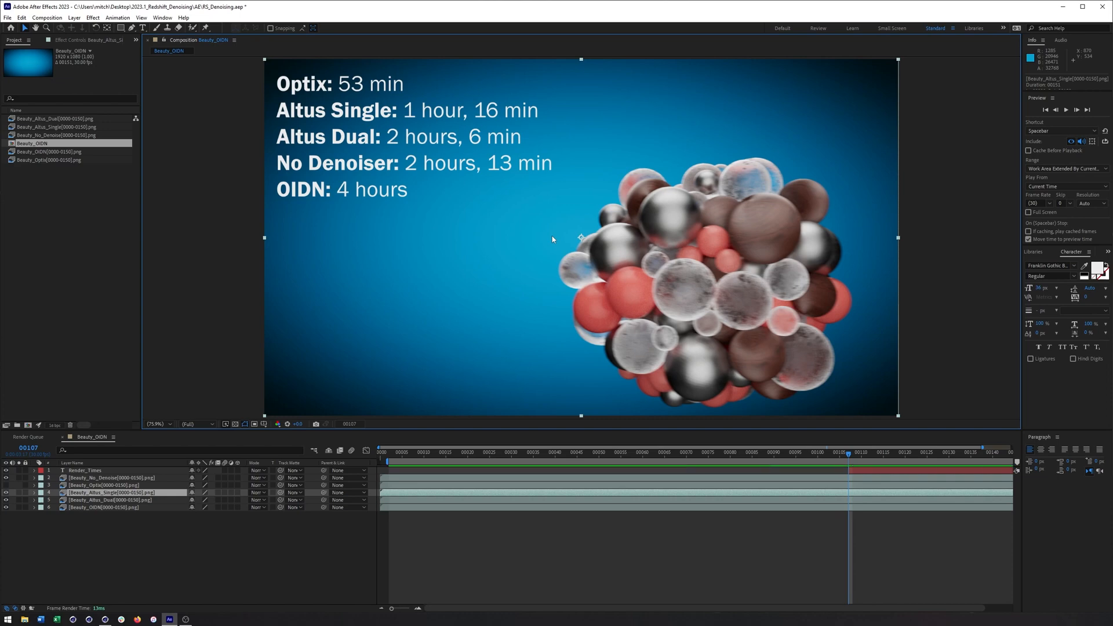
mouse_move(603, 275)
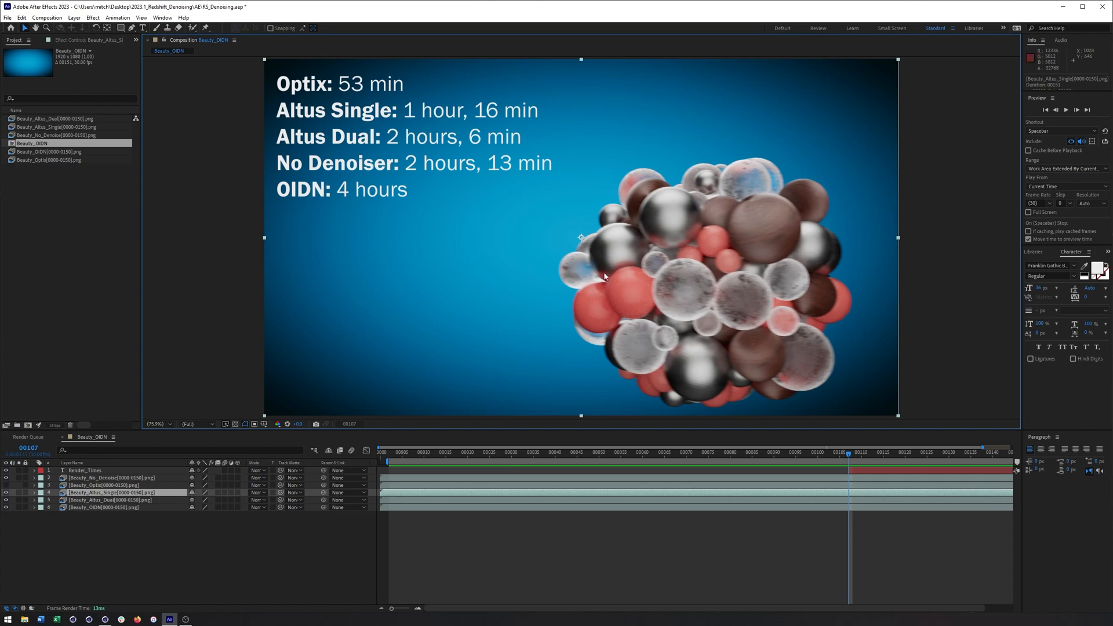
mouse_move(715, 286)
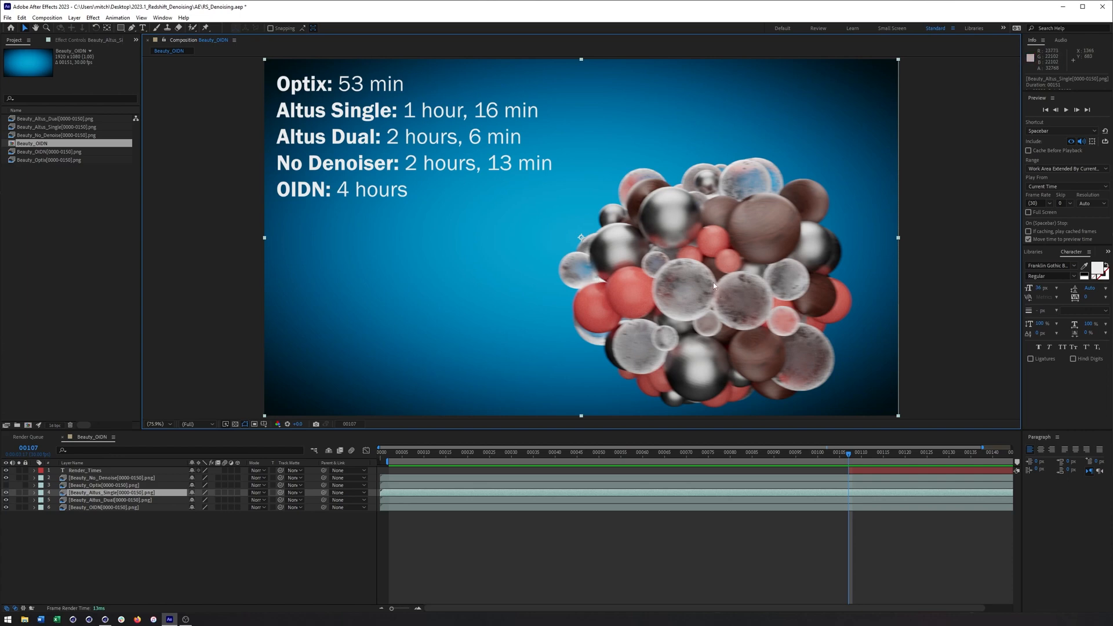
mouse_move(414, 89)
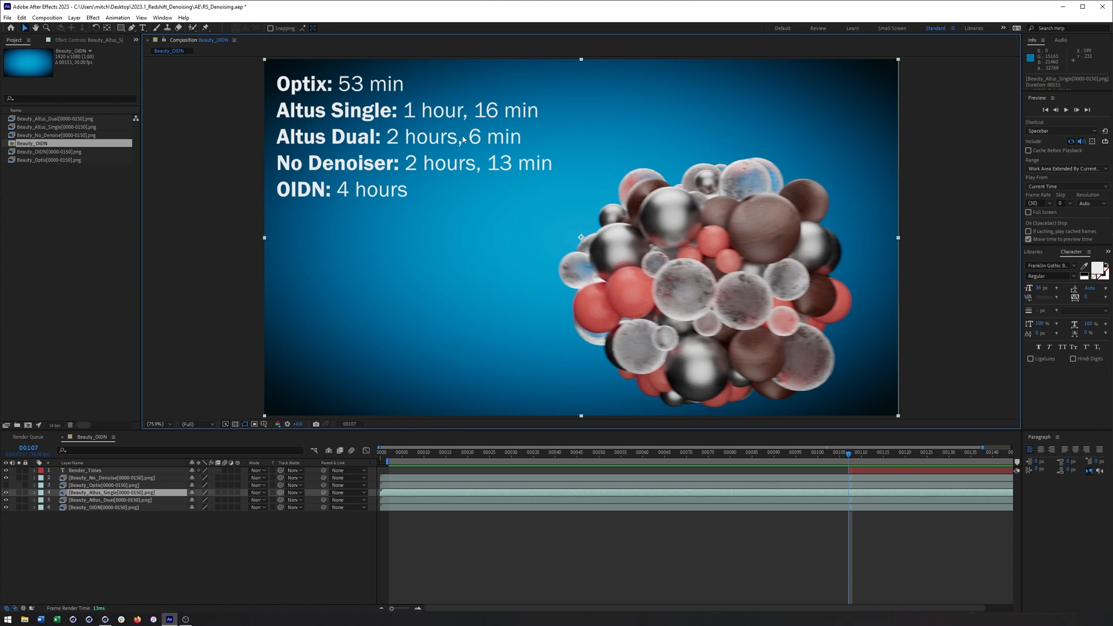
mouse_move(490, 148)
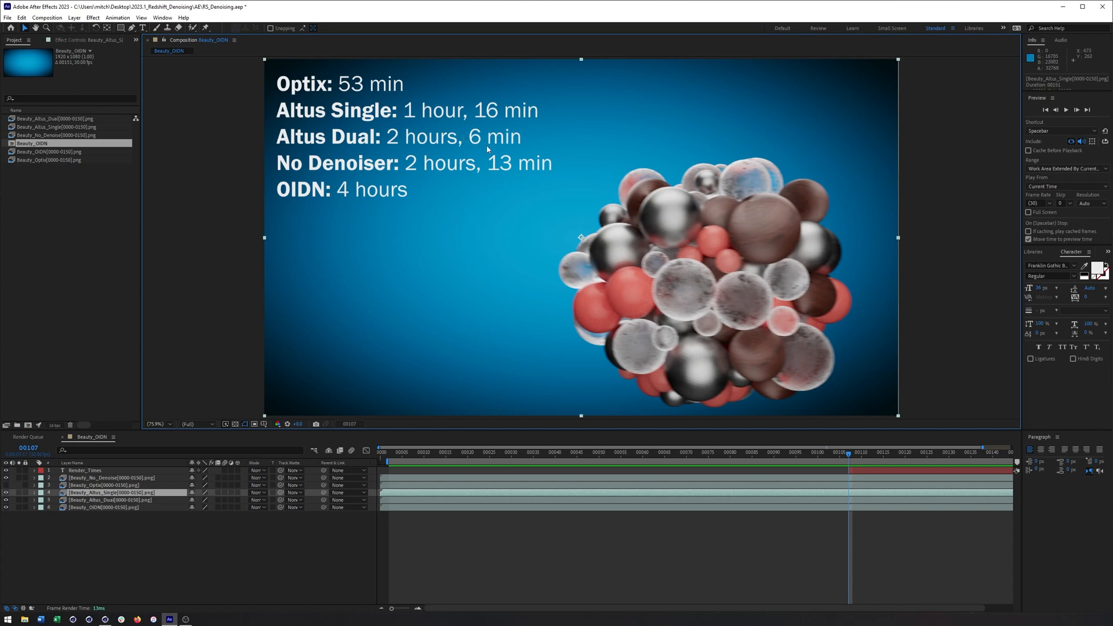
mouse_move(2, 382)
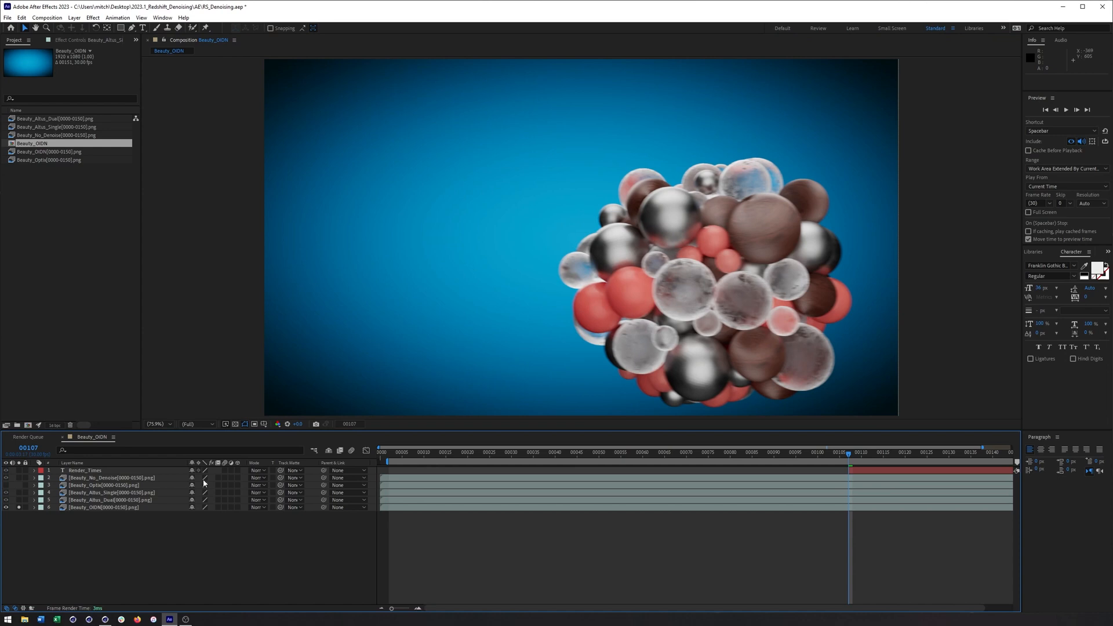
mouse_move(7, 480)
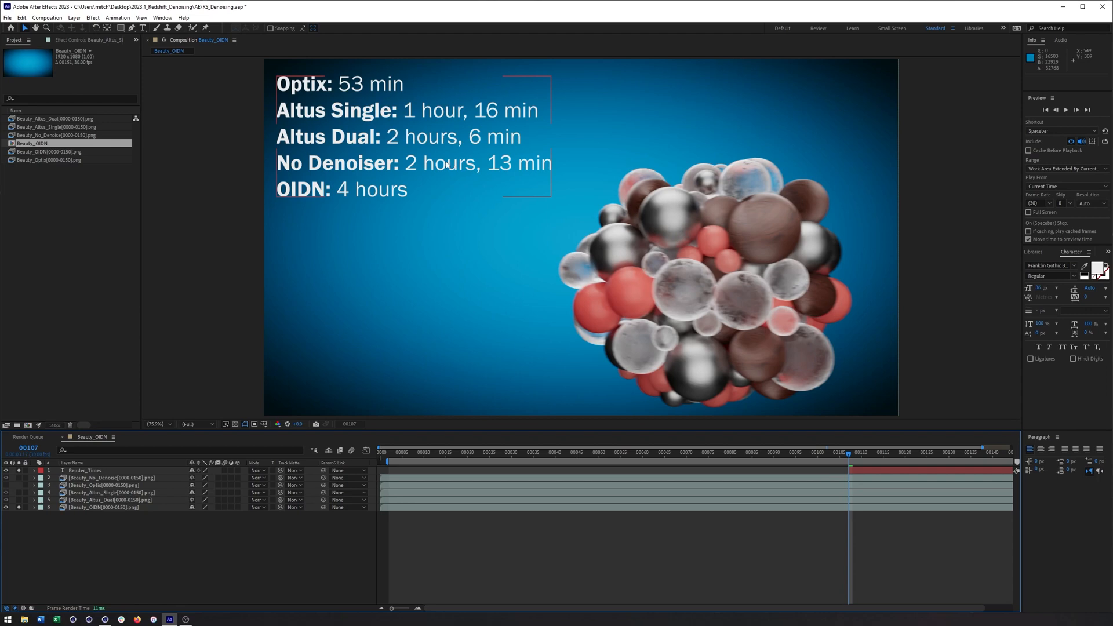
mouse_move(430, 168)
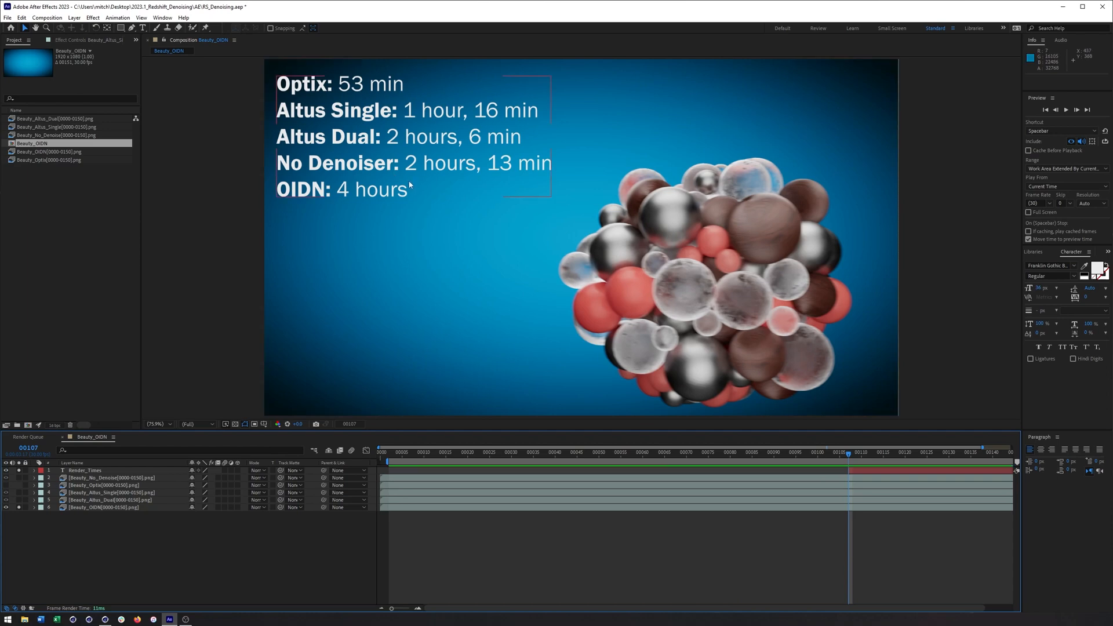
mouse_move(410, 181)
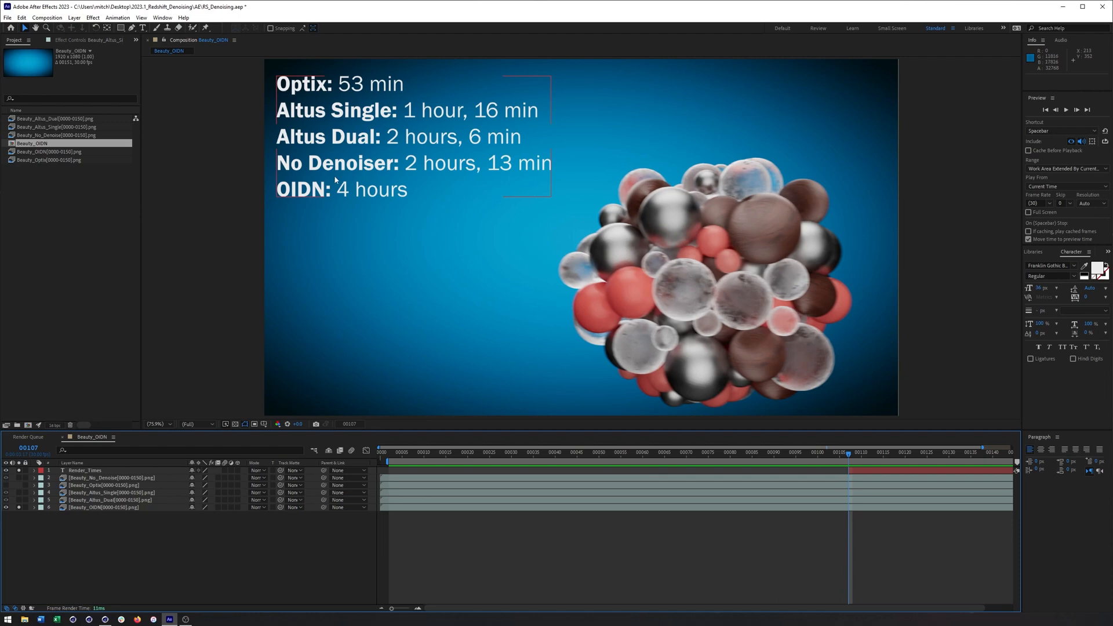
left_click(418, 206)
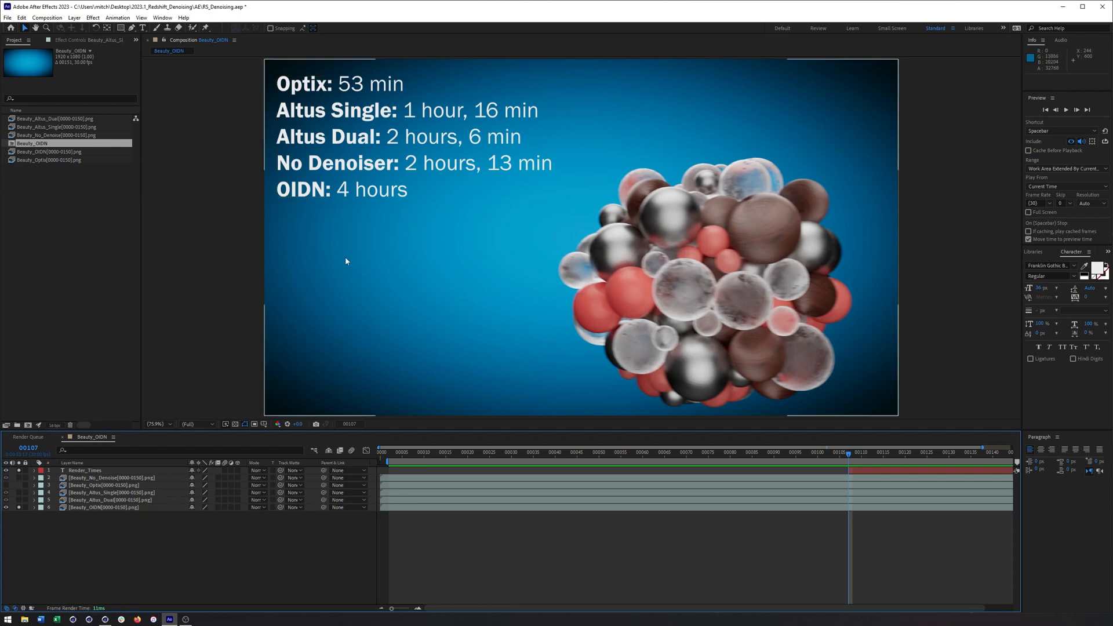
mouse_move(336, 281)
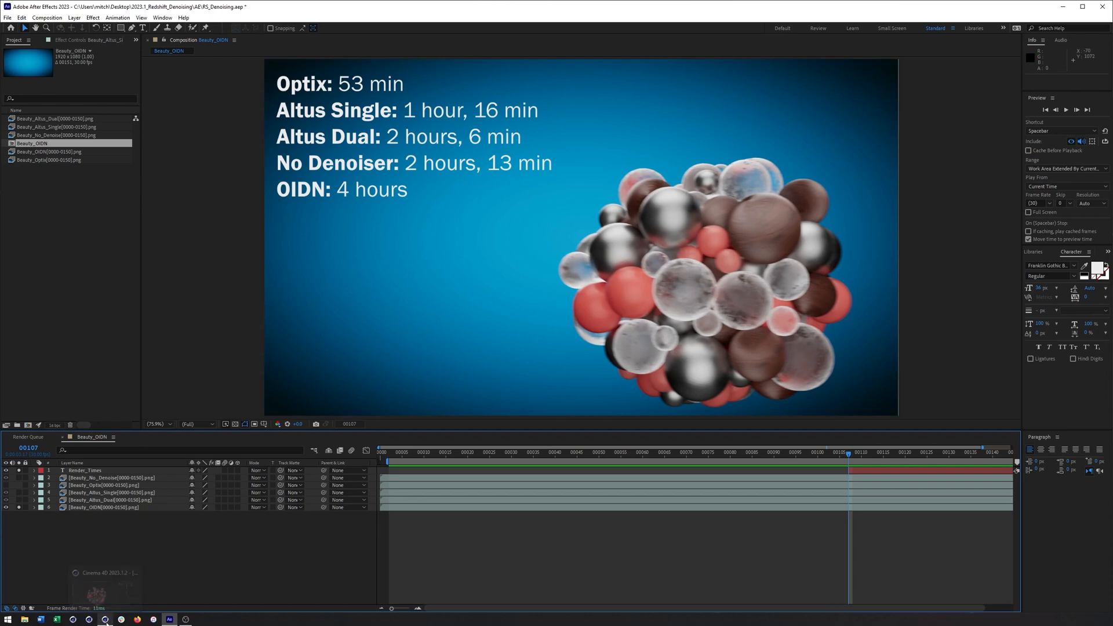
Switch to Cinema 4D, show advanced Redshift settings and activate the Altus_Single take.
left_click(104, 620)
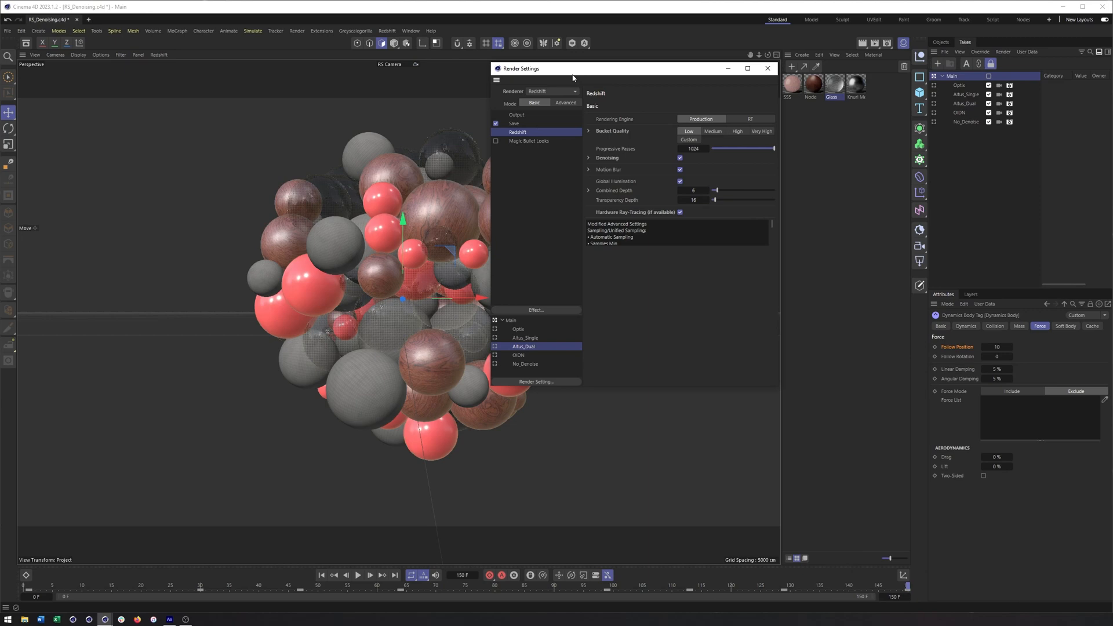
mouse_move(661, 123)
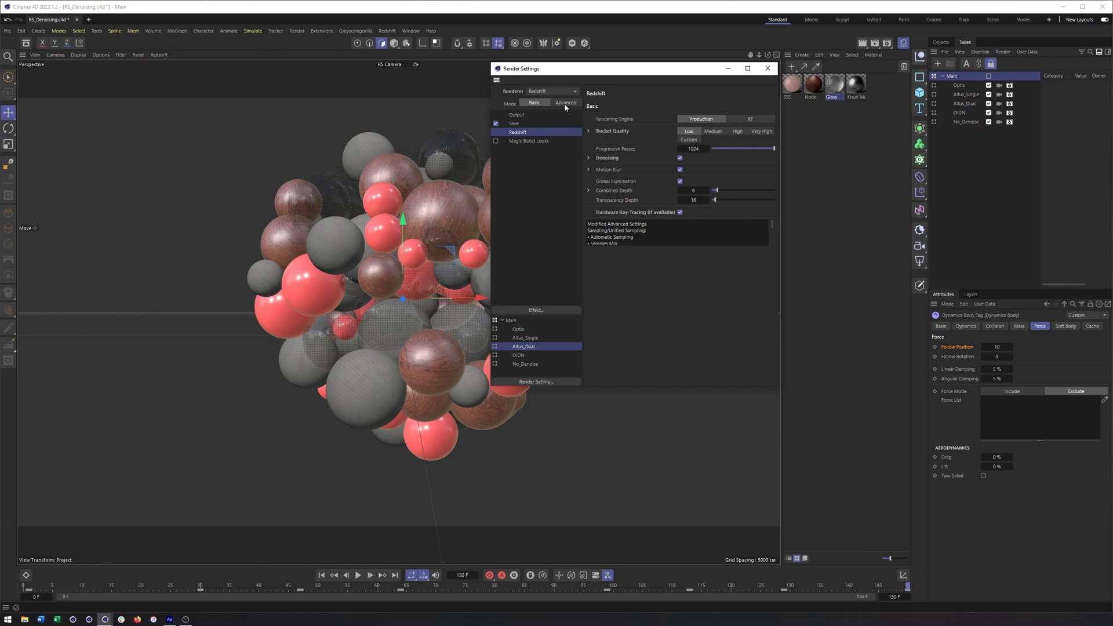
left_click(565, 103)
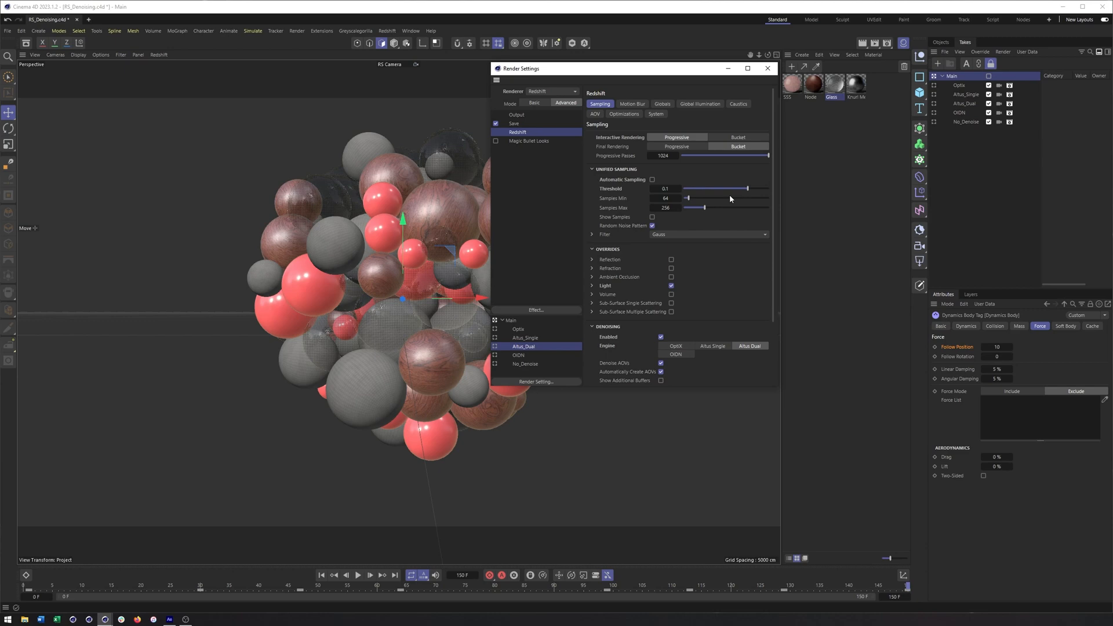
mouse_move(731, 199)
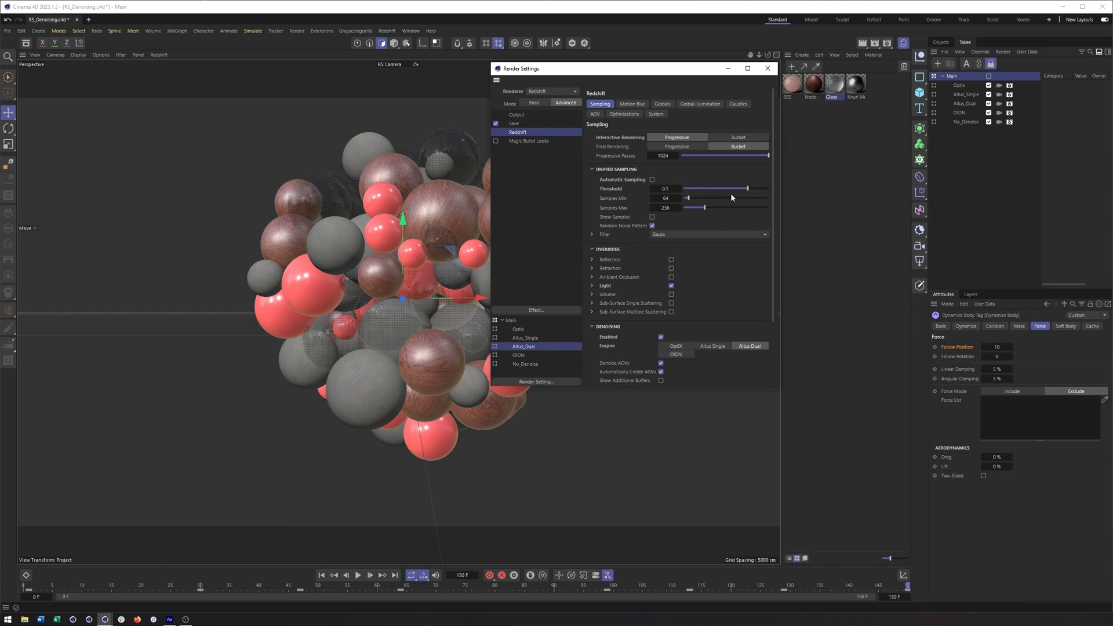
mouse_move(772, 166)
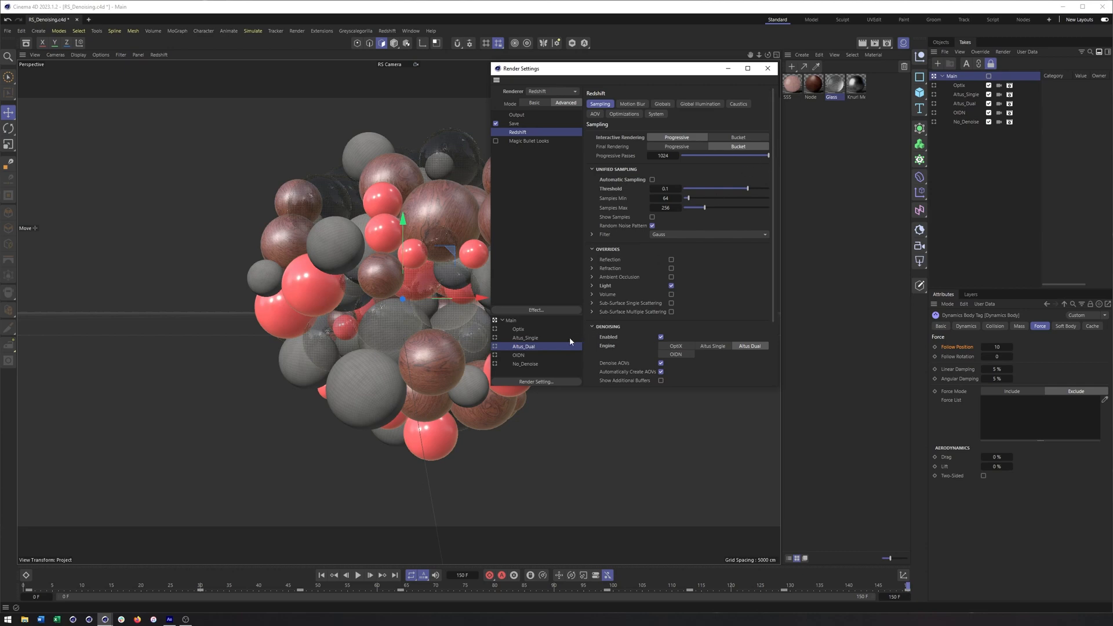
left_click(526, 337)
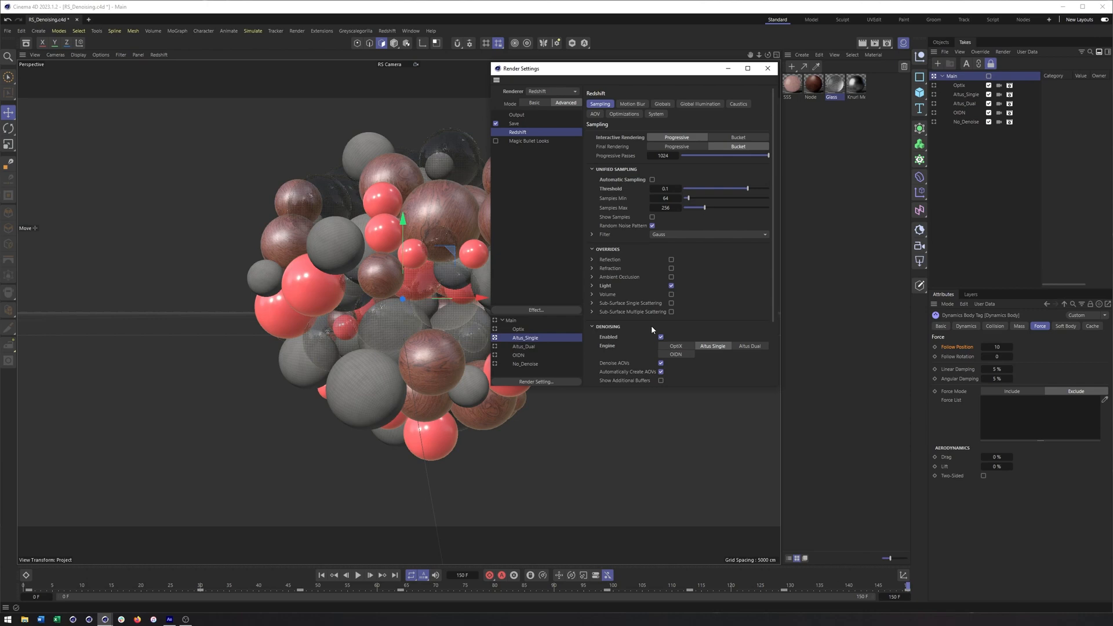
mouse_move(577, 253)
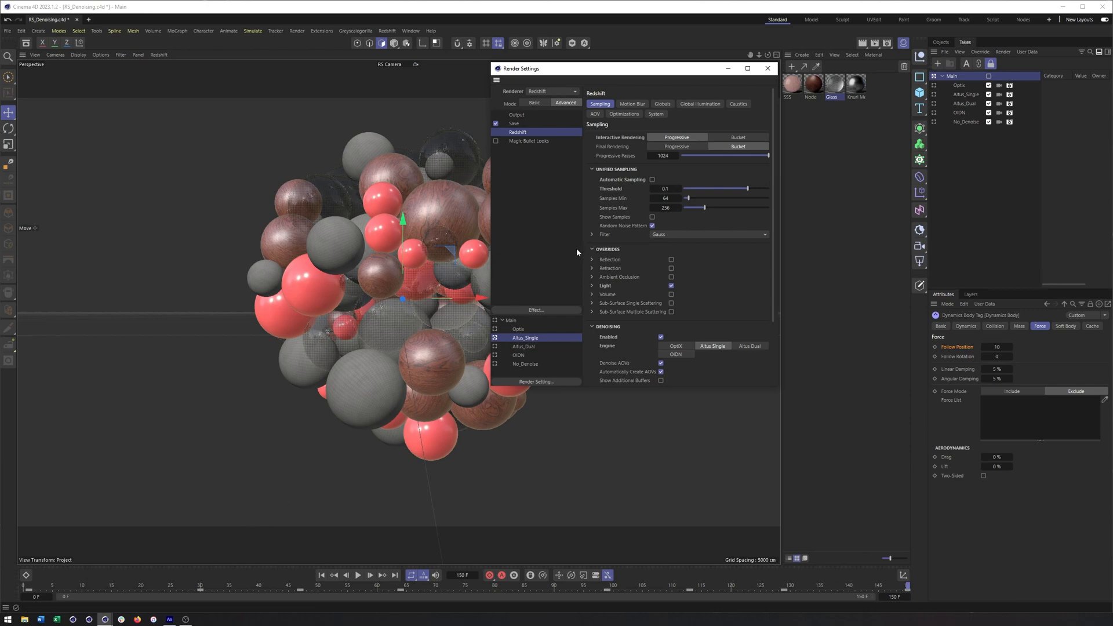
mouse_move(541, 328)
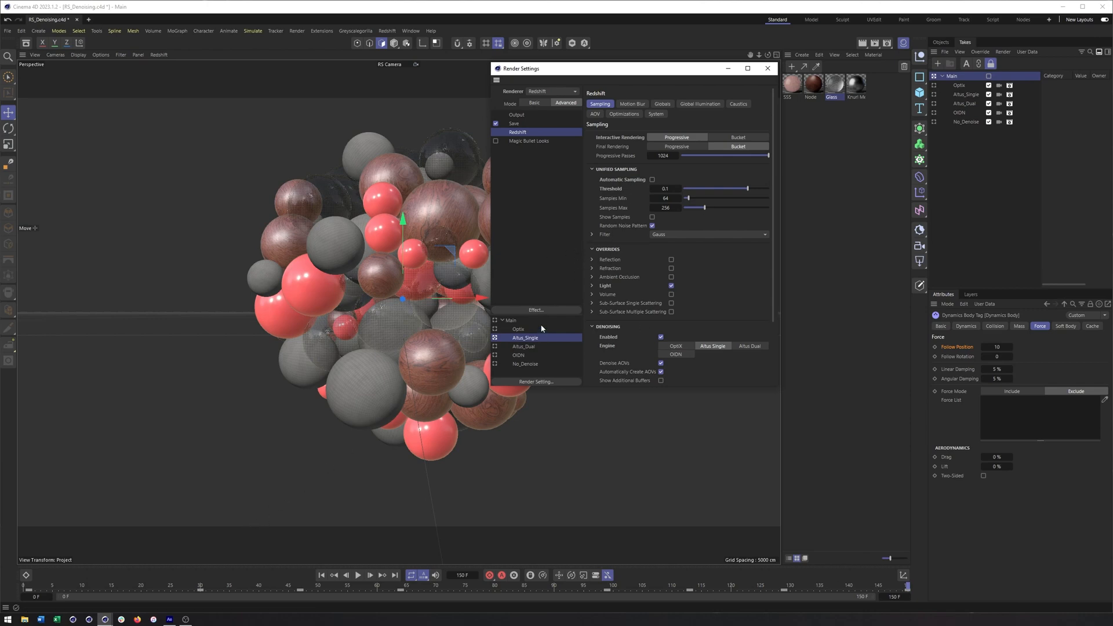
mouse_move(534, 321)
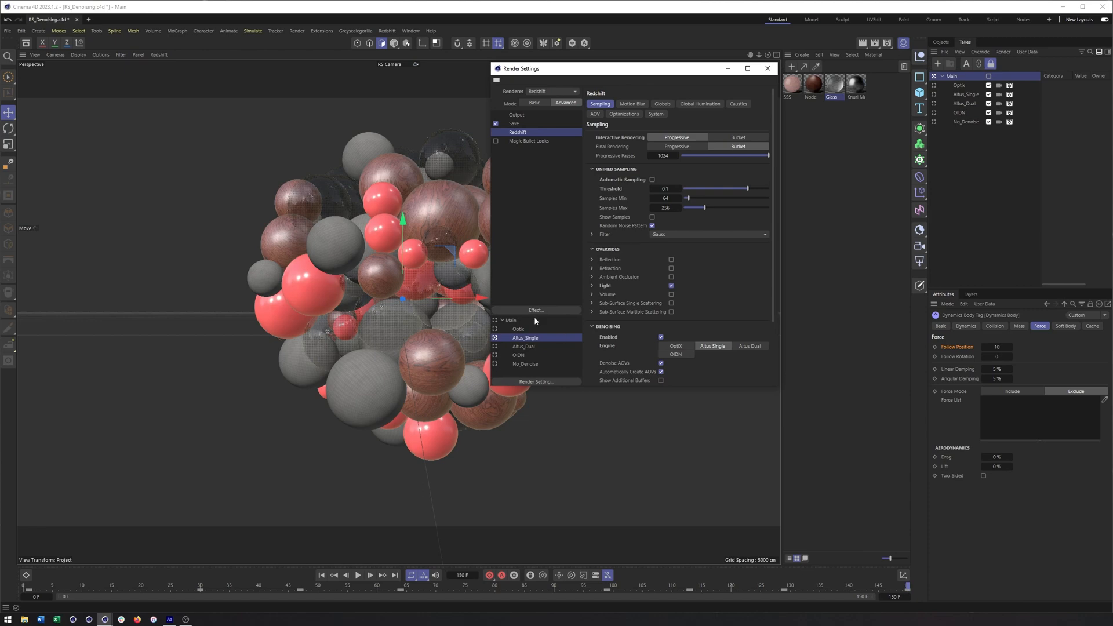
mouse_move(760, 167)
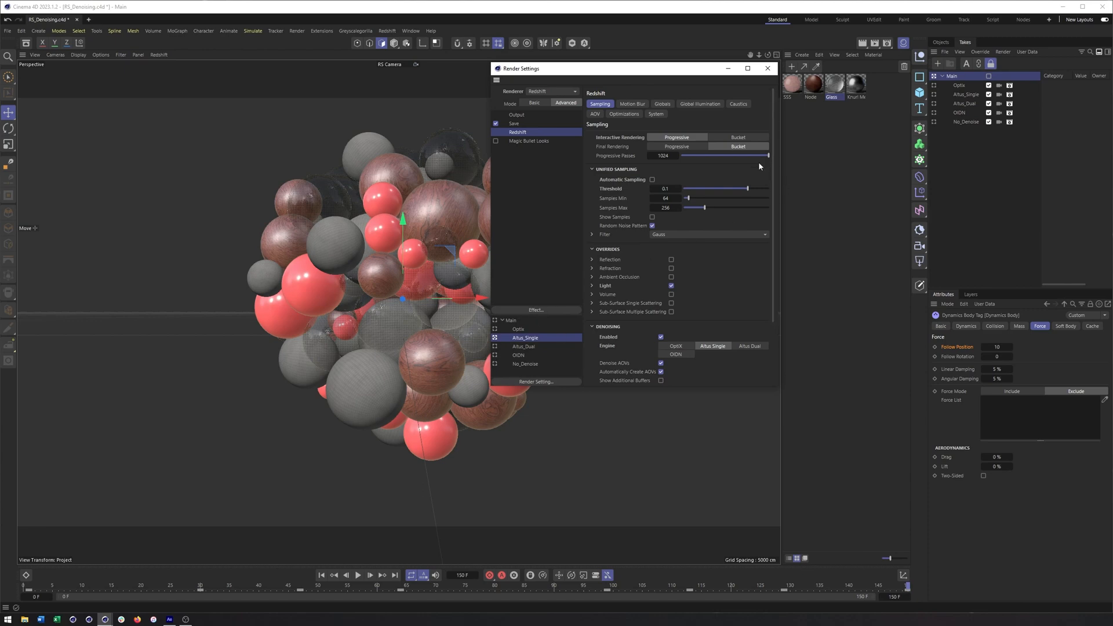
Switch Redshift to Basic mode and set Bucket Quality to Medium, threshold 0.01.
left_click(534, 103)
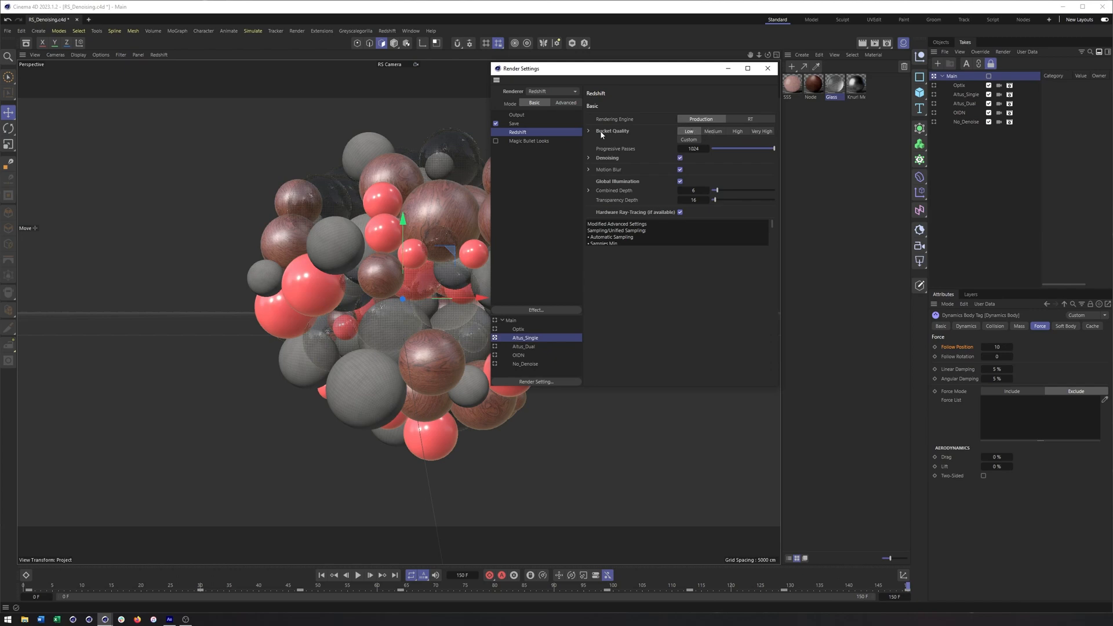
left_click(589, 131)
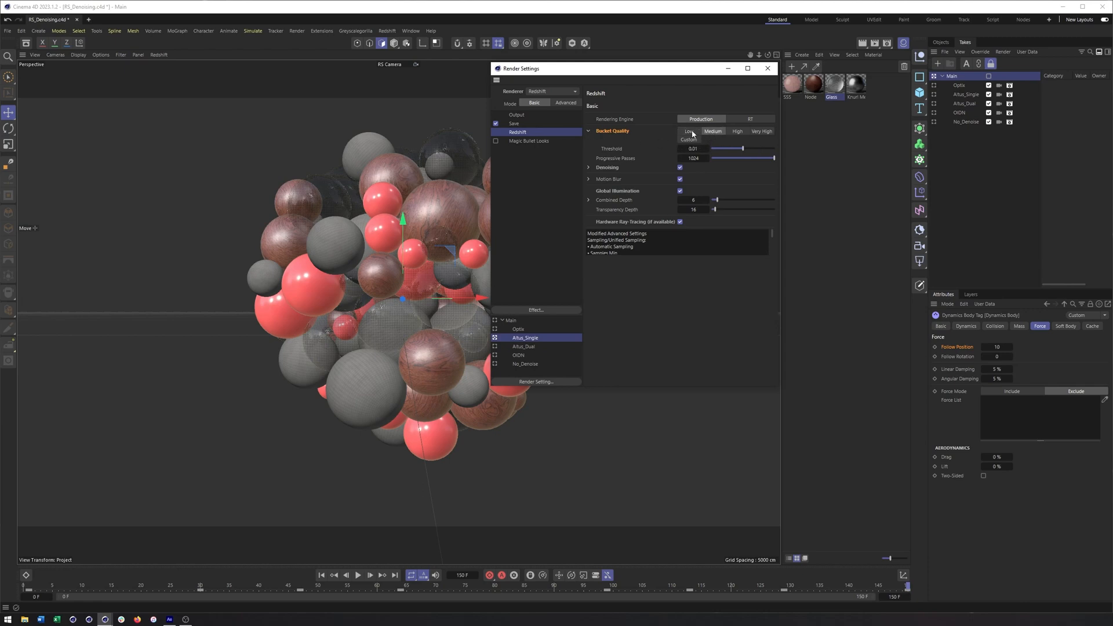
left_click(713, 131)
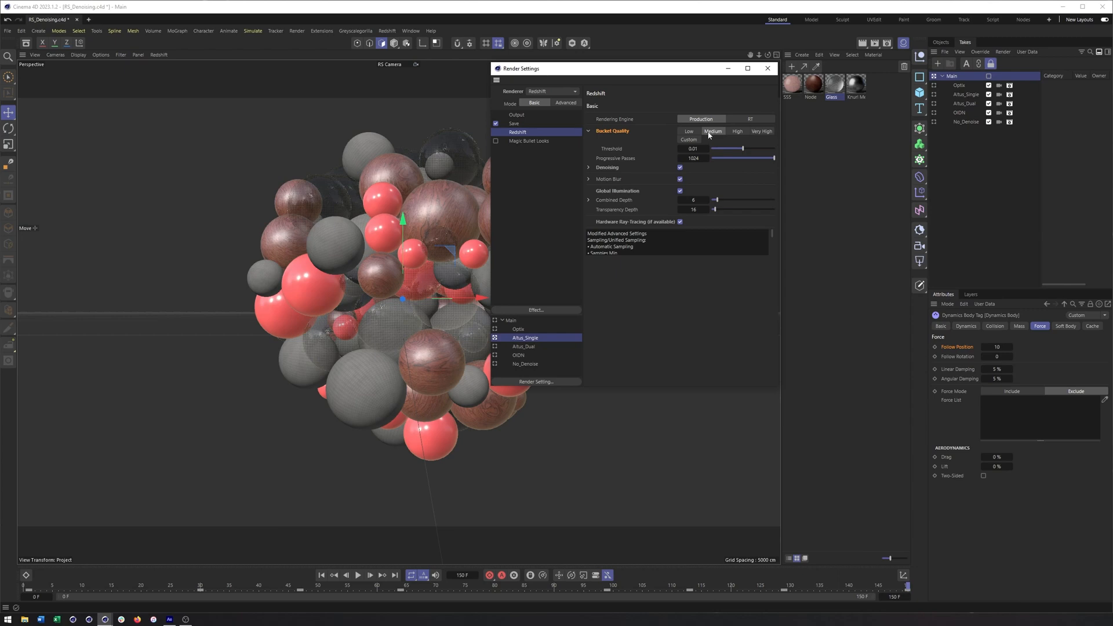
mouse_move(551, 336)
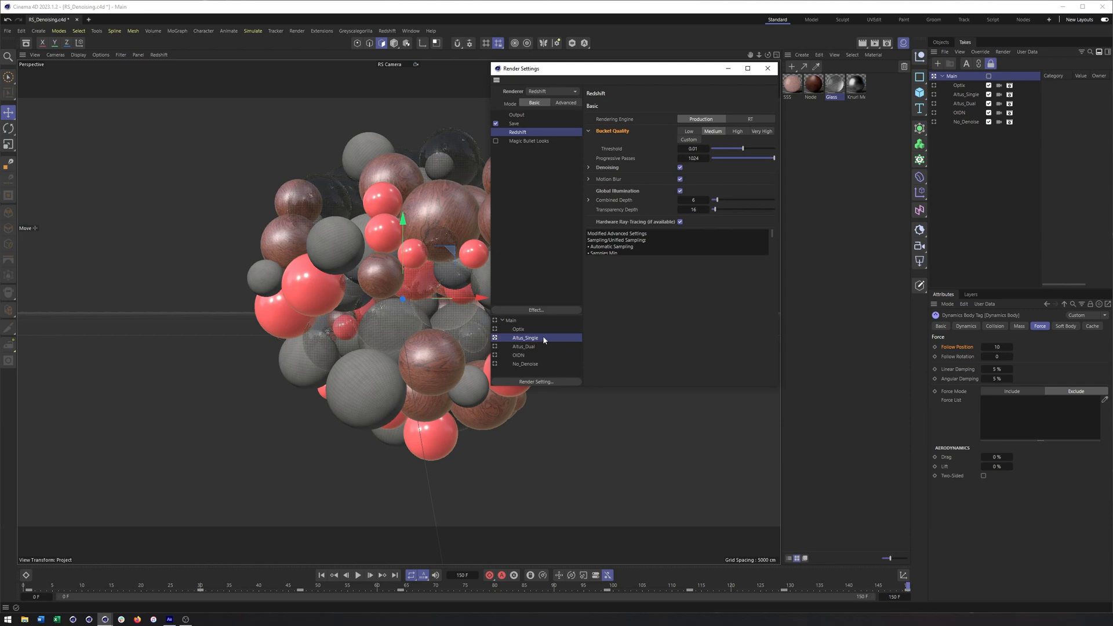
mouse_move(560, 189)
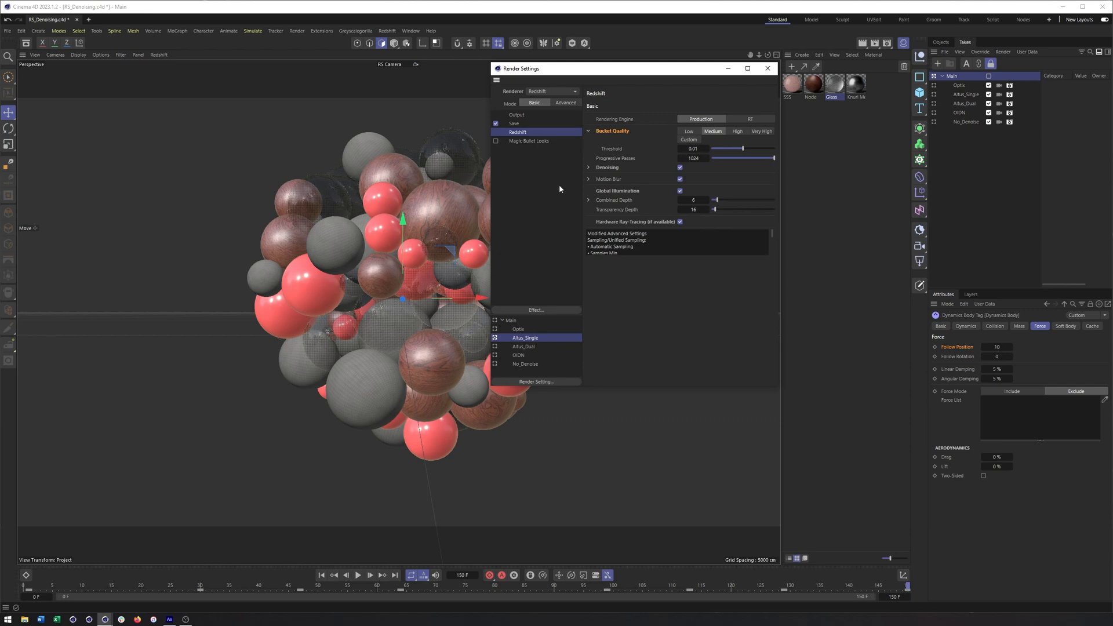
mouse_move(557, 220)
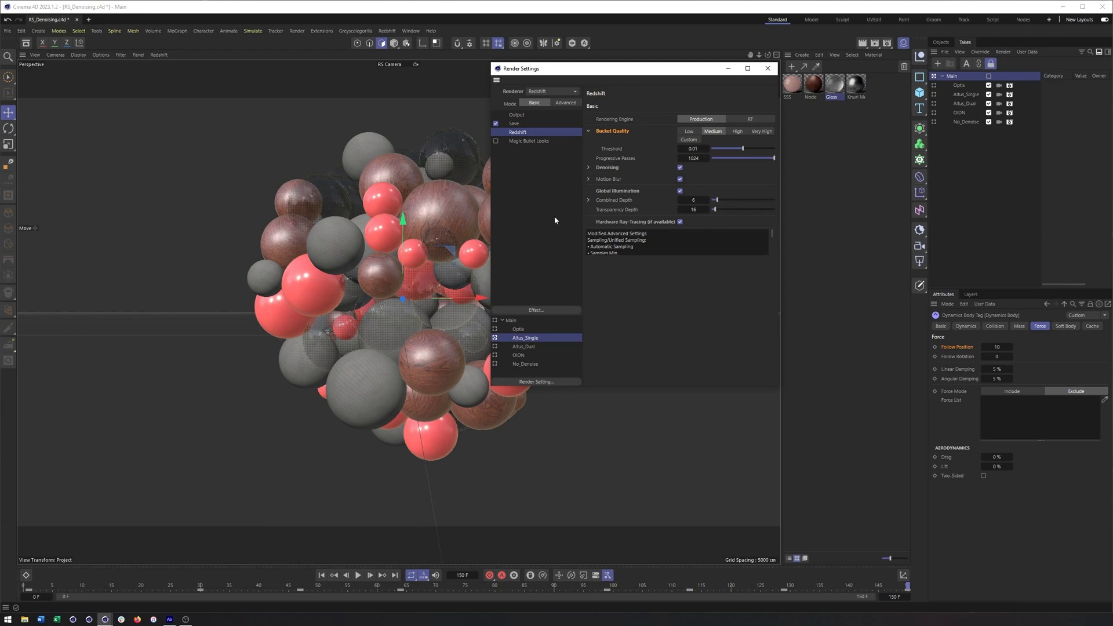
mouse_move(555, 221)
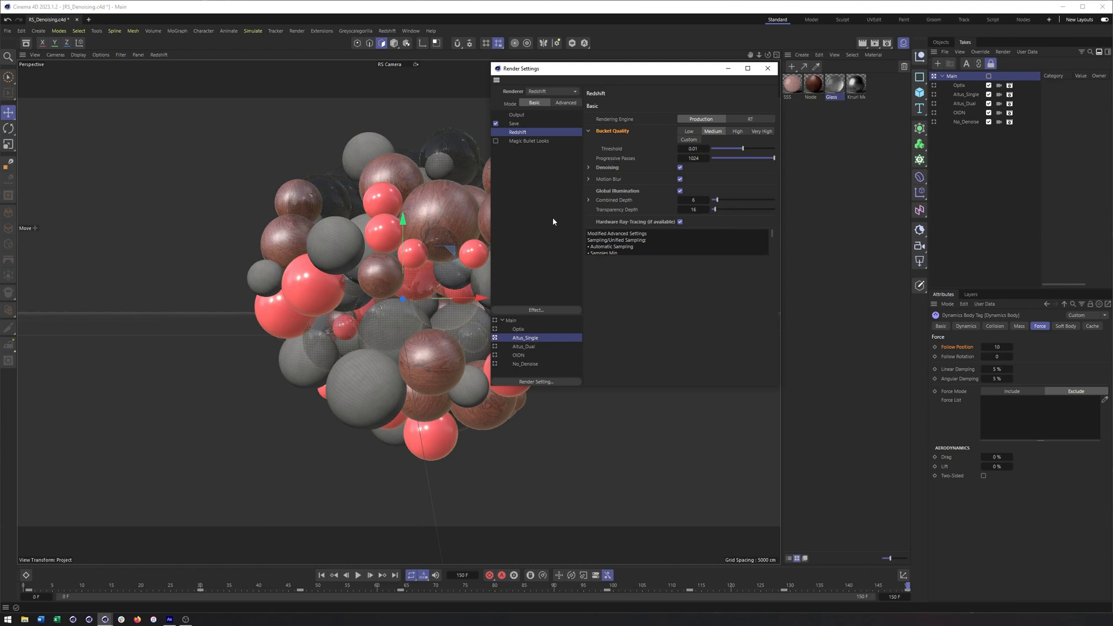
Expand Denoising in advanced Redshift settings, then open the AOV settings and AOV Manager.
left_click(588, 168)
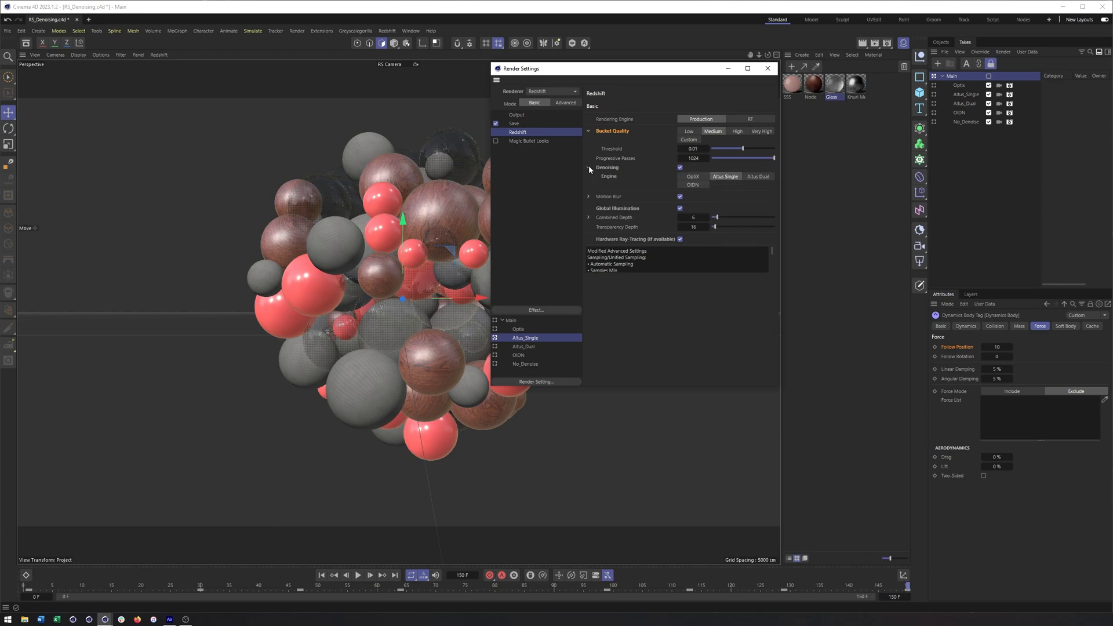
left_click(565, 103)
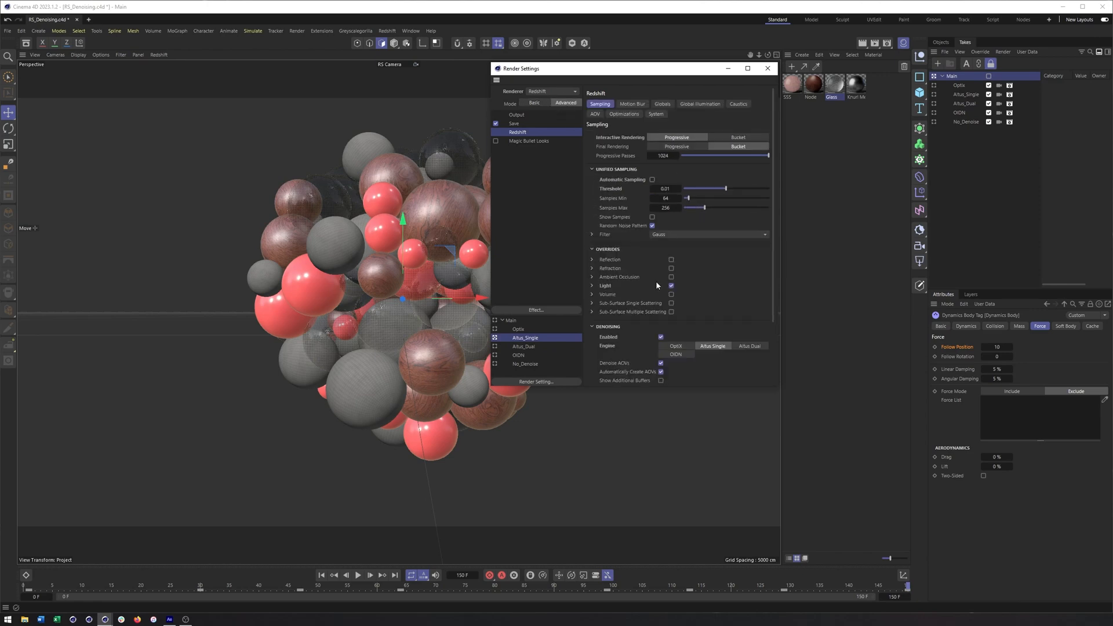
scroll("down", 3)
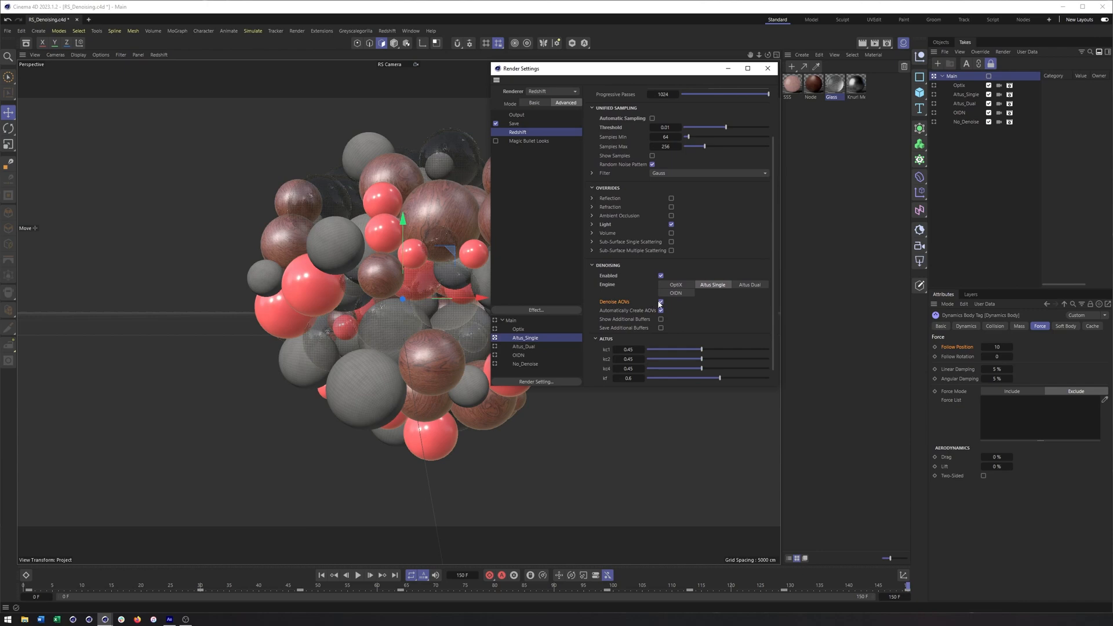
mouse_move(658, 303)
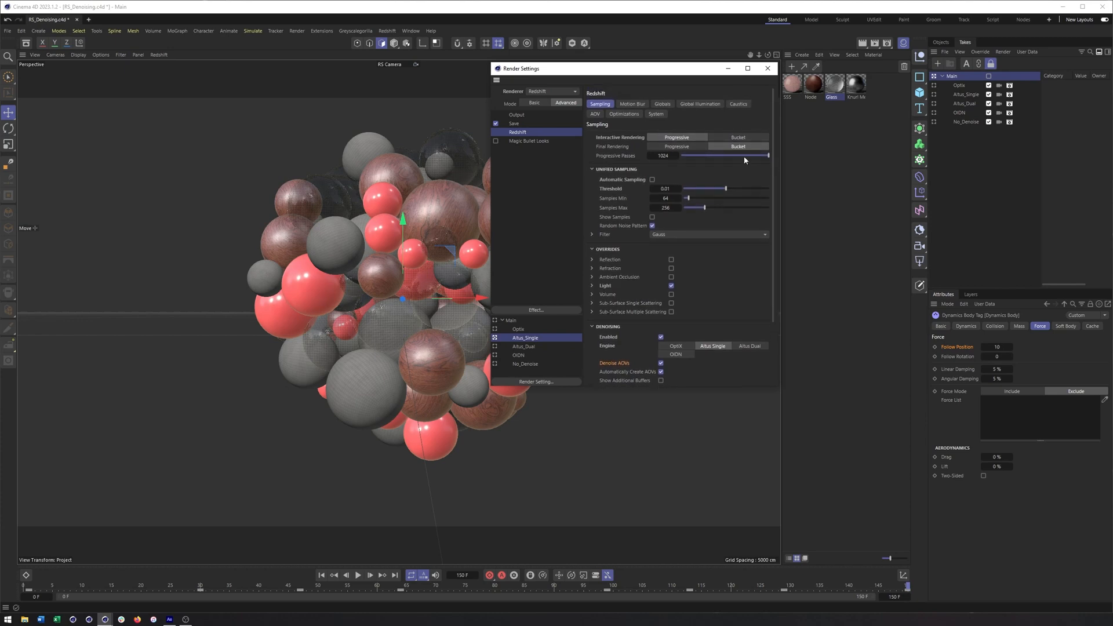
left_click(595, 114)
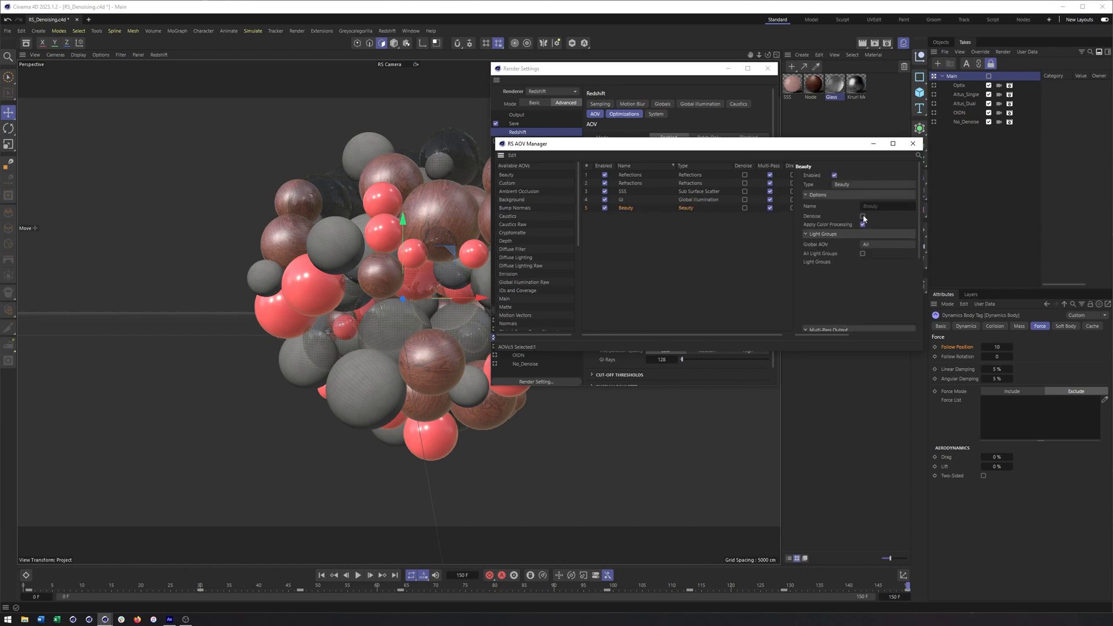
Enable Denoise for Reflections, Refractions, SSS and GI AOVs, leaving Beauty off, and reposition the window.
left_click(629, 175)
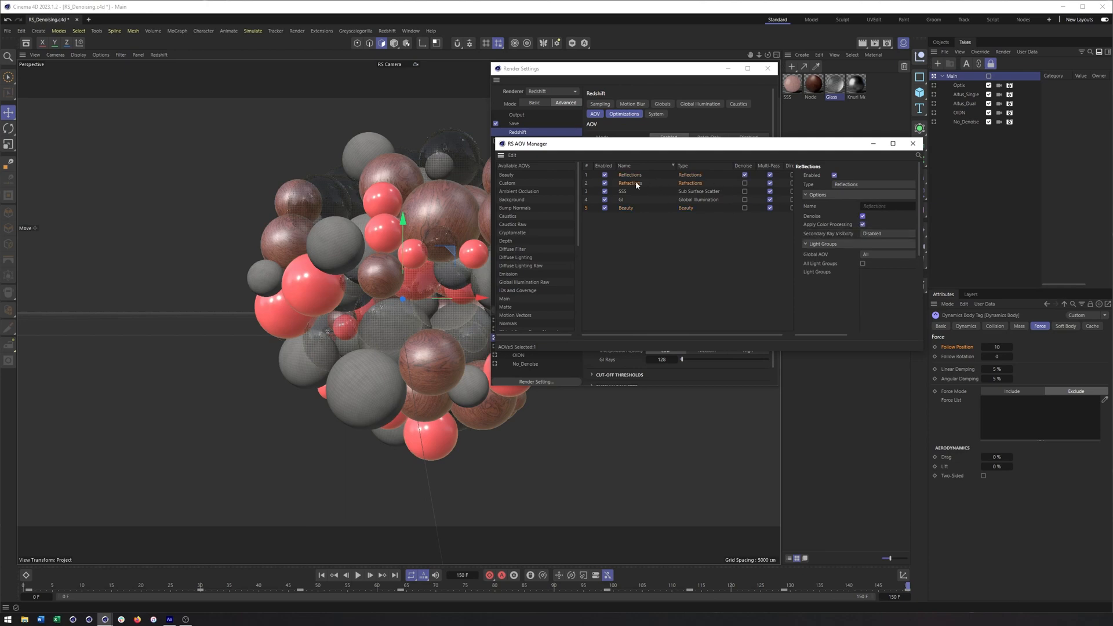
left_click(623, 191)
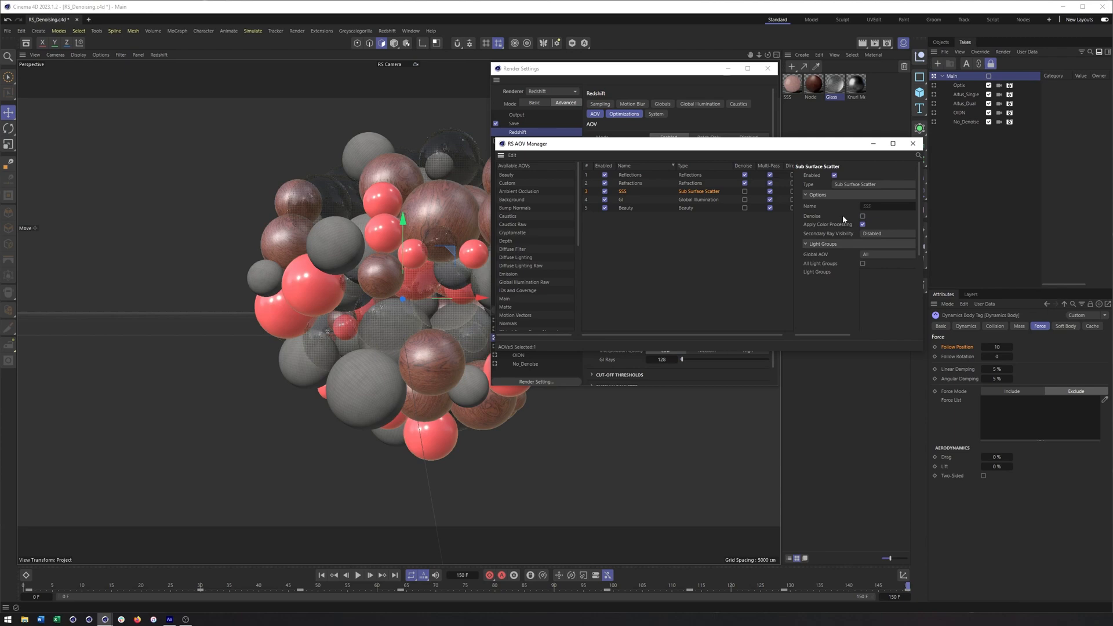
left_click(621, 200)
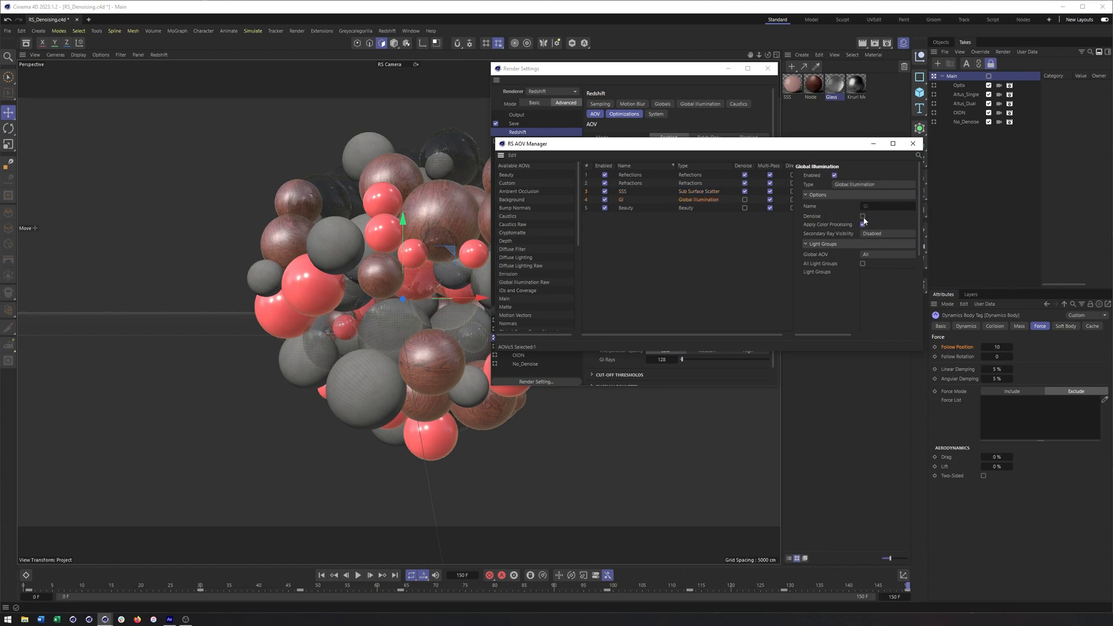
left_click(626, 208)
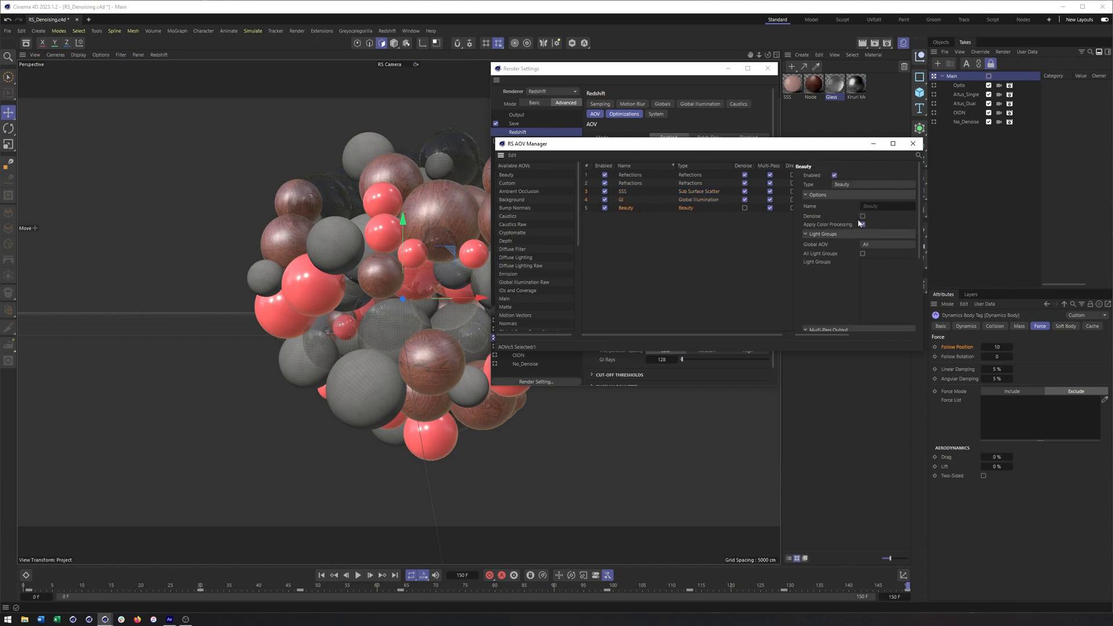
left_click(862, 225)
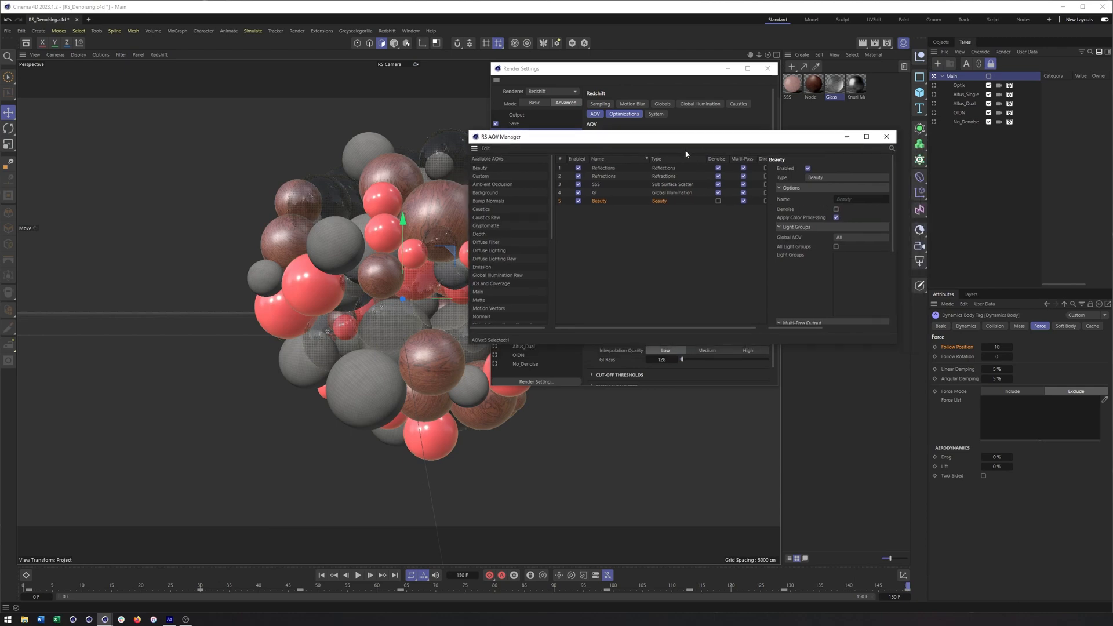
mouse_move(629, 204)
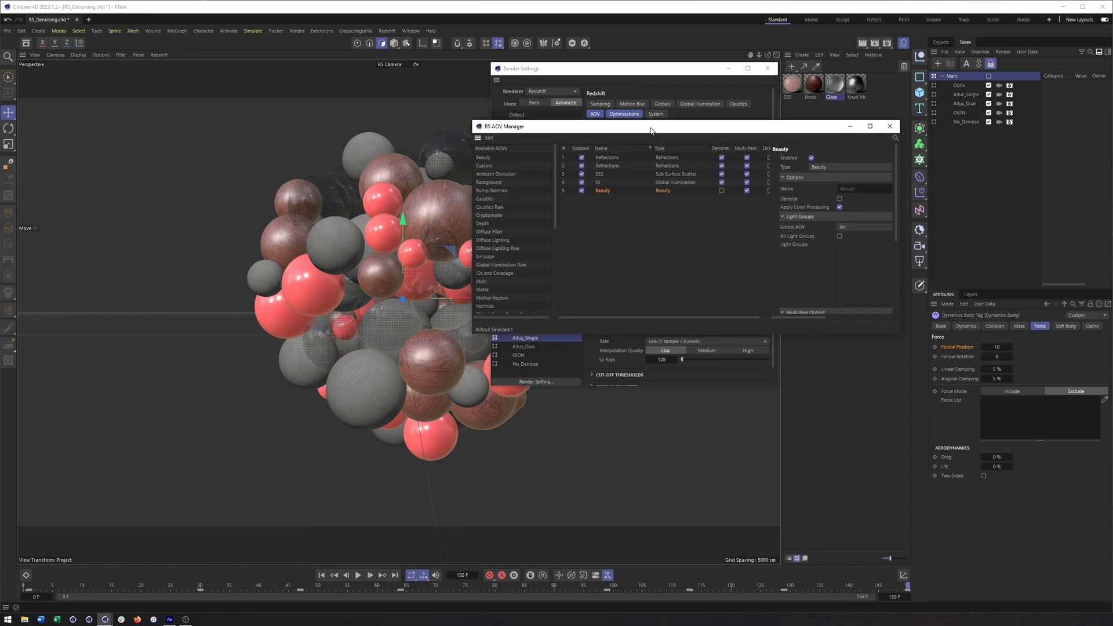
mouse_move(630, 139)
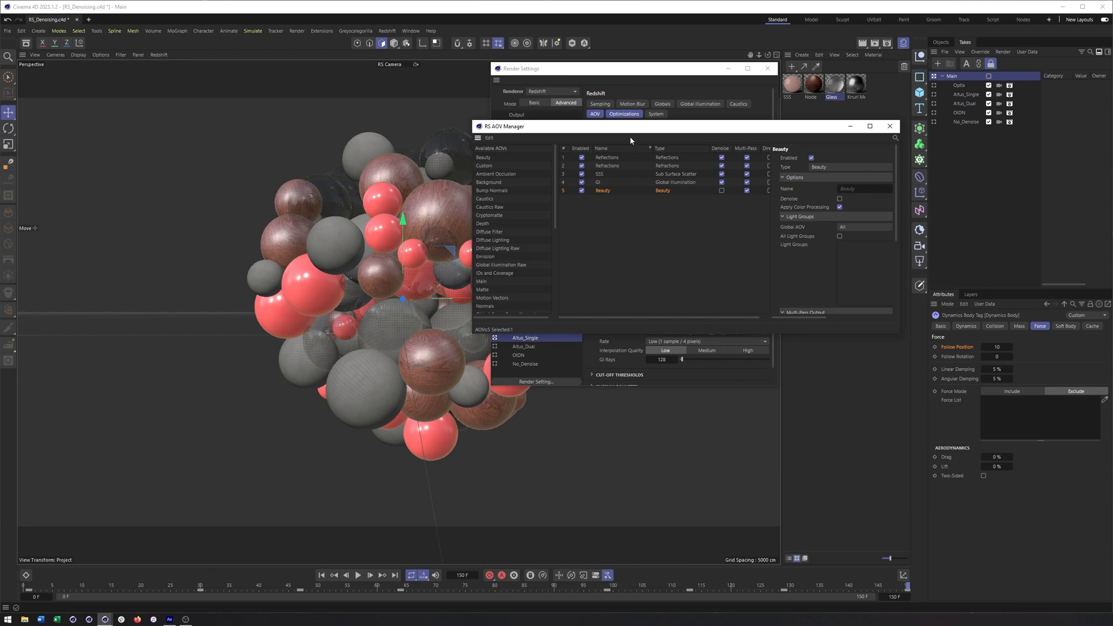
left_click_drag(630, 126, 635, 118)
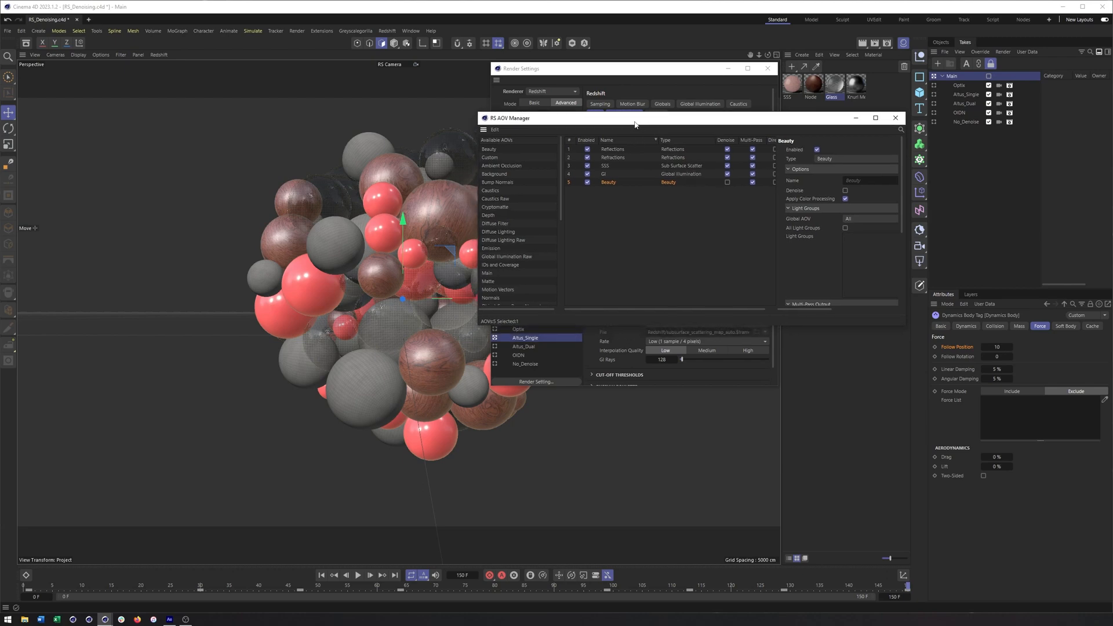